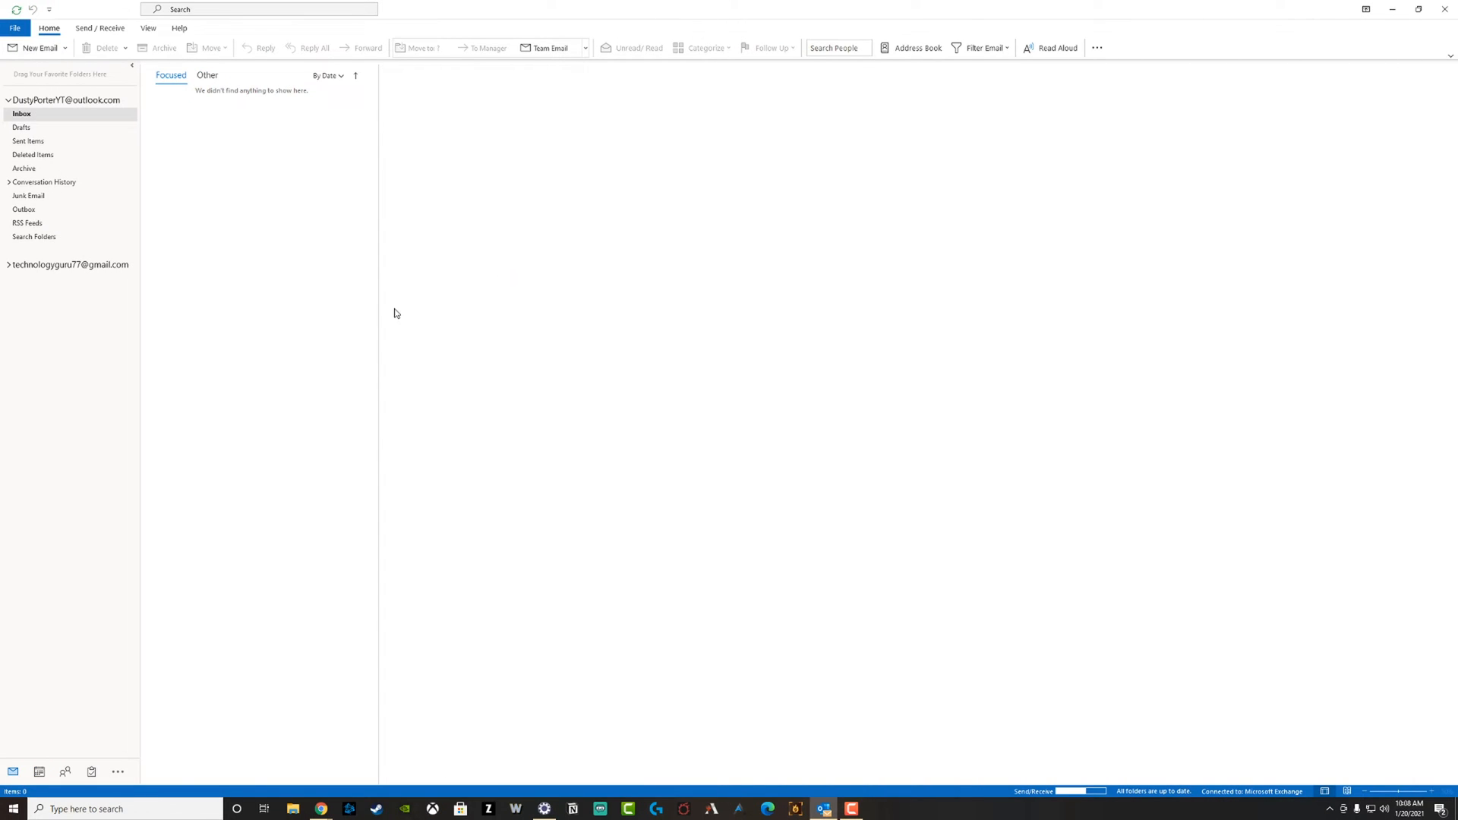
mouse_move(285, 288)
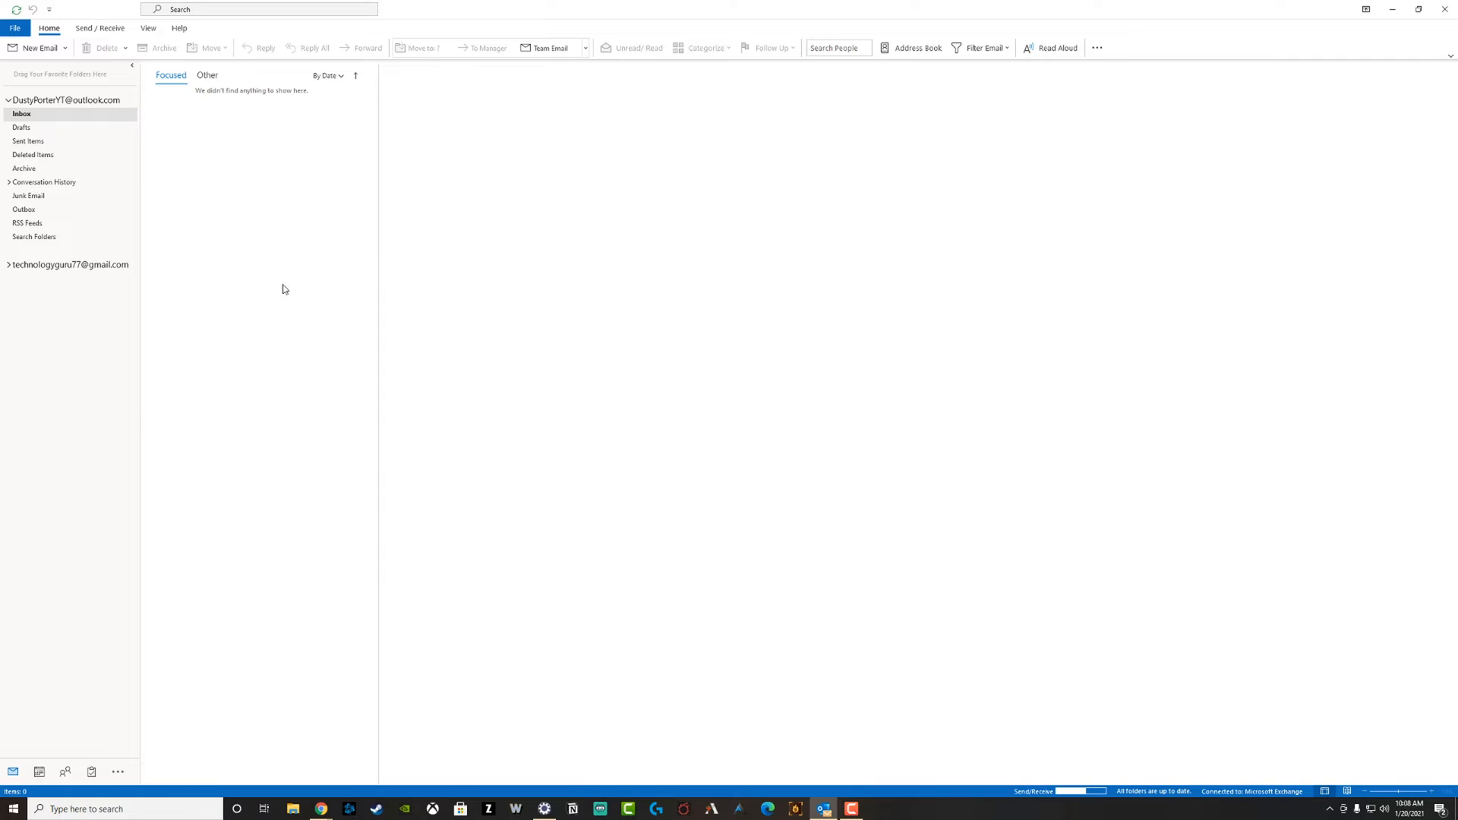
mouse_move(385, 195)
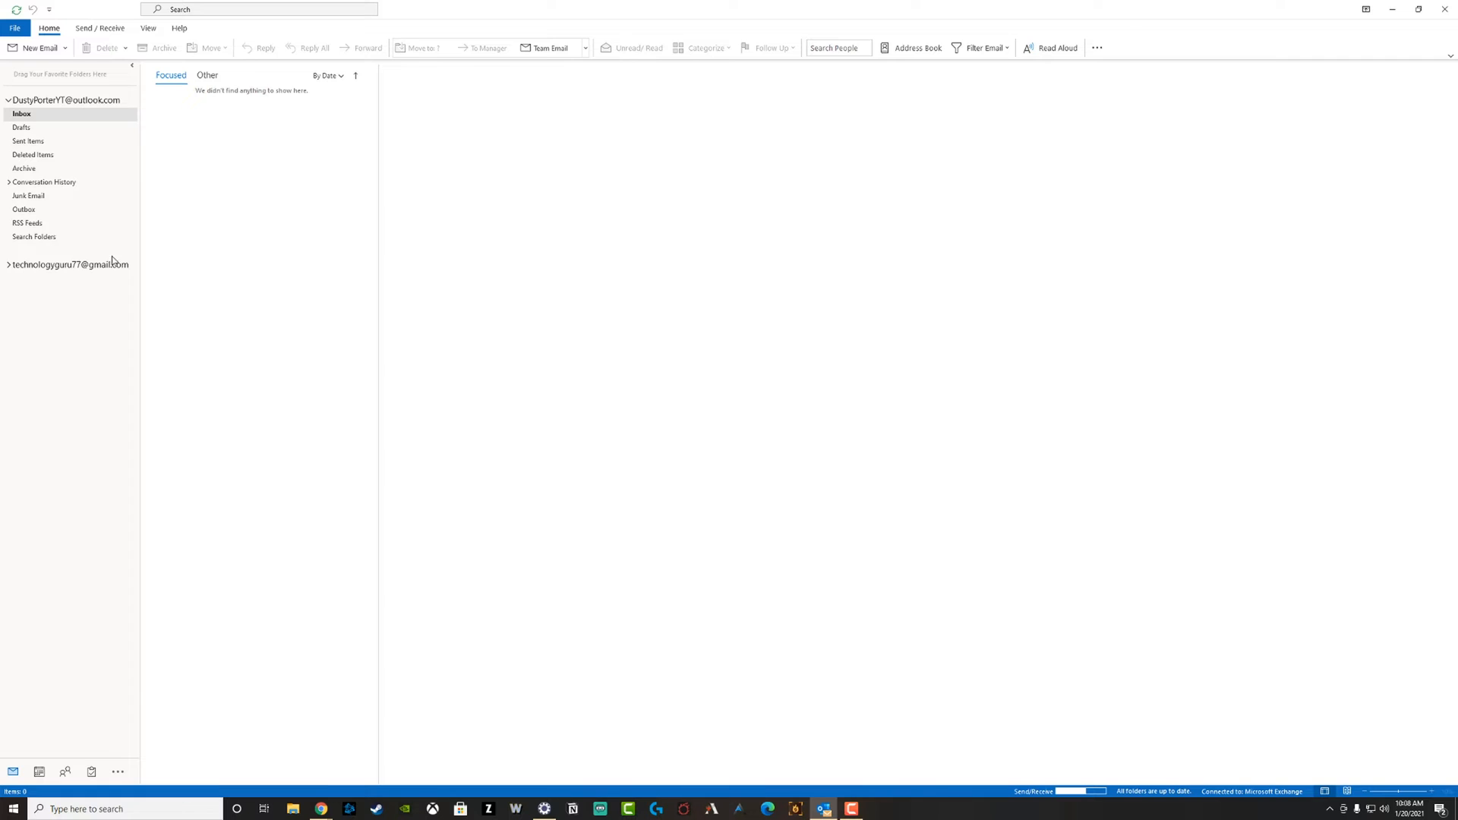
mouse_move(738, 357)
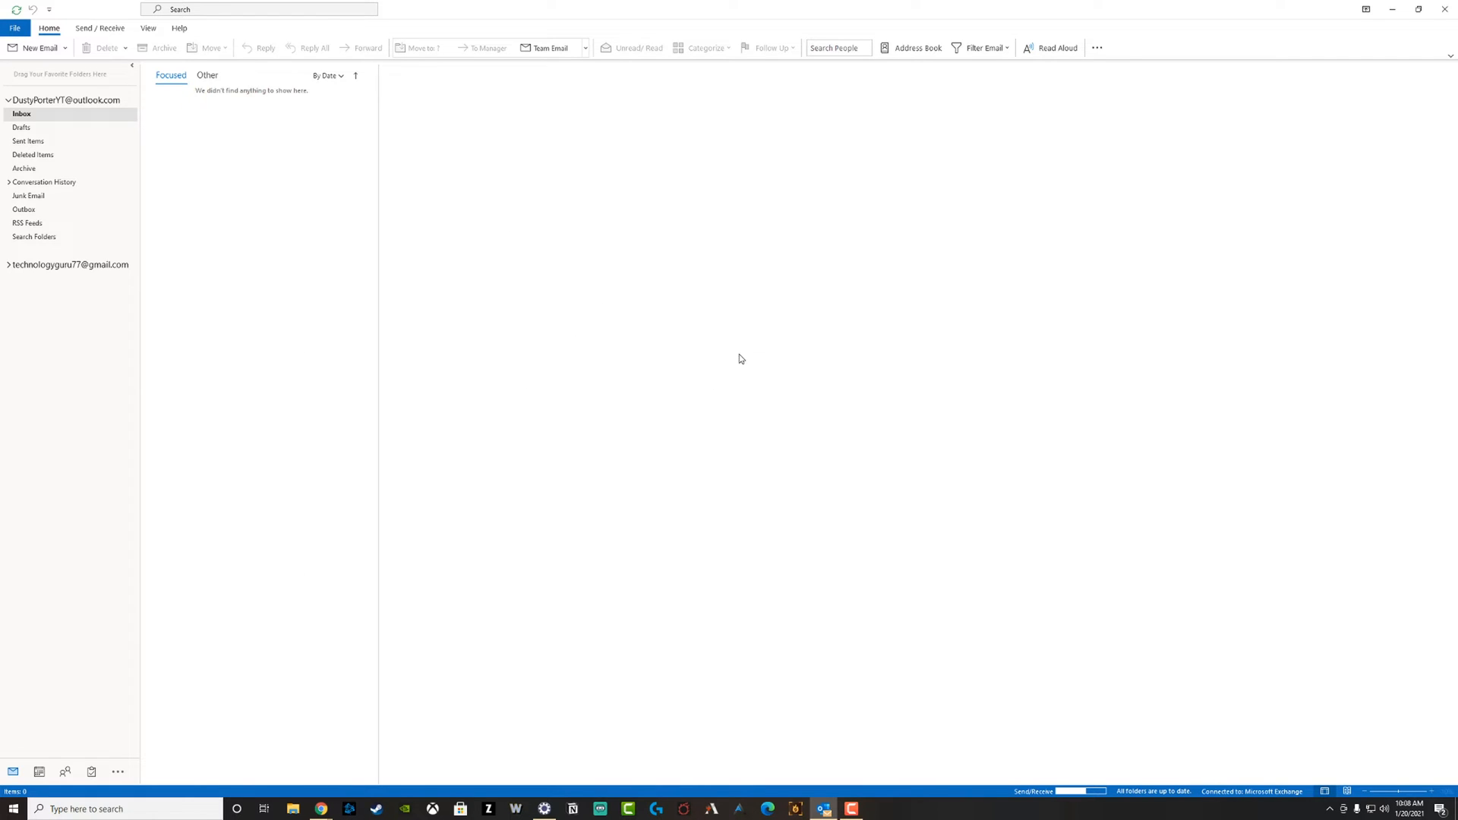
mouse_move(175, 228)
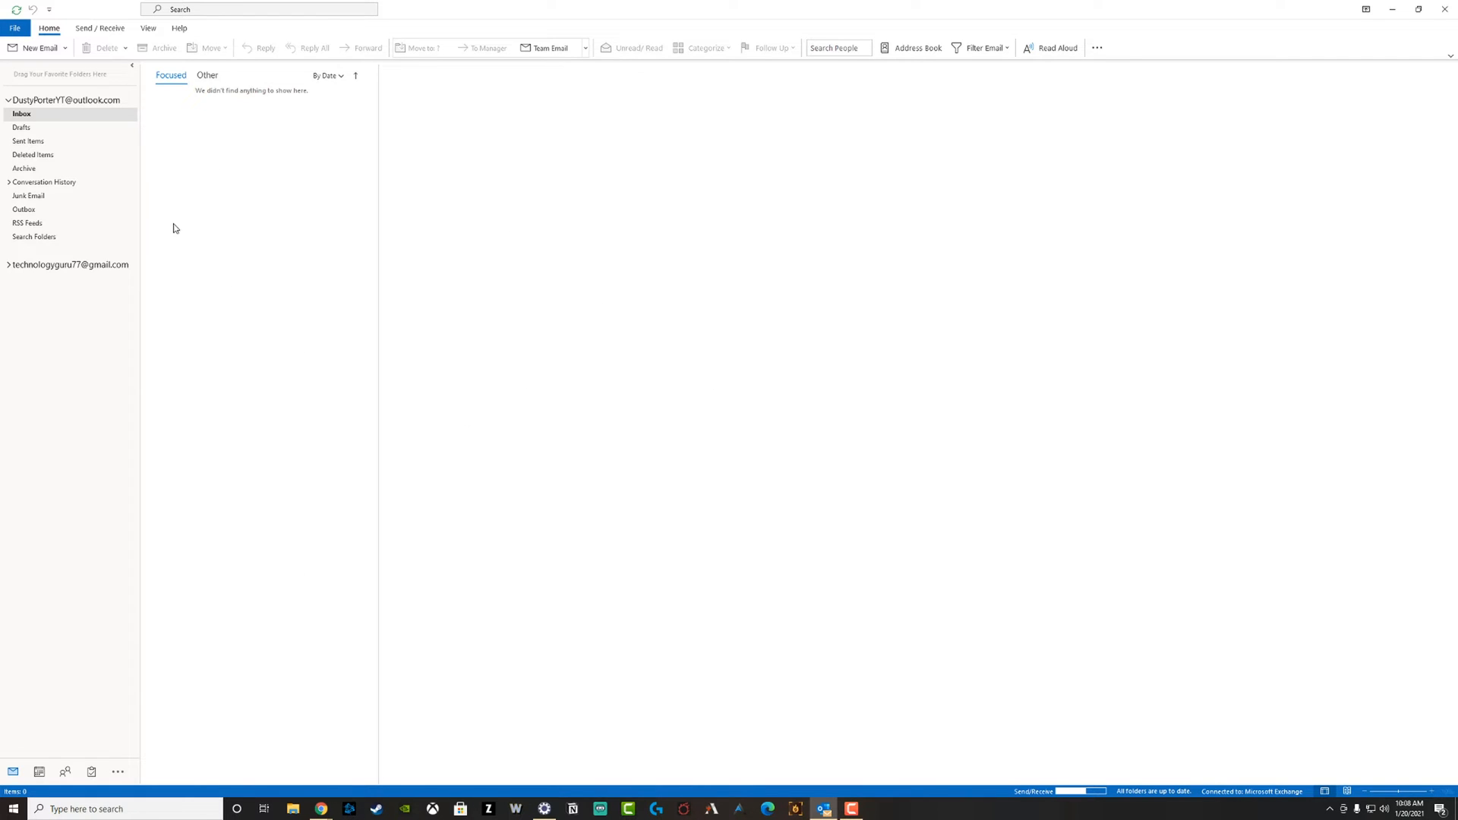
mouse_move(176, 224)
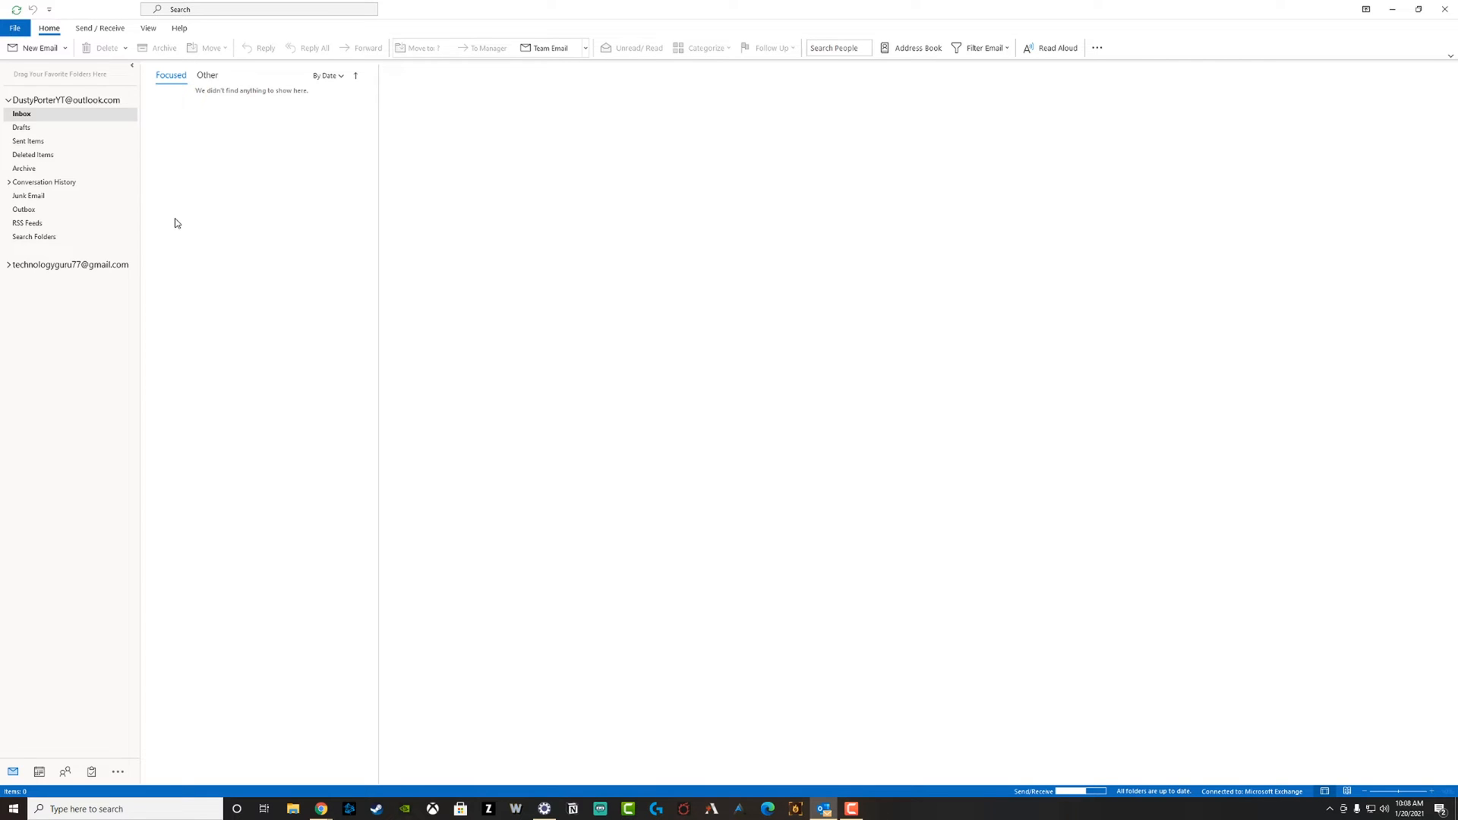
mouse_move(461, 205)
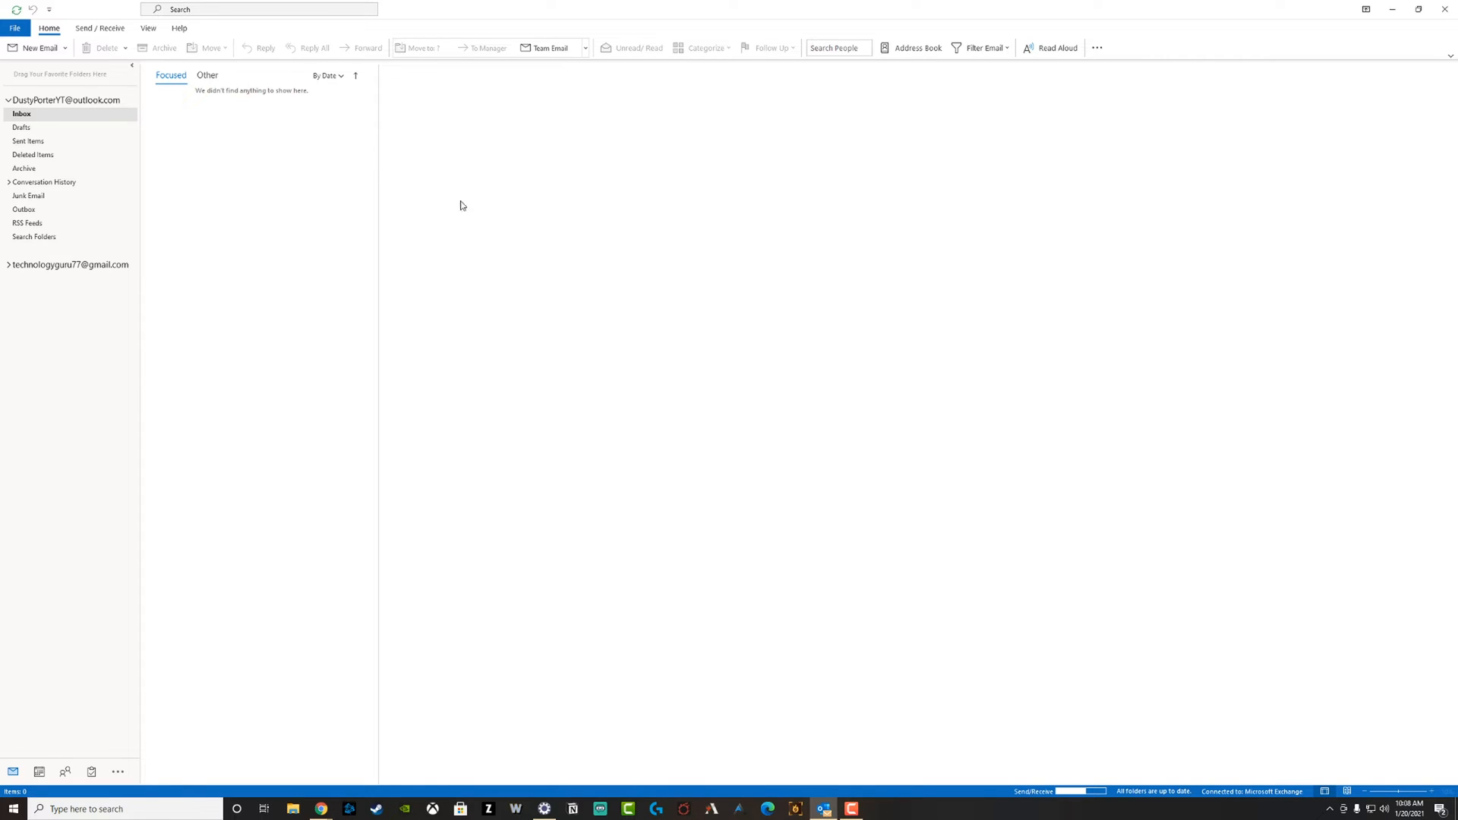
mouse_move(31, 115)
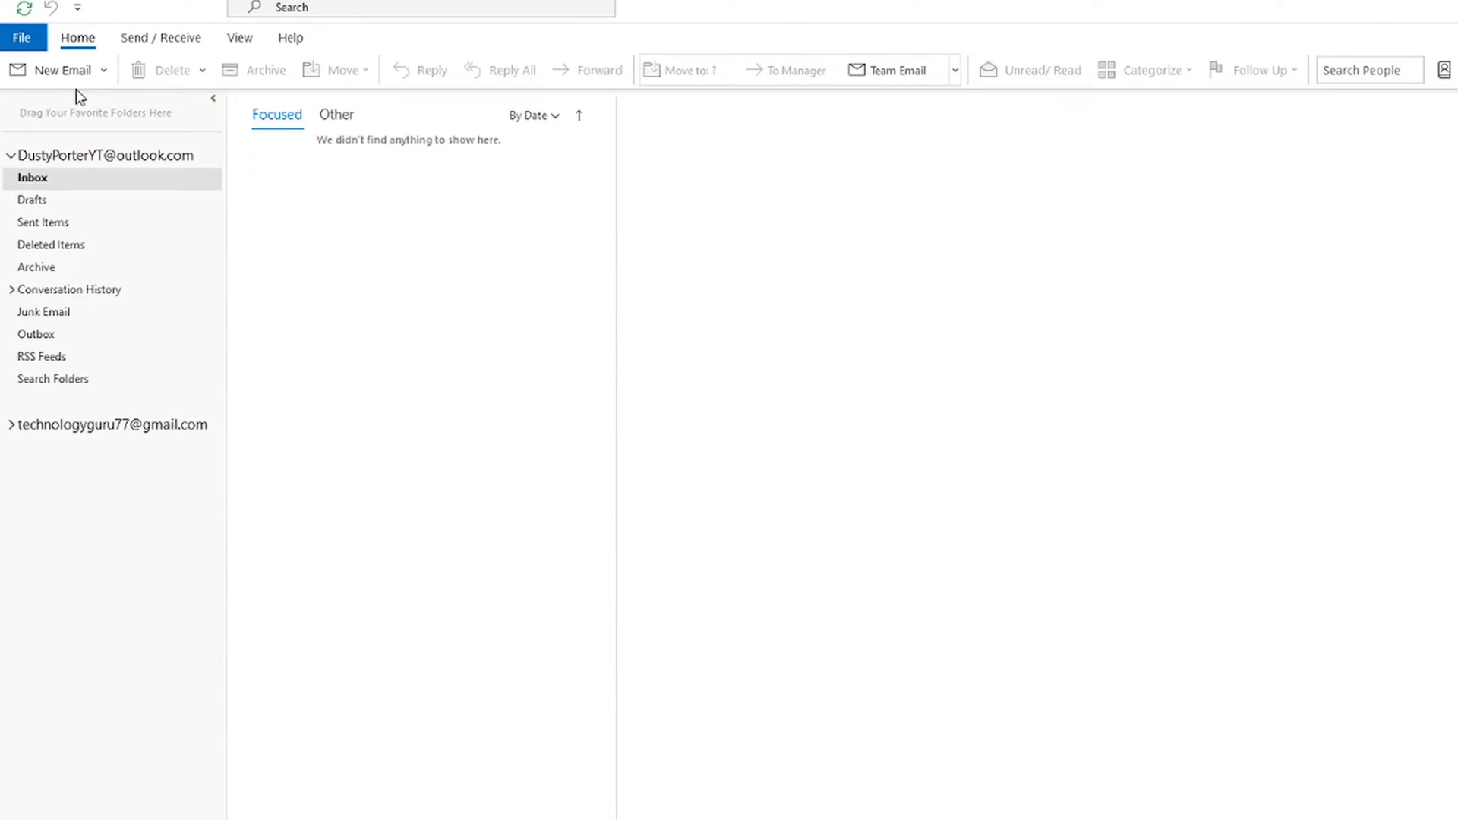
- Show the Account Information page for the outlook.com Exchange account
click(23, 38)
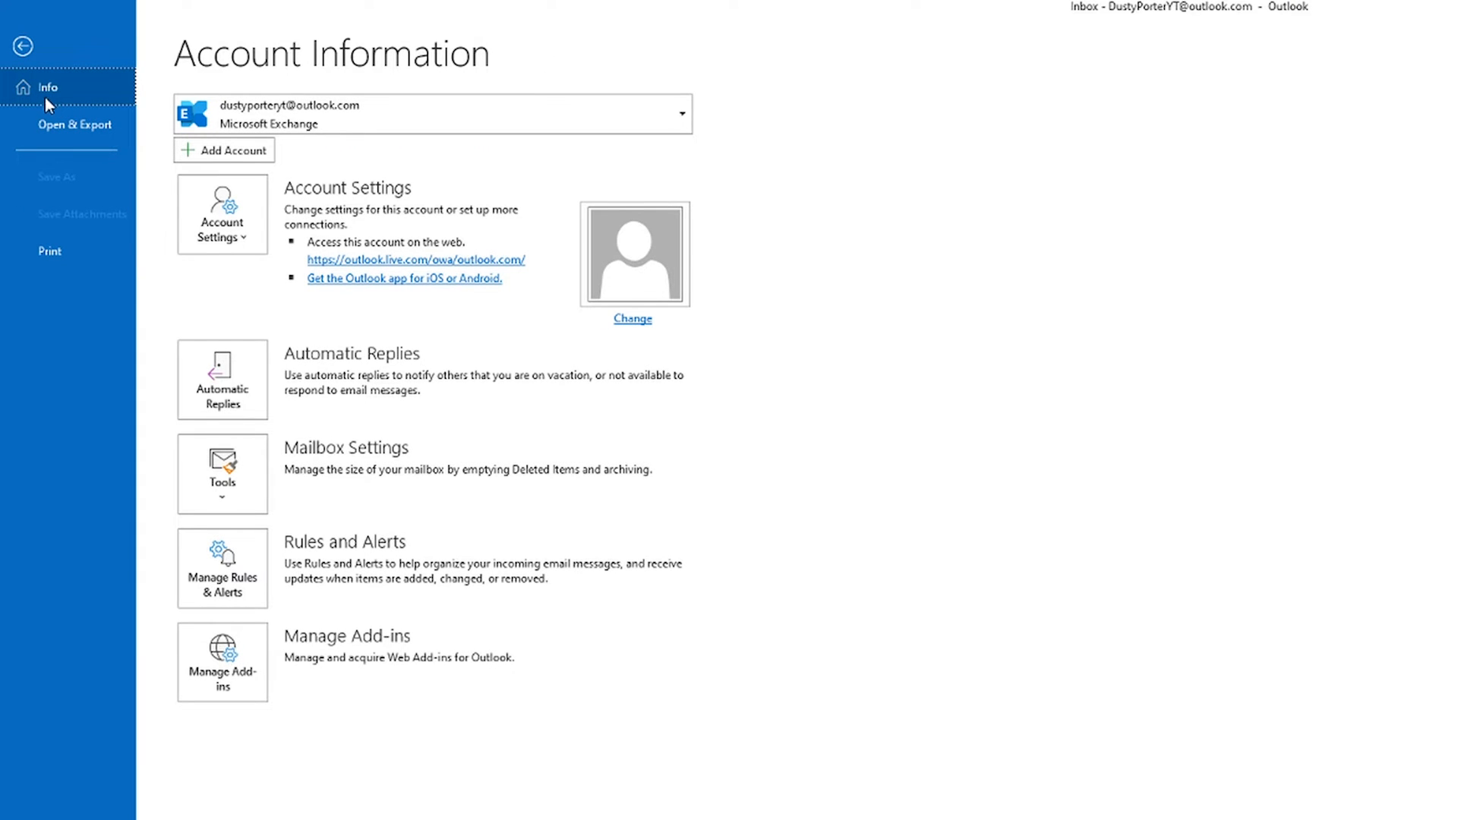
mouse_move(6, 79)
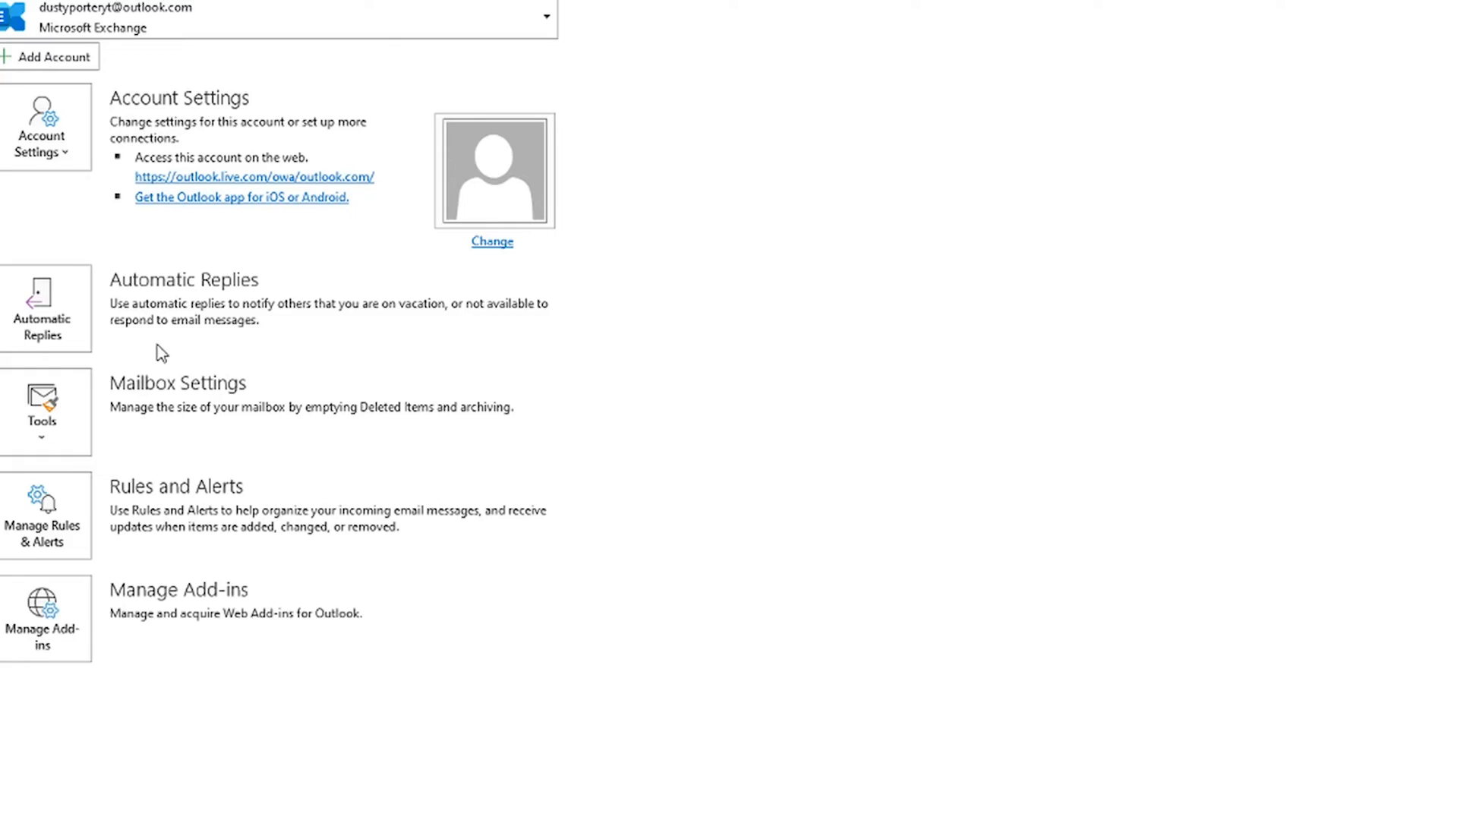
- Enable 'Send automatic replies' in the Automatic Replies dialog for the outlook.com account
click(43, 302)
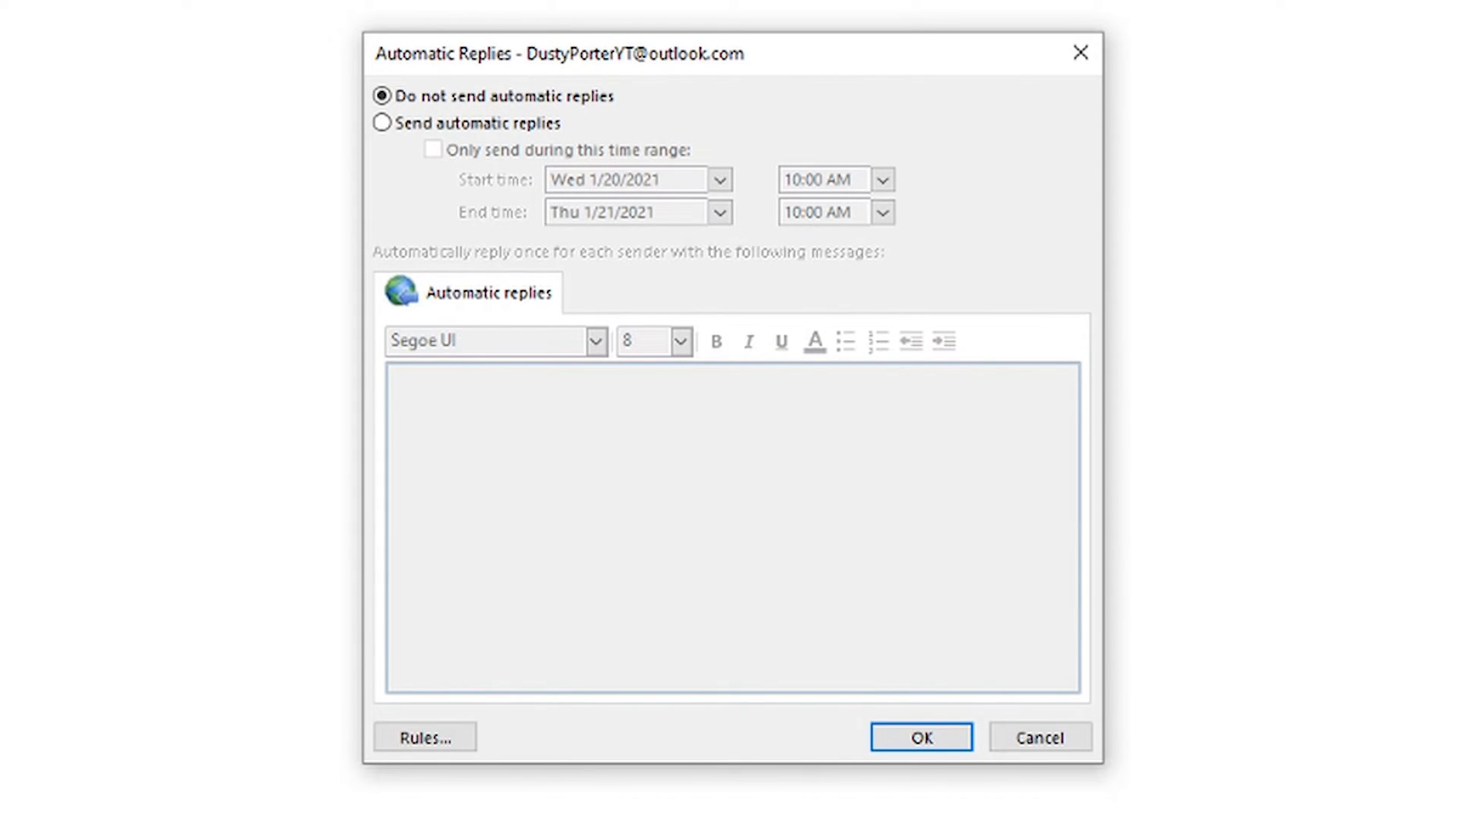
mouse_move(491, 305)
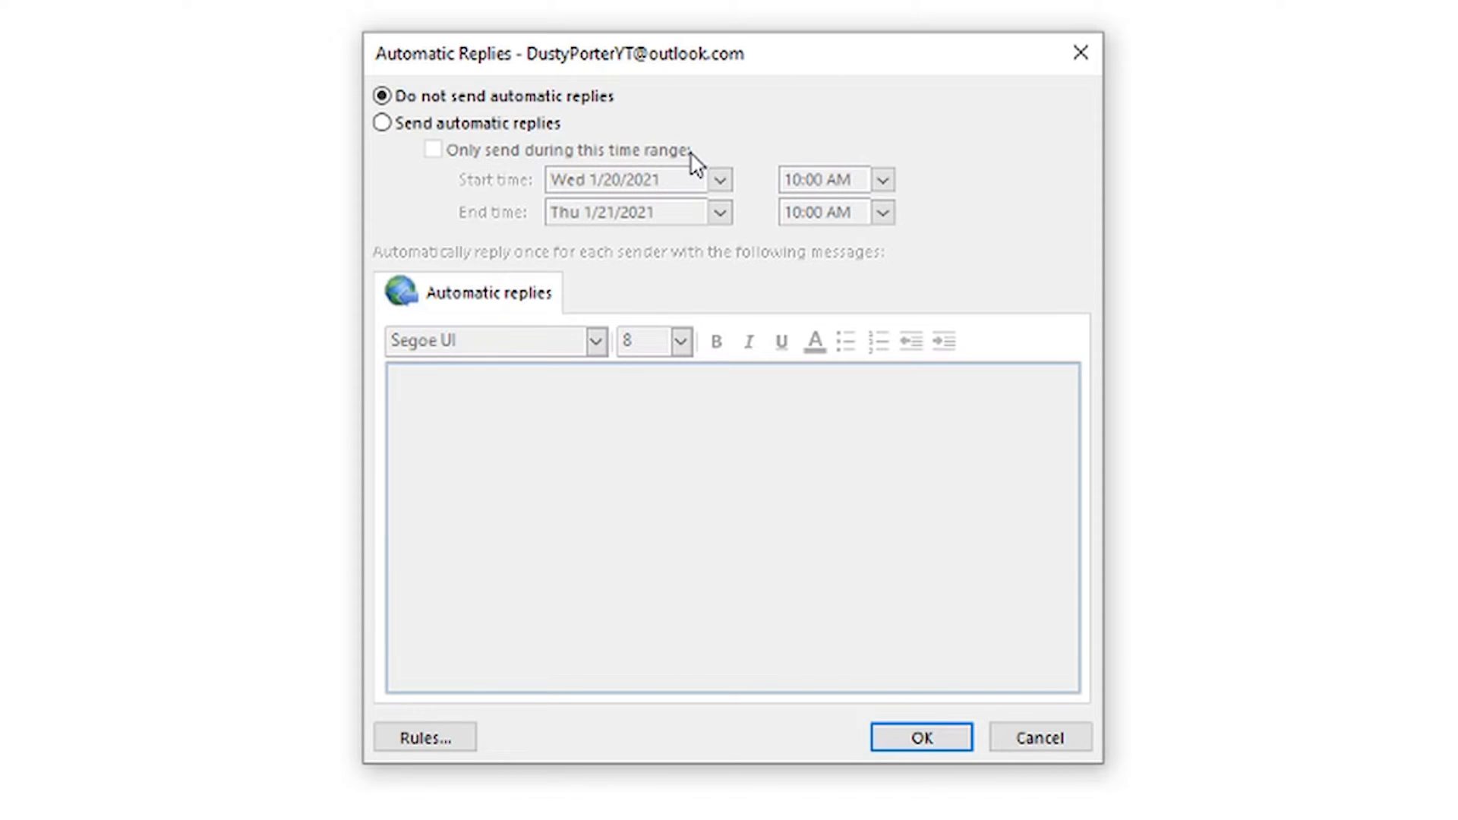
mouse_move(697, 152)
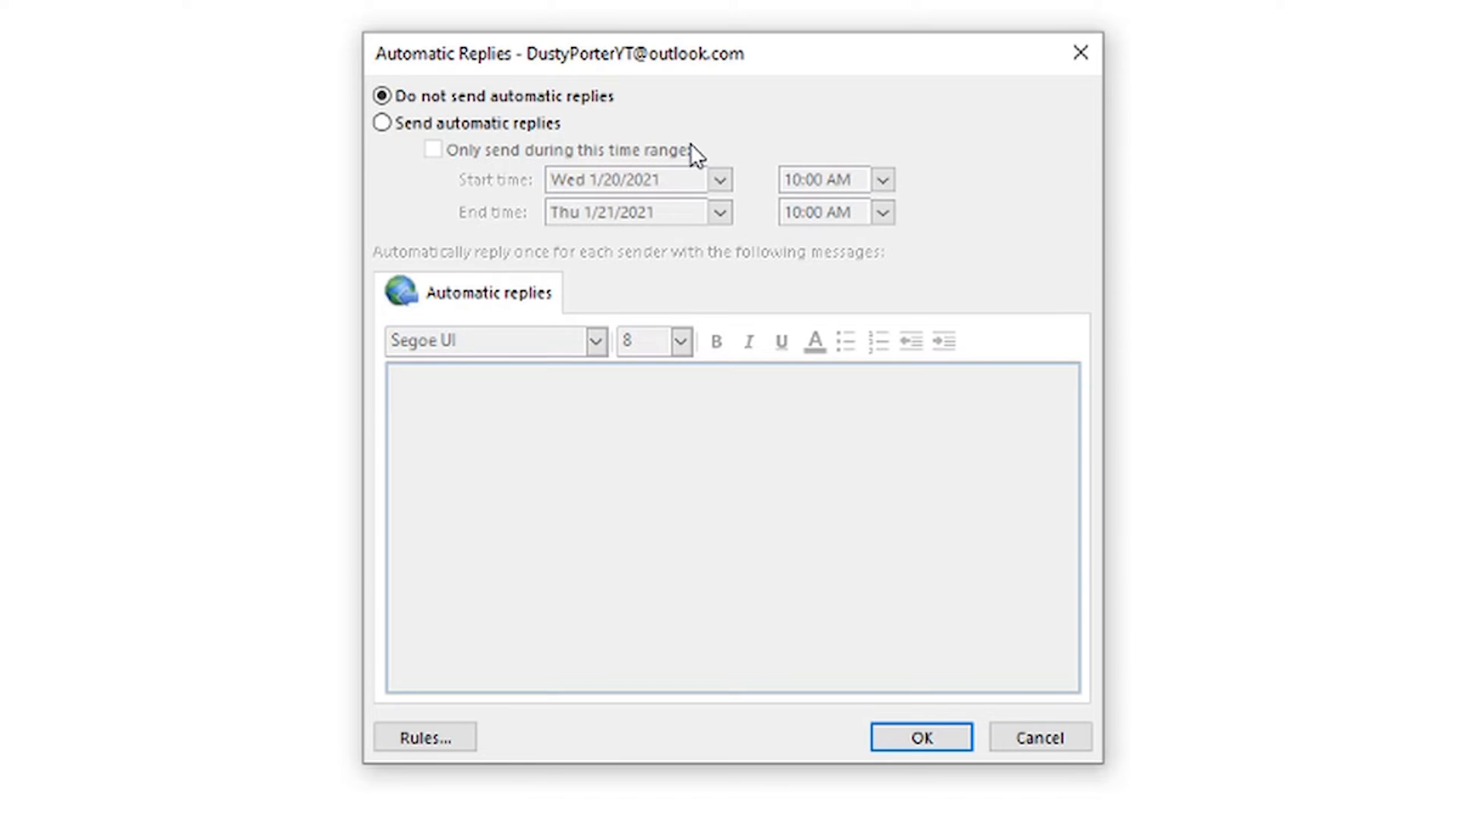
click(380, 123)
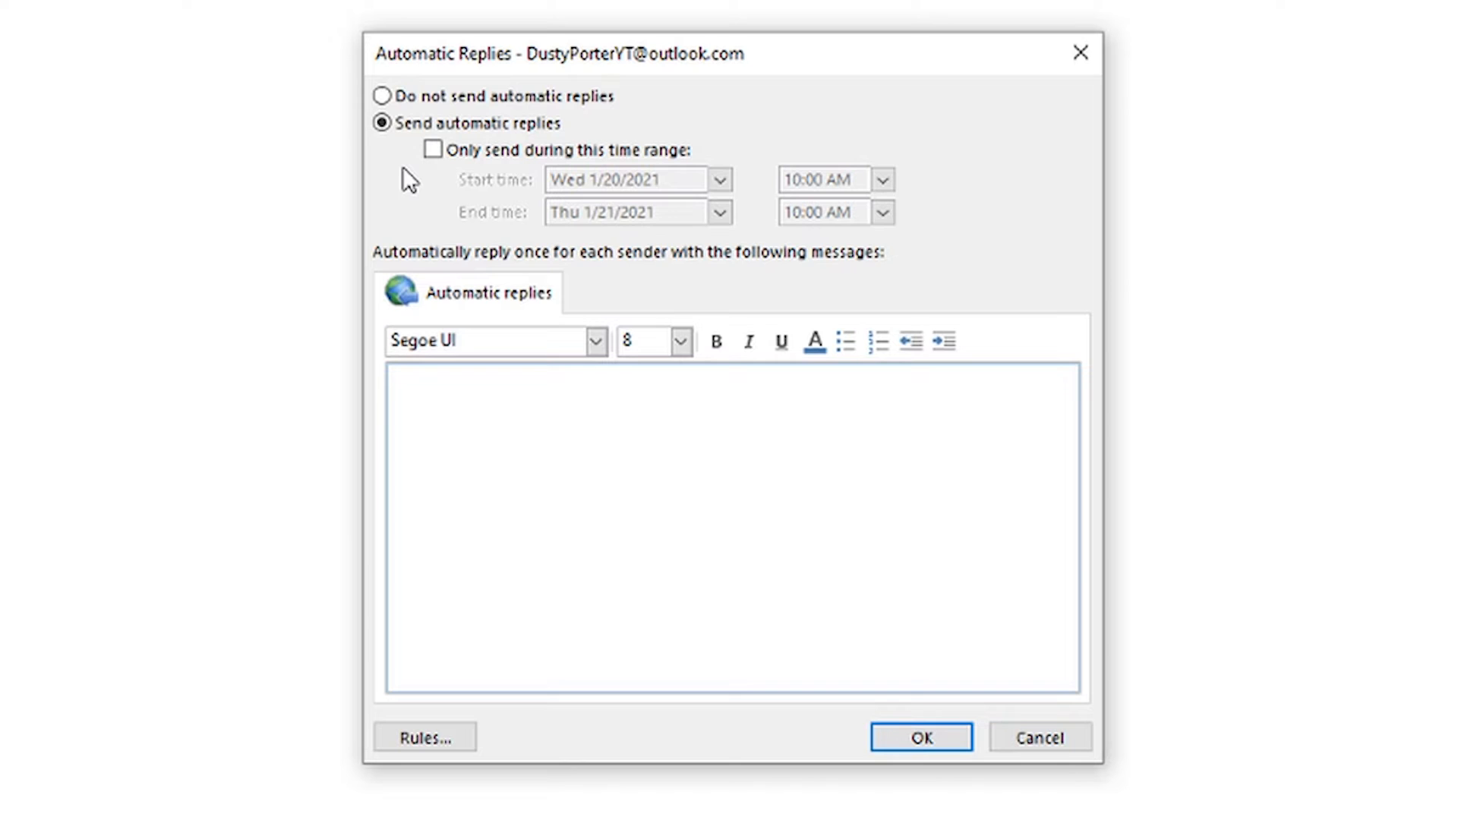
mouse_move(408, 188)
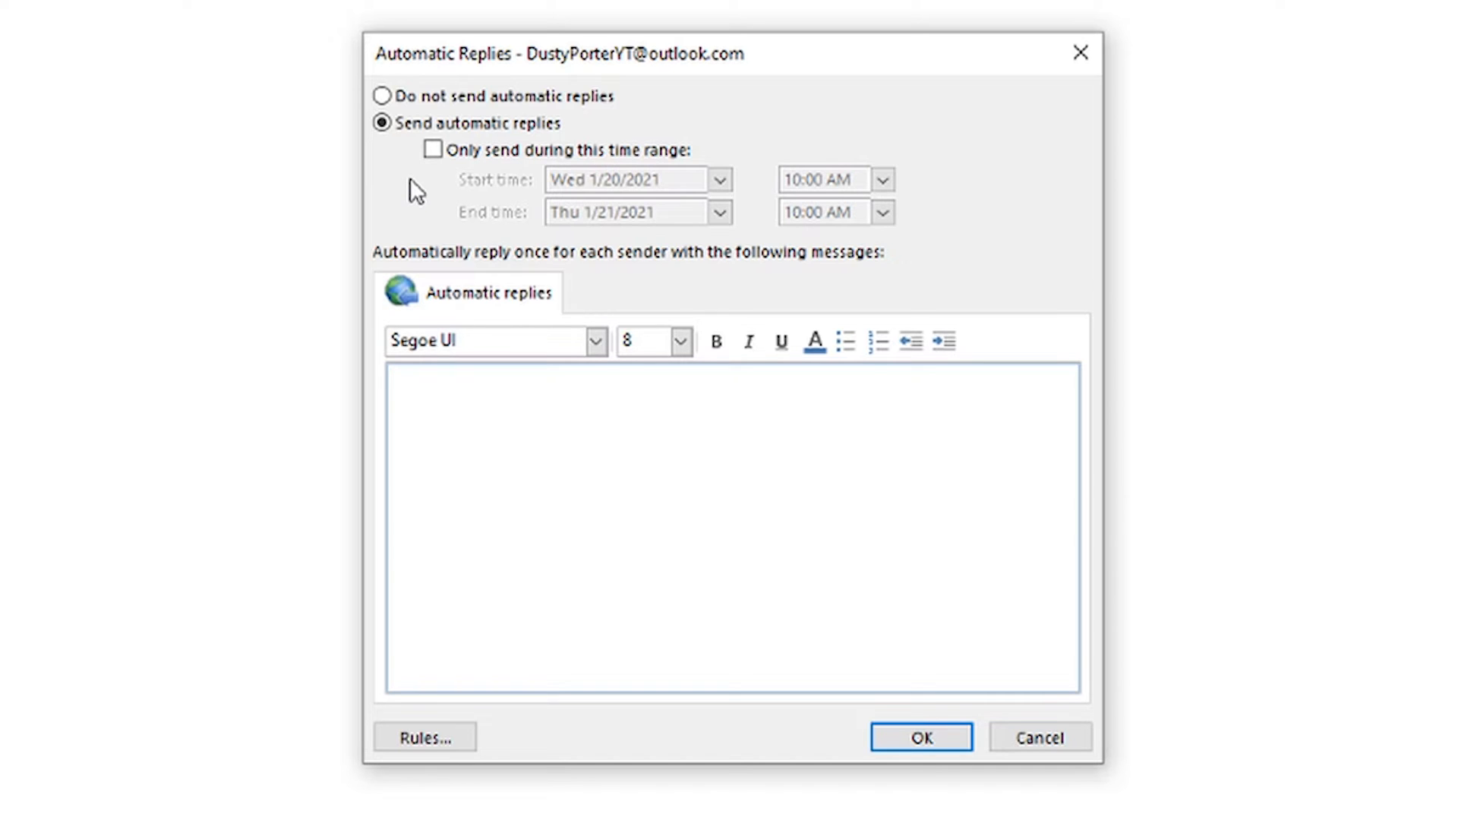
mouse_move(635, 161)
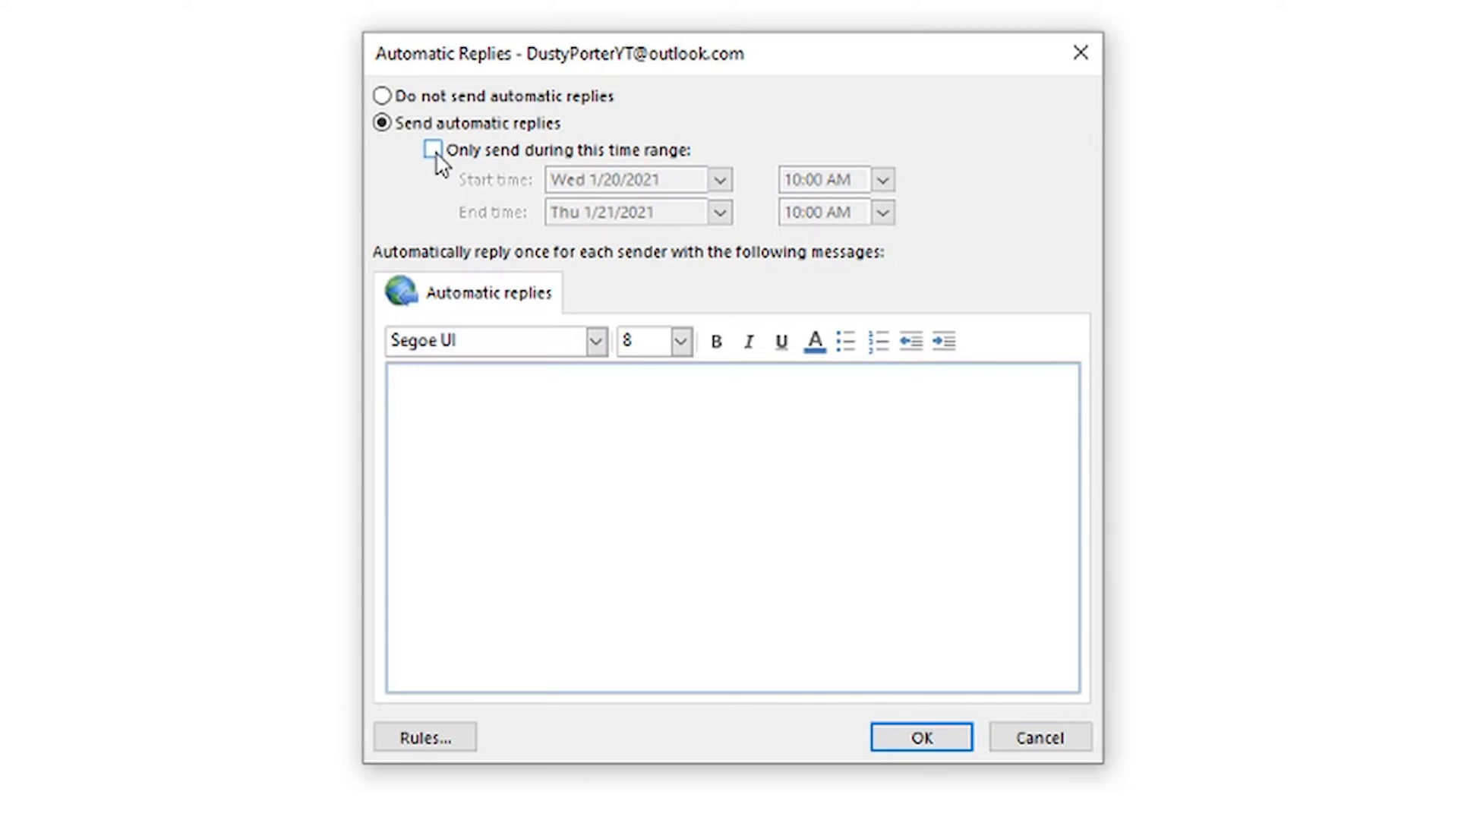
- Restrict replies to a time range ending Thursday 1/28/2021 at 2:00 PM
click(431, 149)
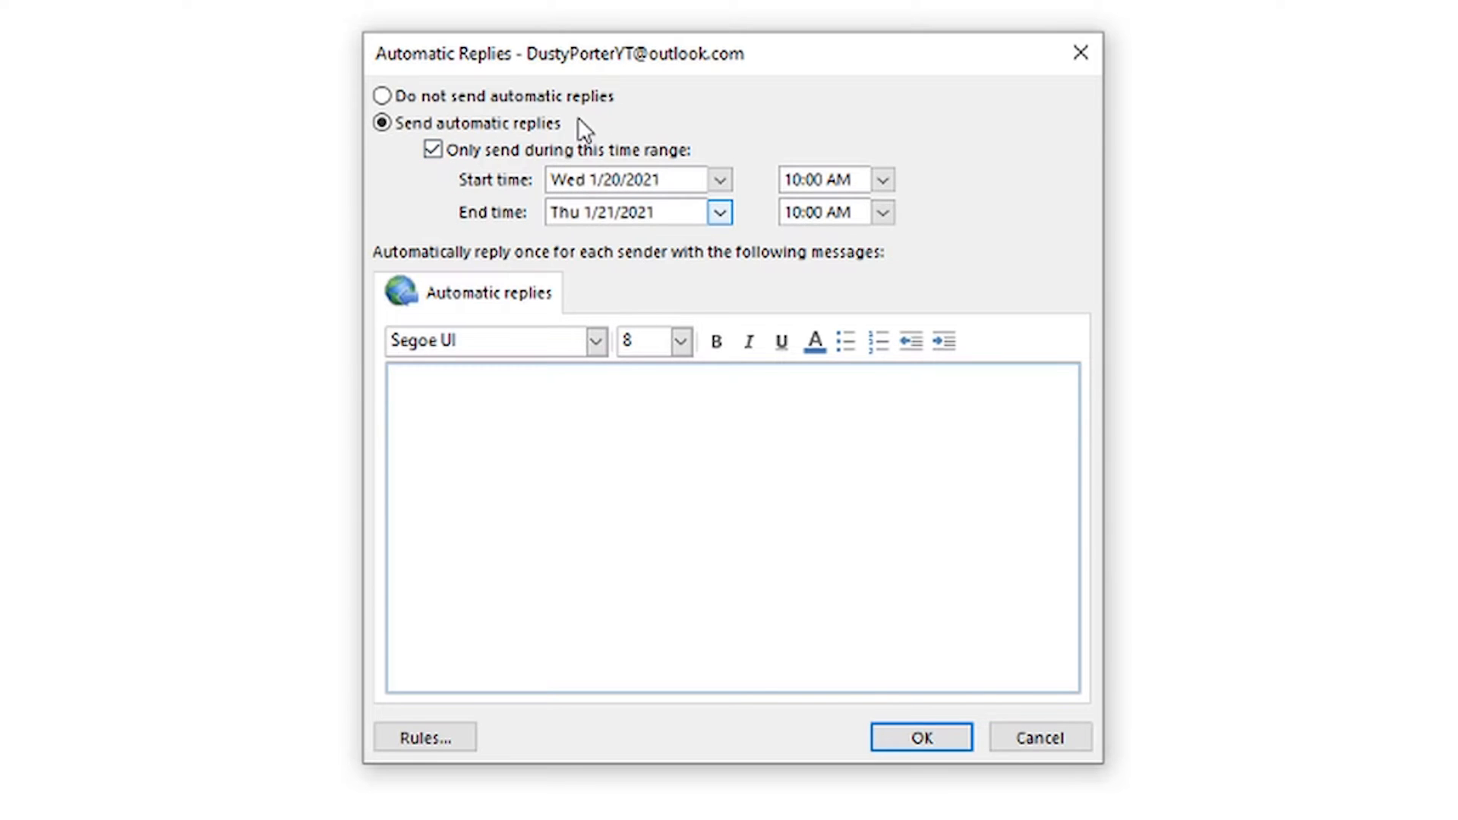
click(719, 179)
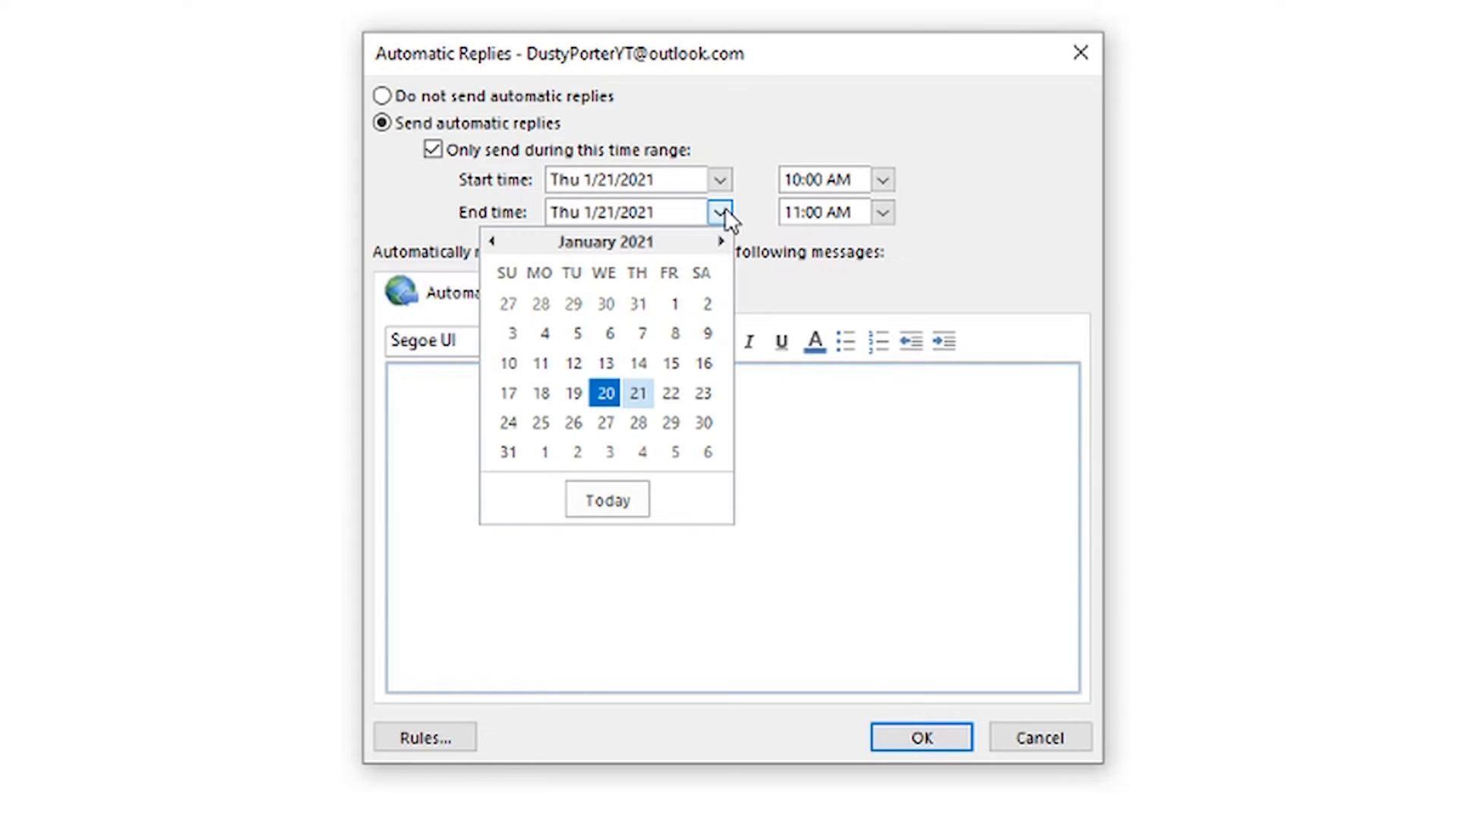
click(638, 422)
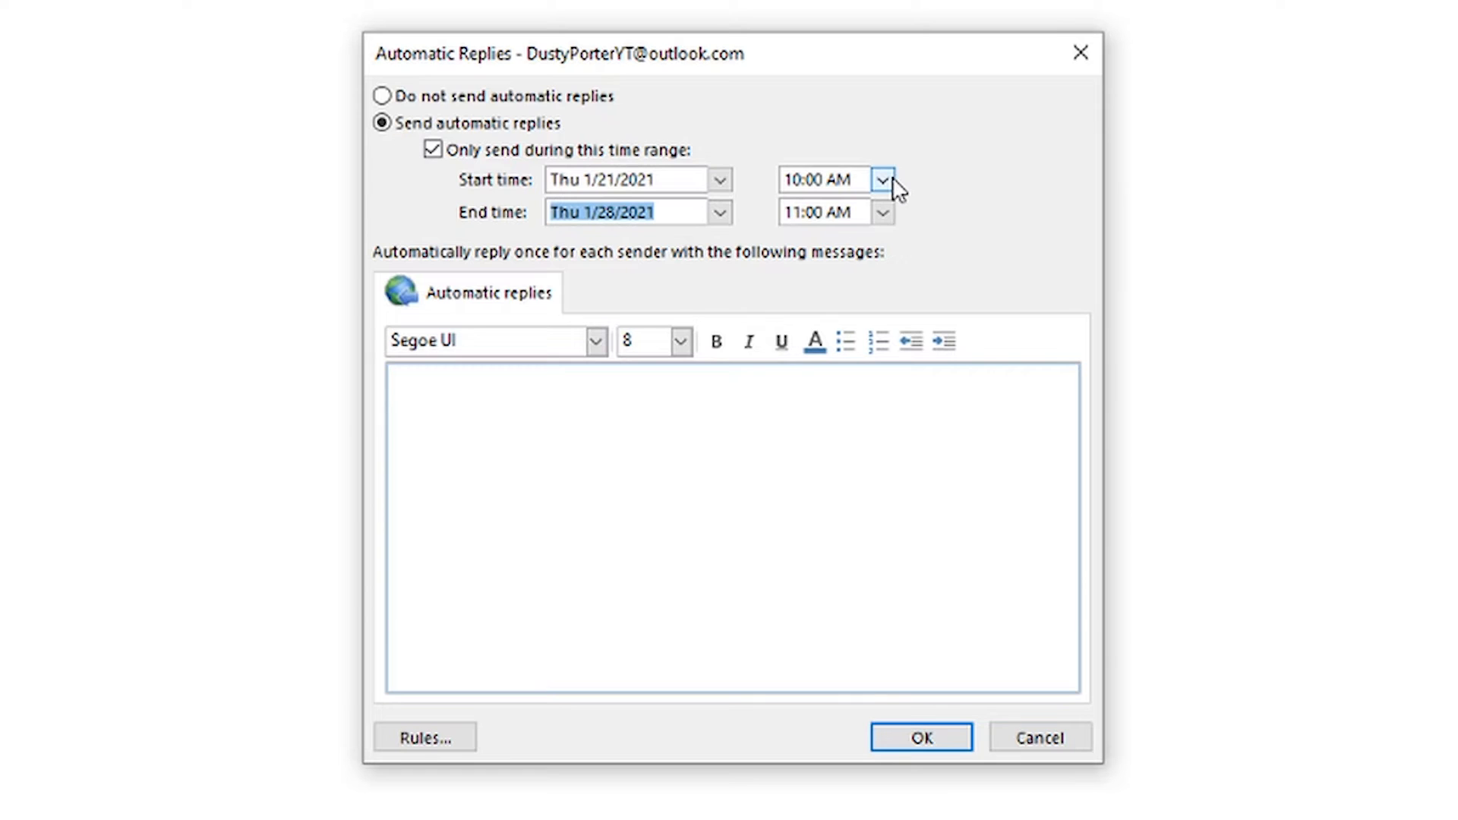
click(881, 213)
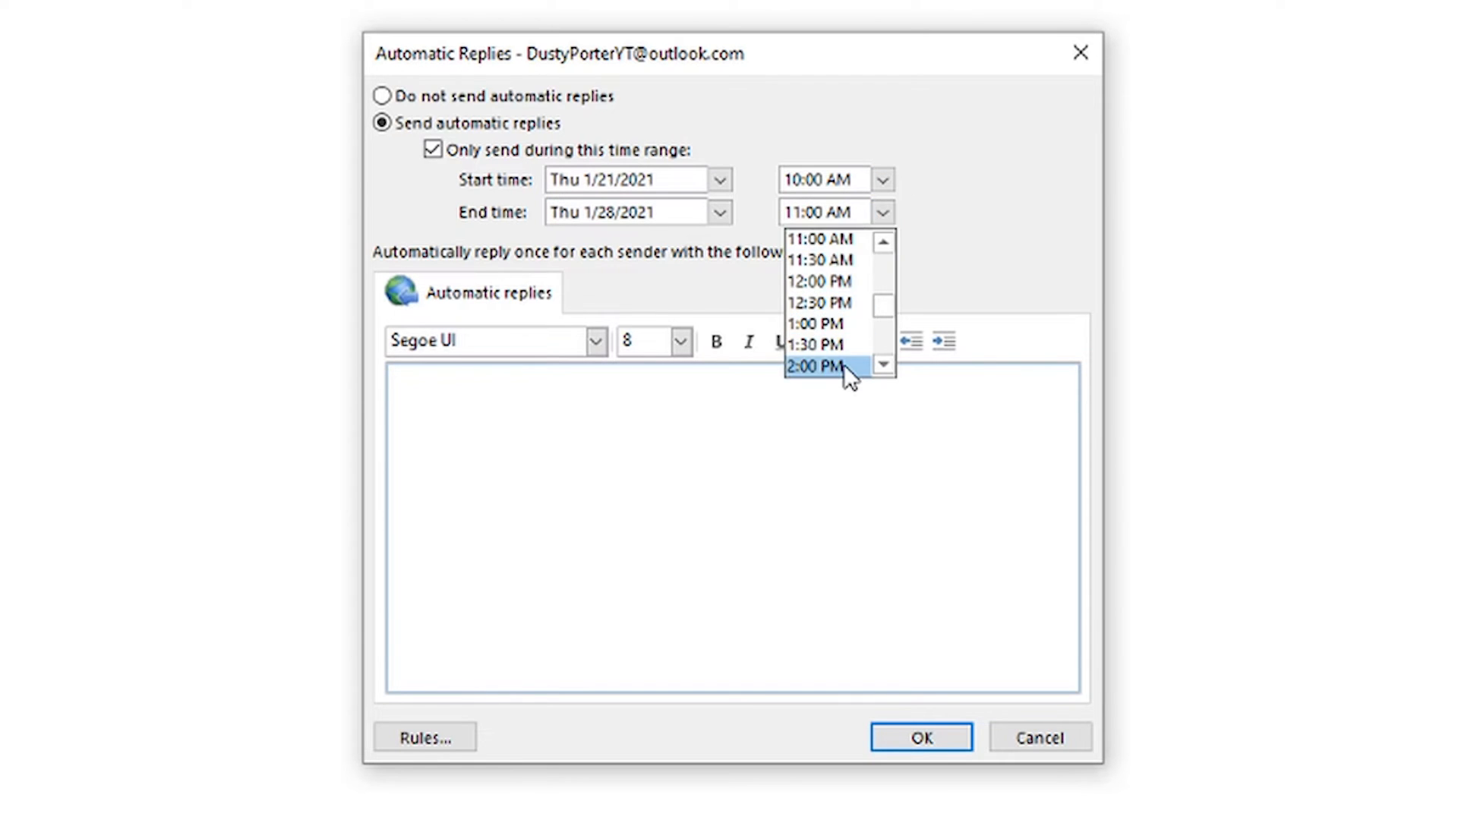
click(815, 368)
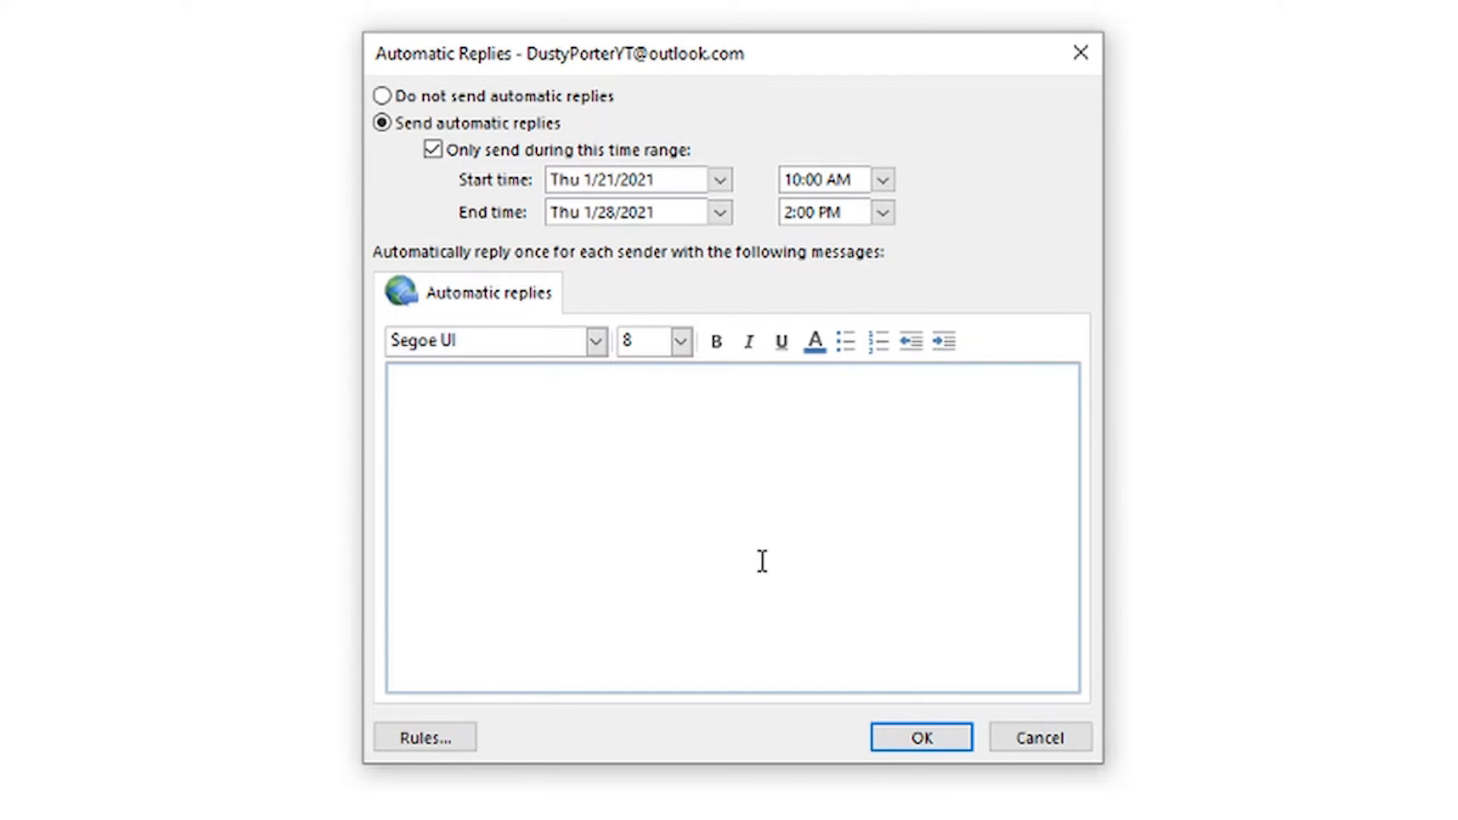
mouse_move(674, 533)
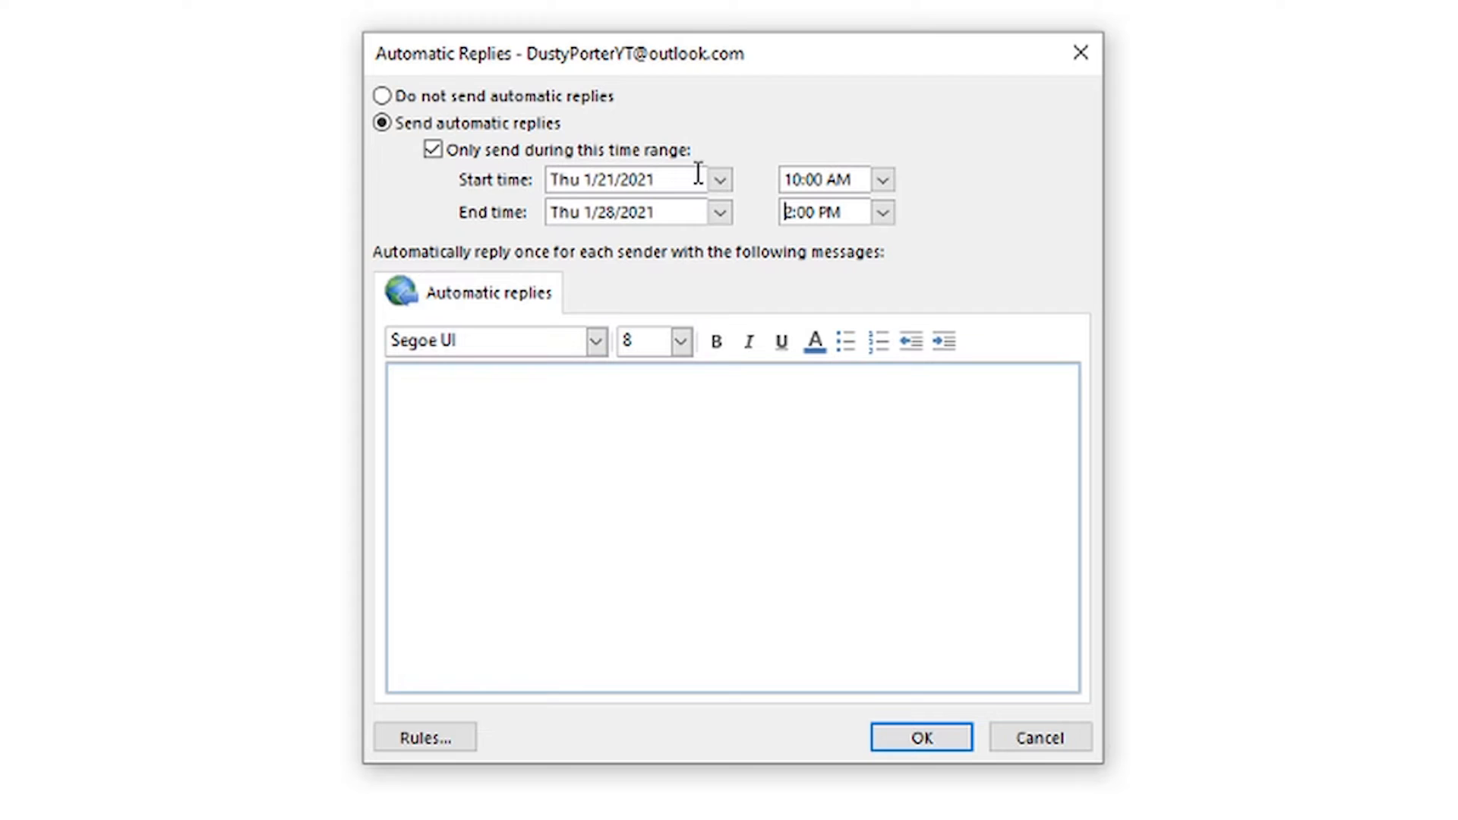
mouse_move(622, 159)
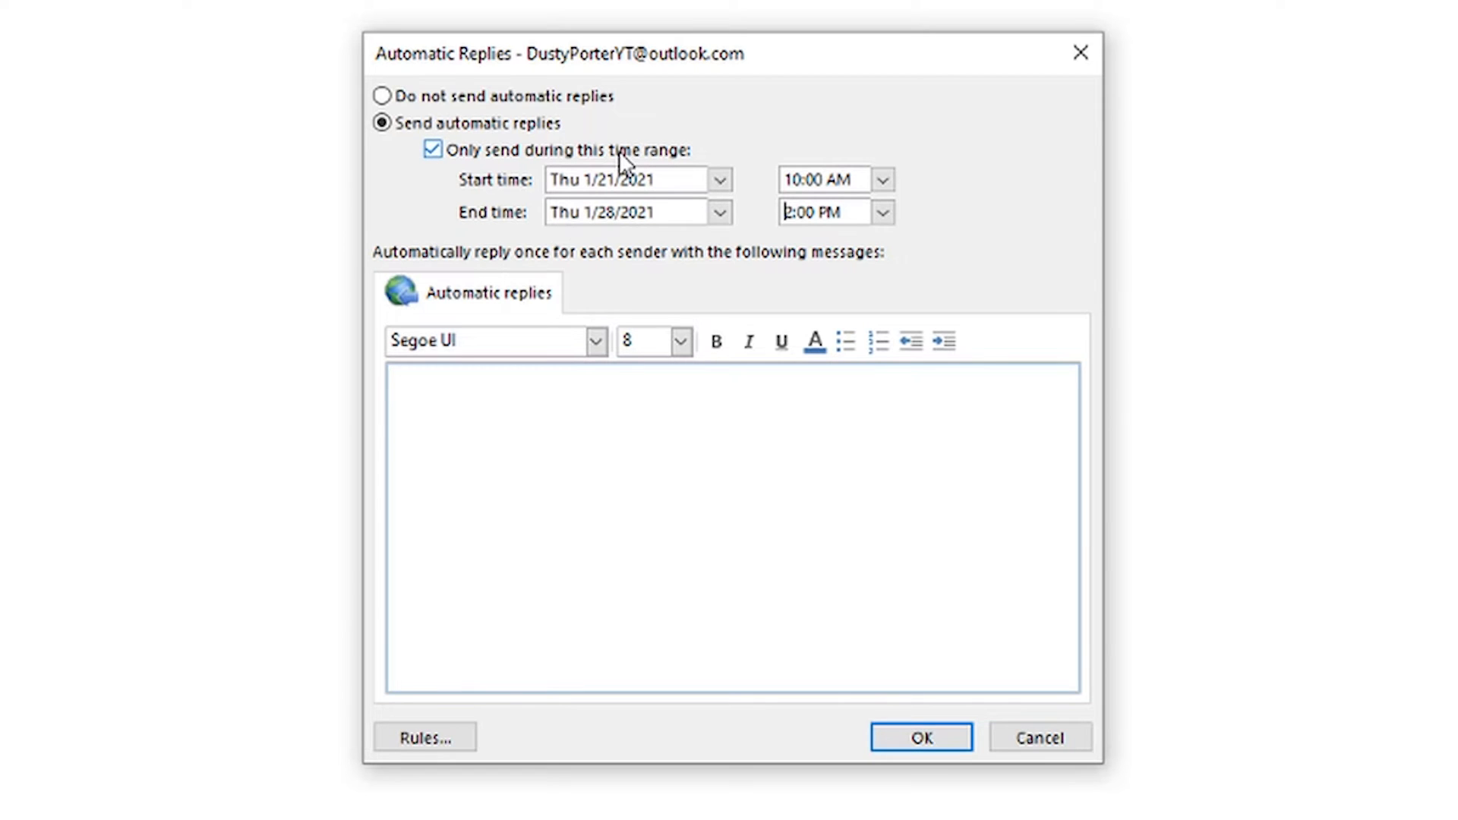
mouse_move(759, 385)
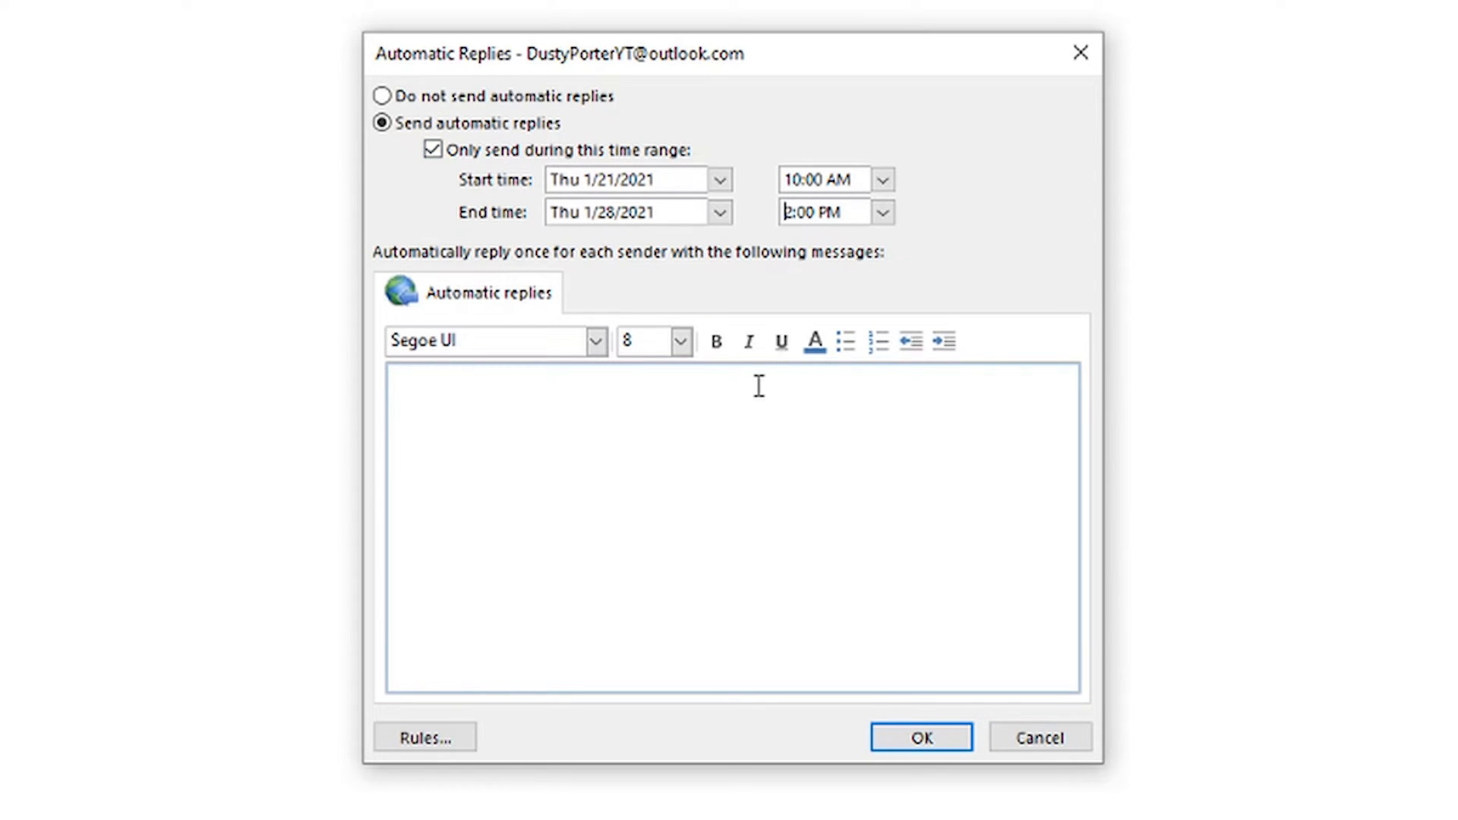
- Enter the reply 'I'm leaving on a Jet Plane...' and set the whole message to Roboto Thin
text(I'm leaving on a Jet Plane. Going to a  very luxurious hotel that has unending amounts of FREE FOOD.)
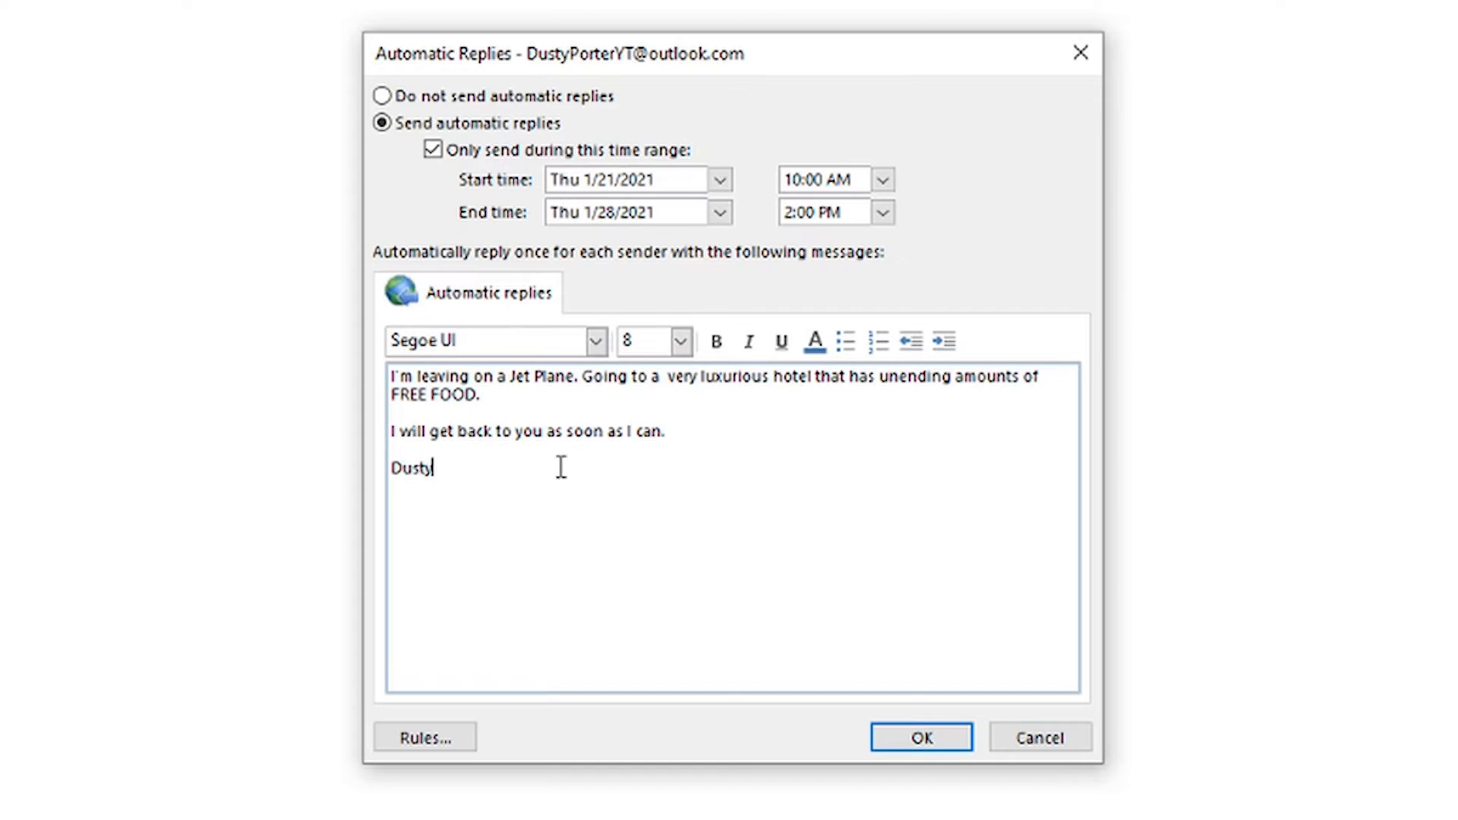
mouse_move(536, 454)
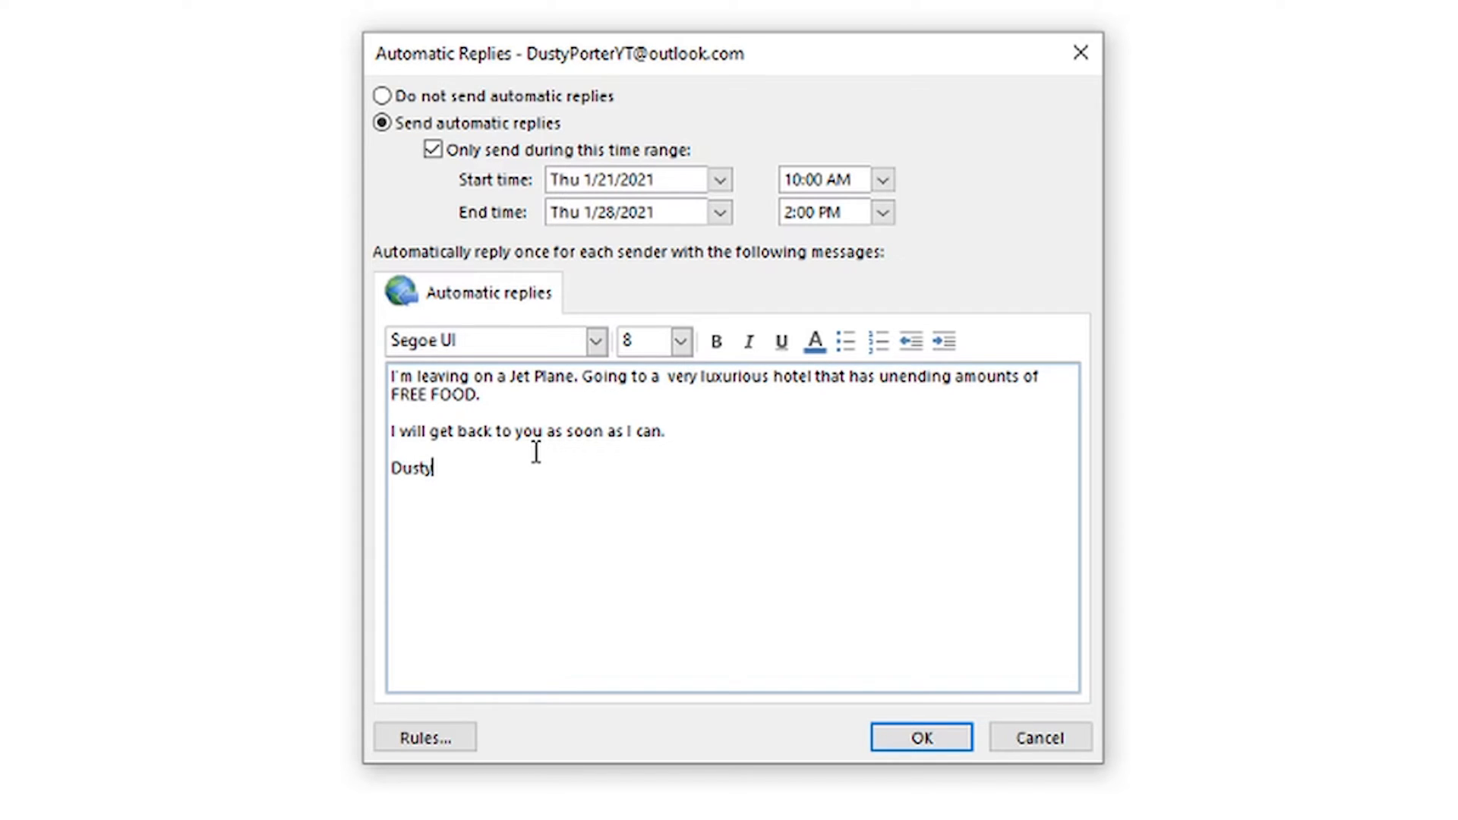
mouse_move(463, 475)
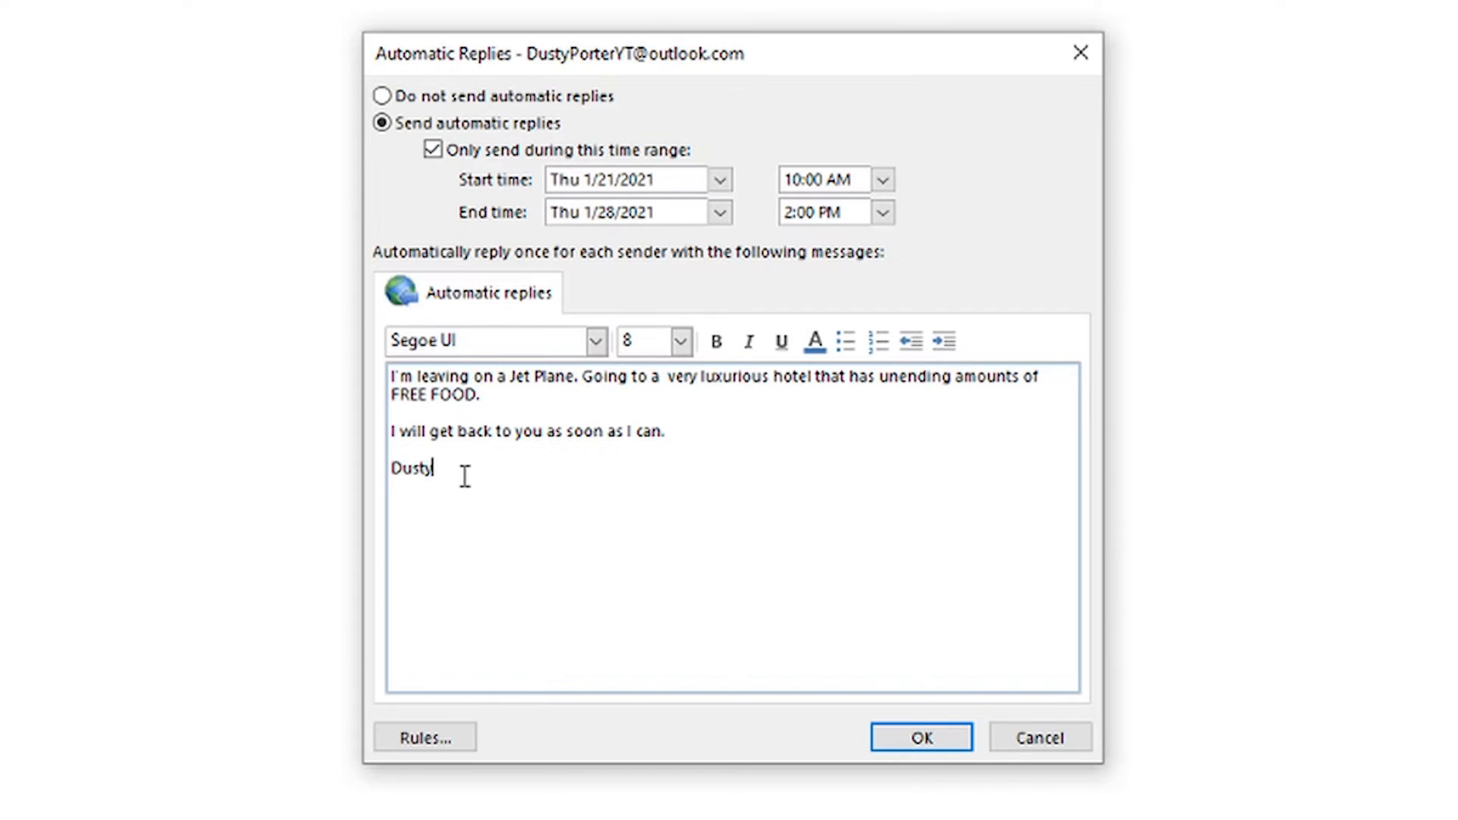
key(ctrl+a)
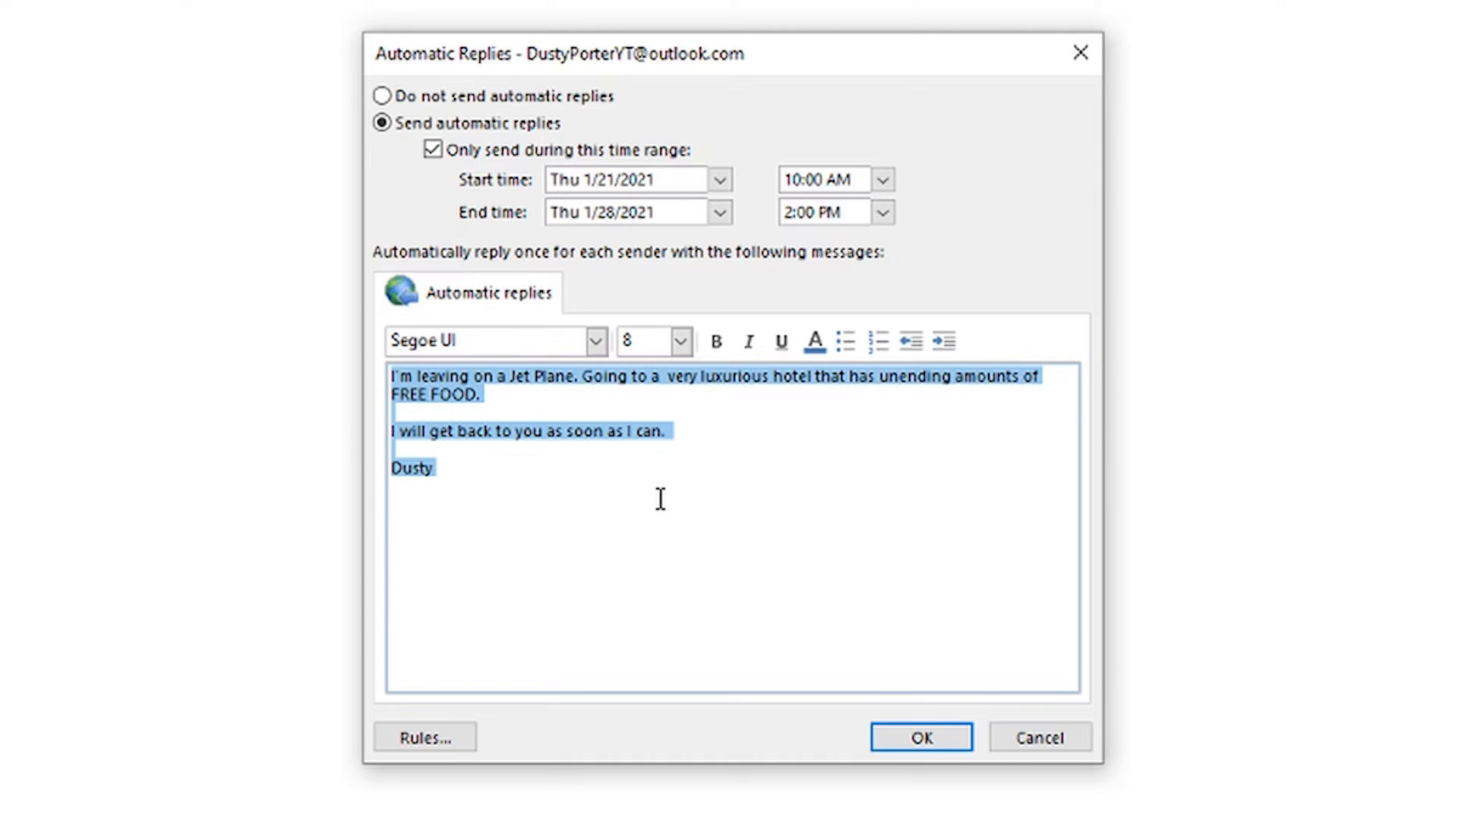
click(595, 340)
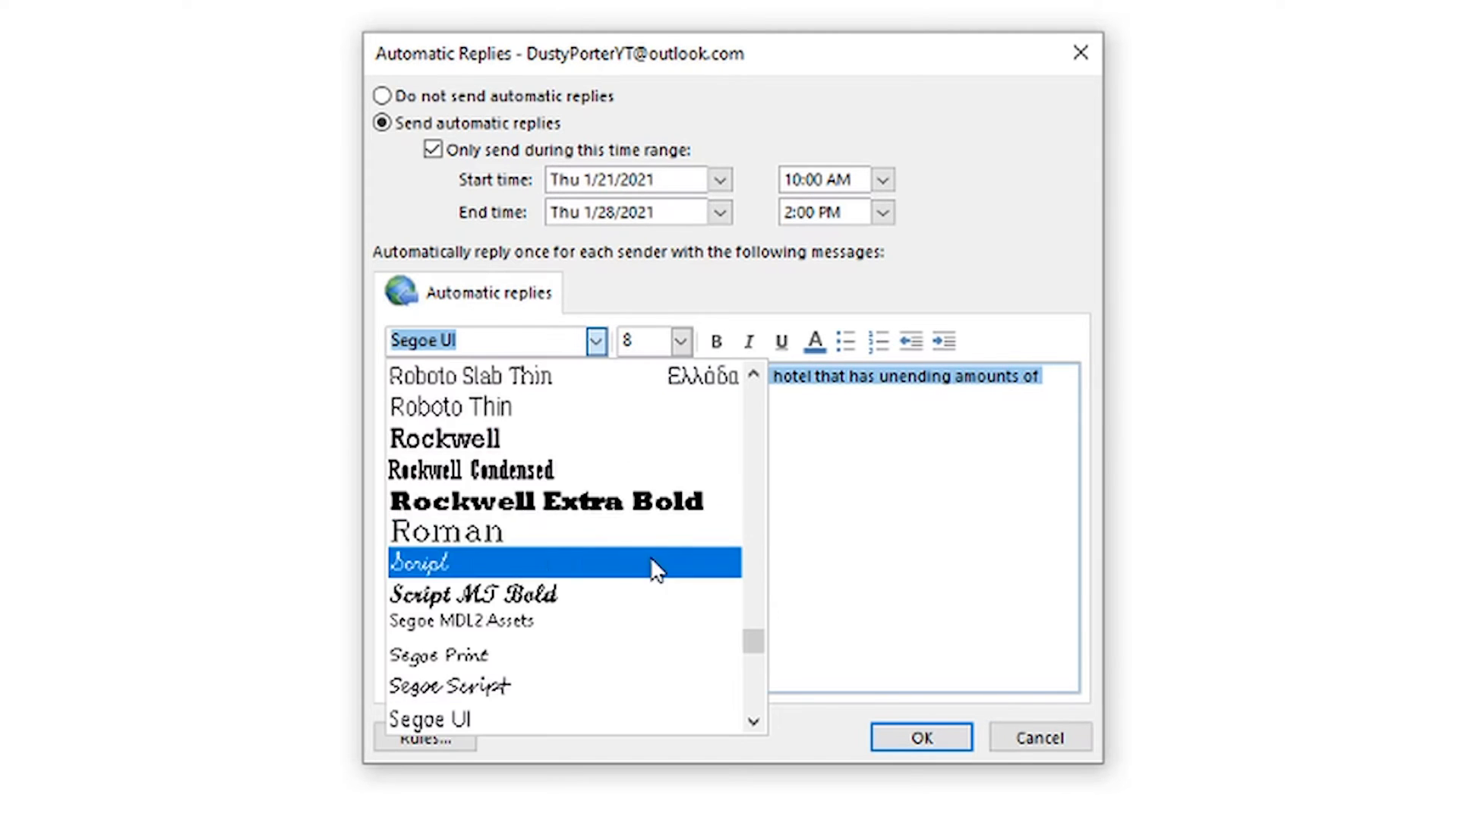
click(449, 407)
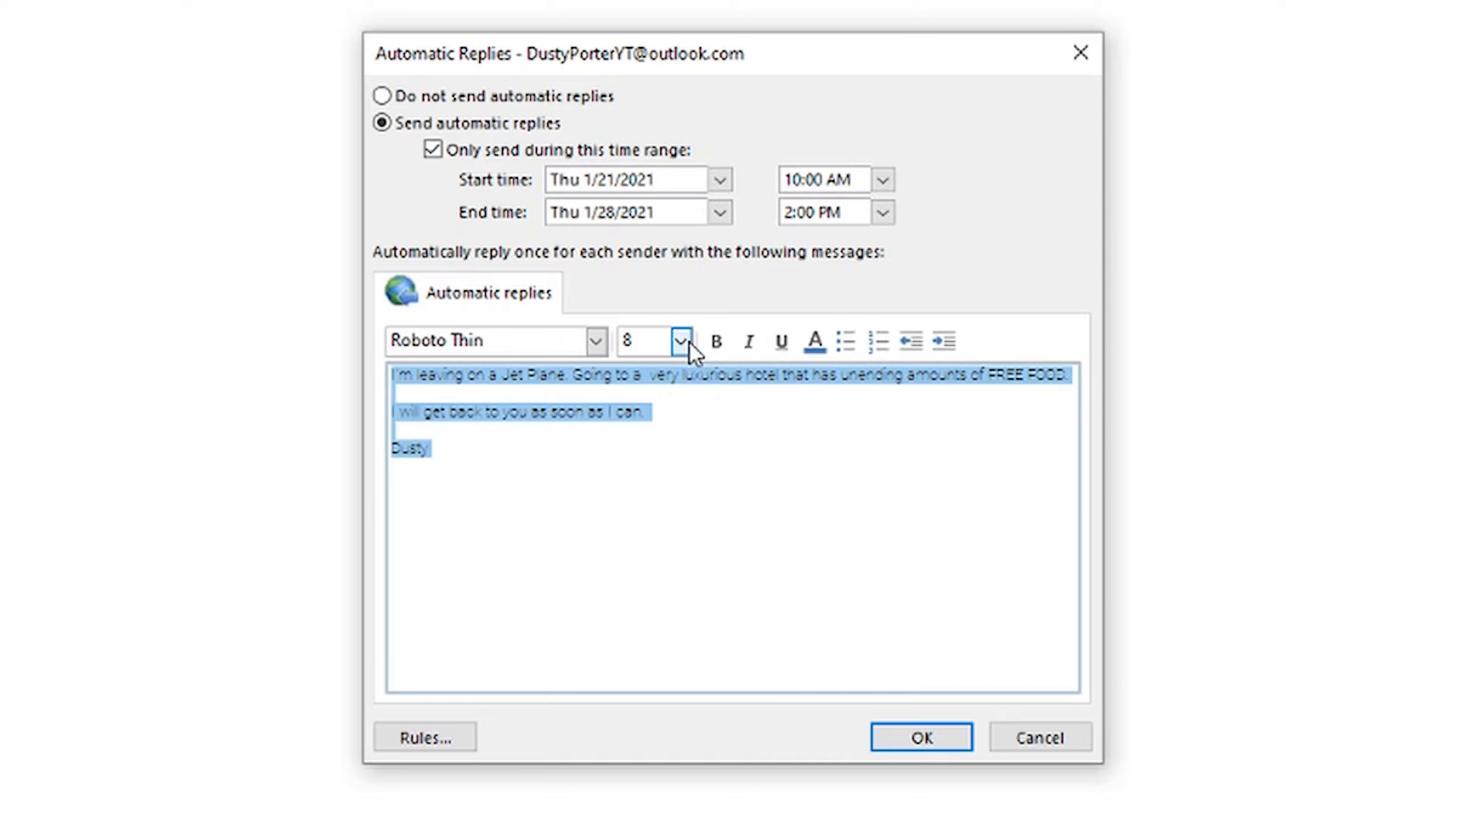
- Make the reply text 18-point, bold and italic
click(678, 340)
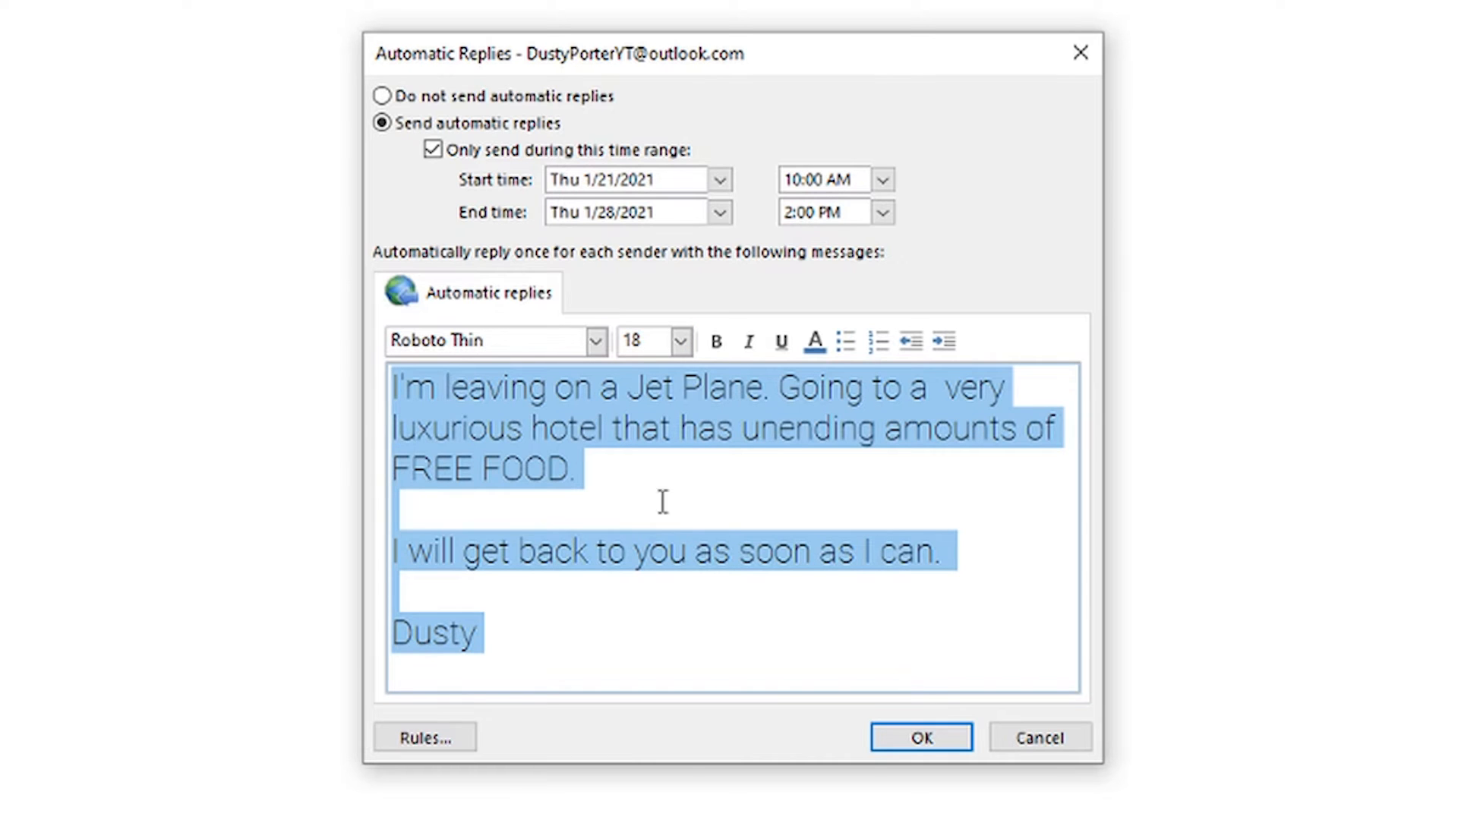
click(749, 342)
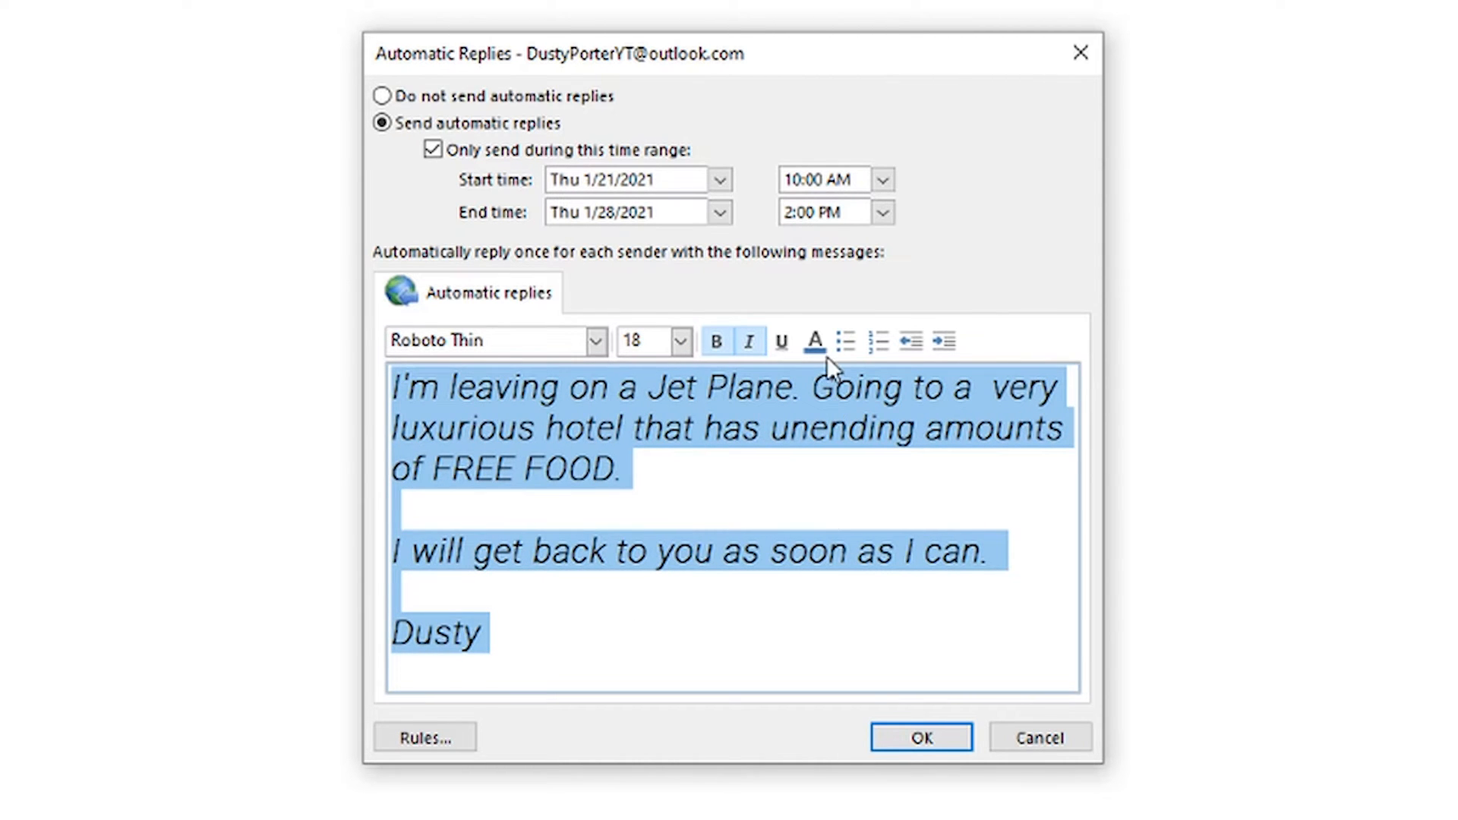
click(807, 583)
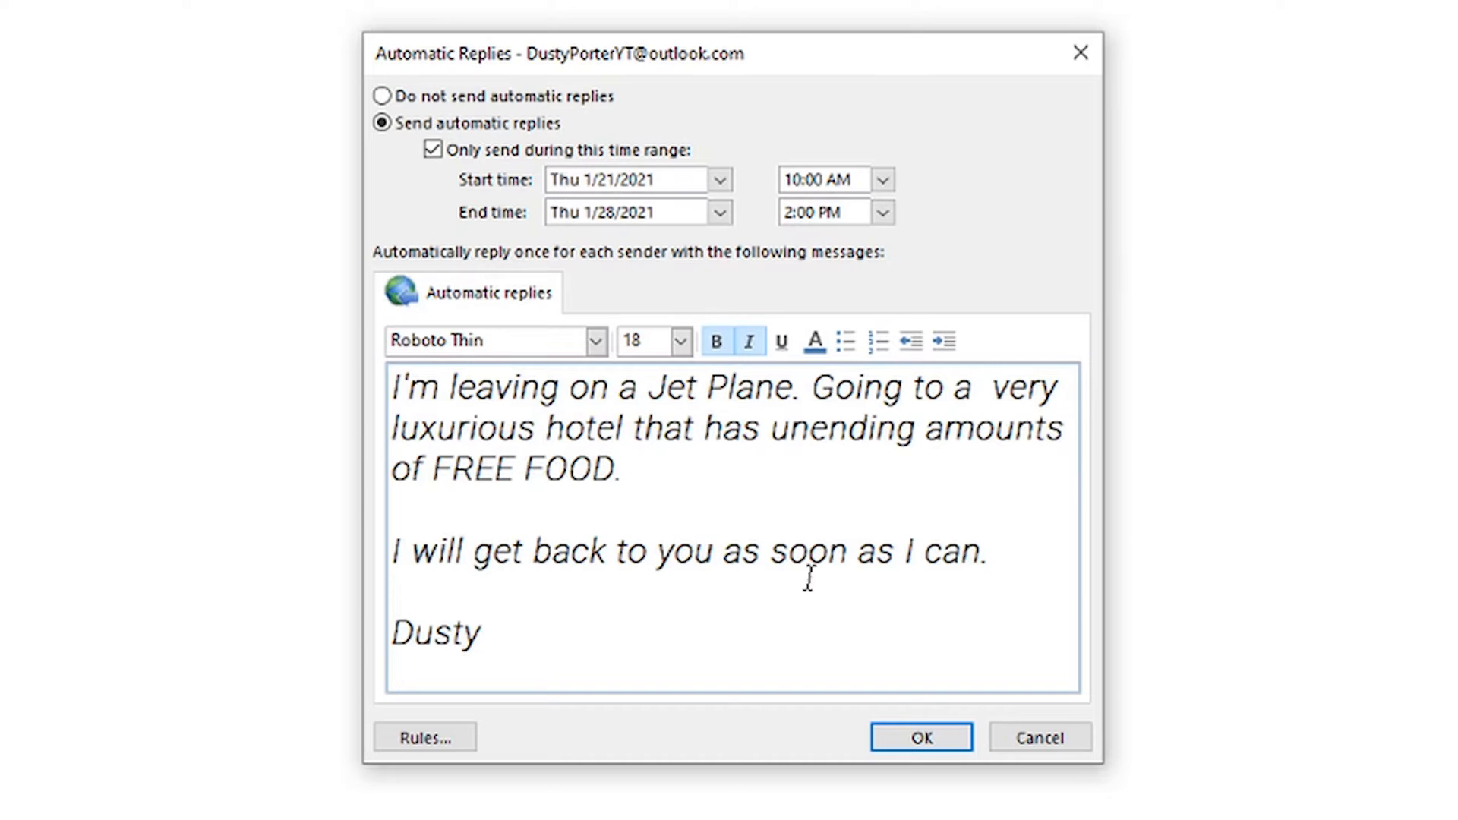
mouse_move(753, 605)
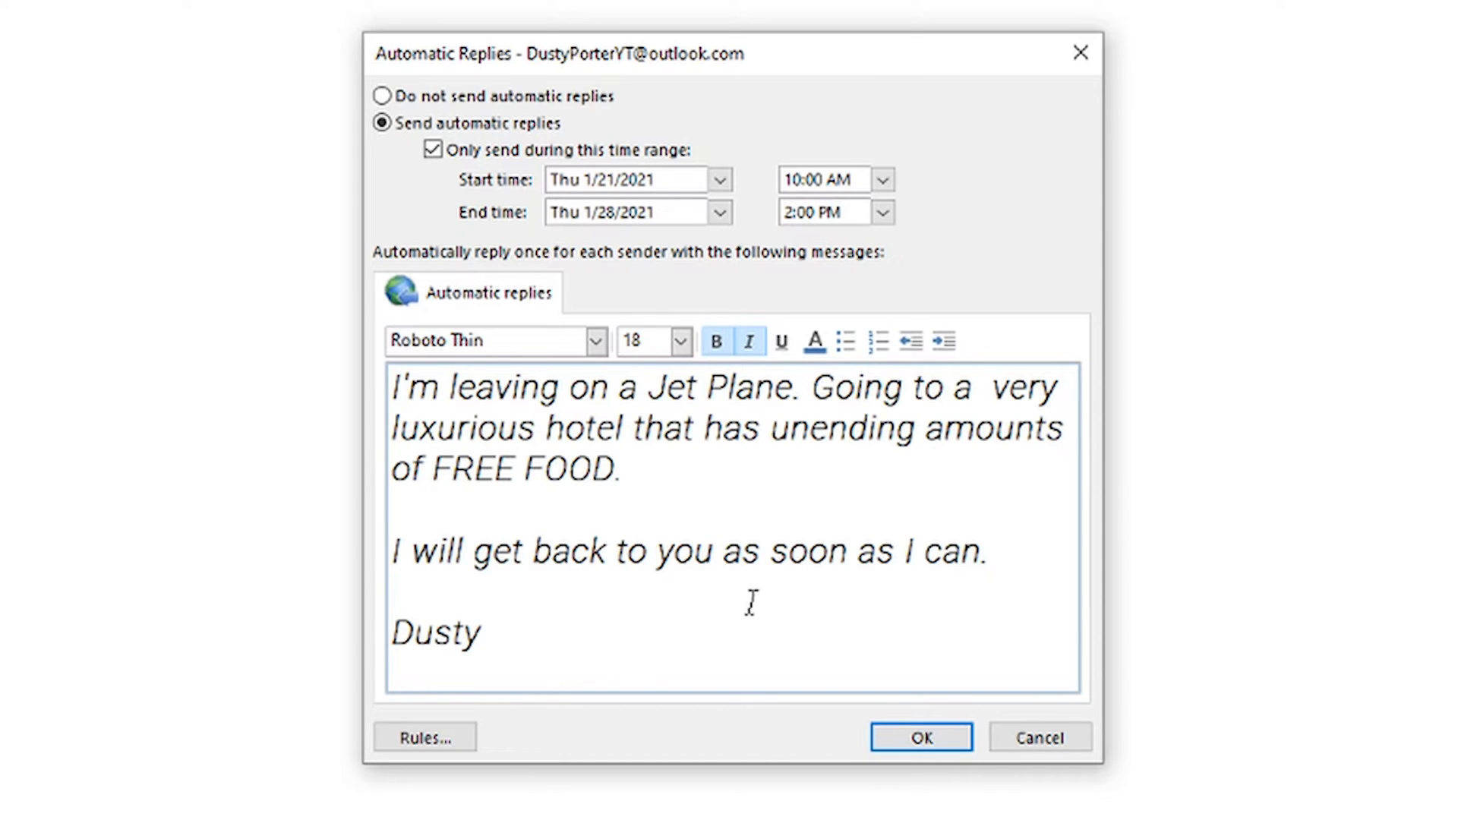
click(482, 633)
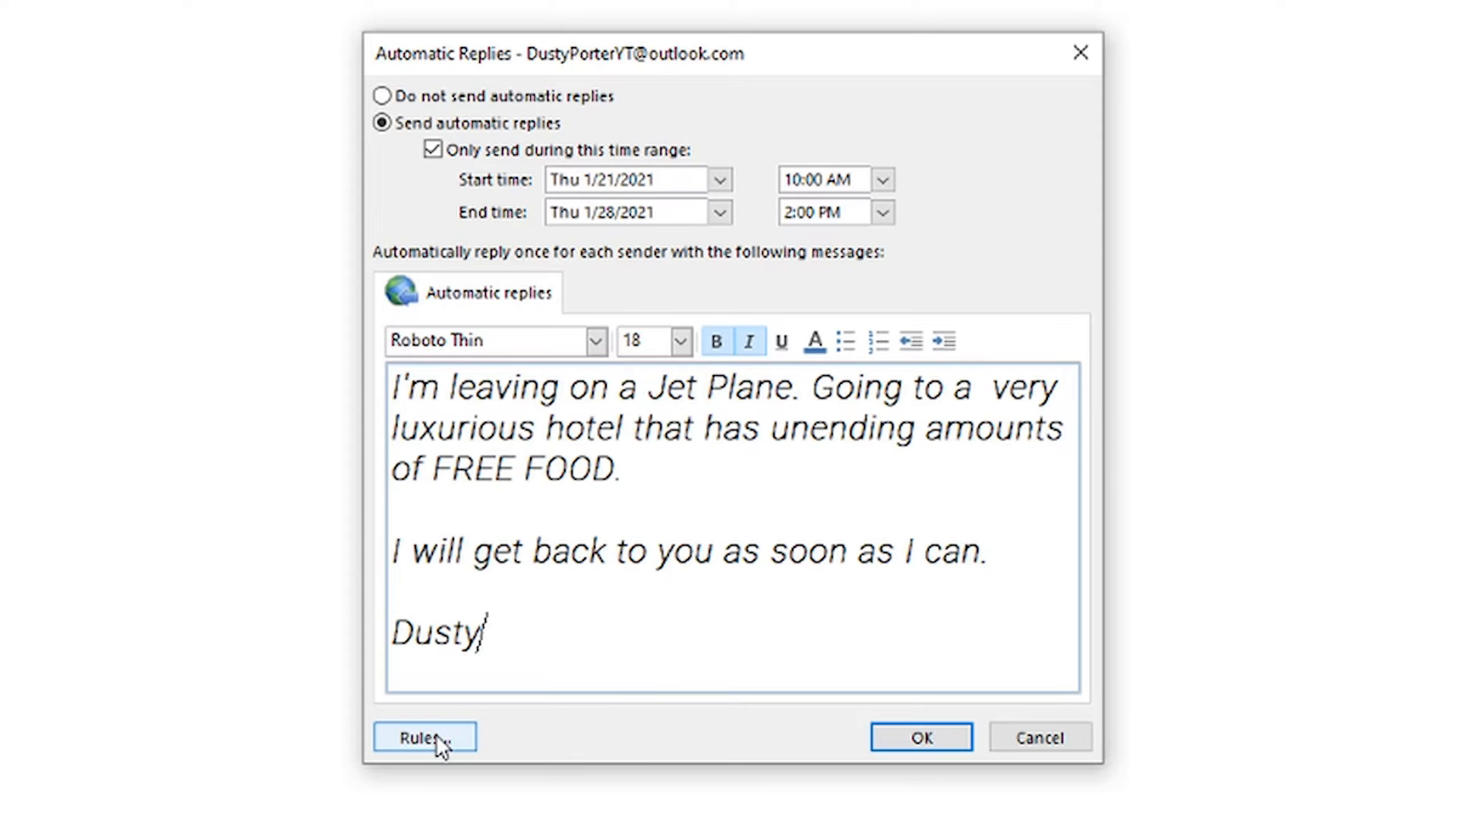
- Create a new automatic-reply rule with the 'Alert with' and 'Move to' actions ticked and confirm it
click(424, 737)
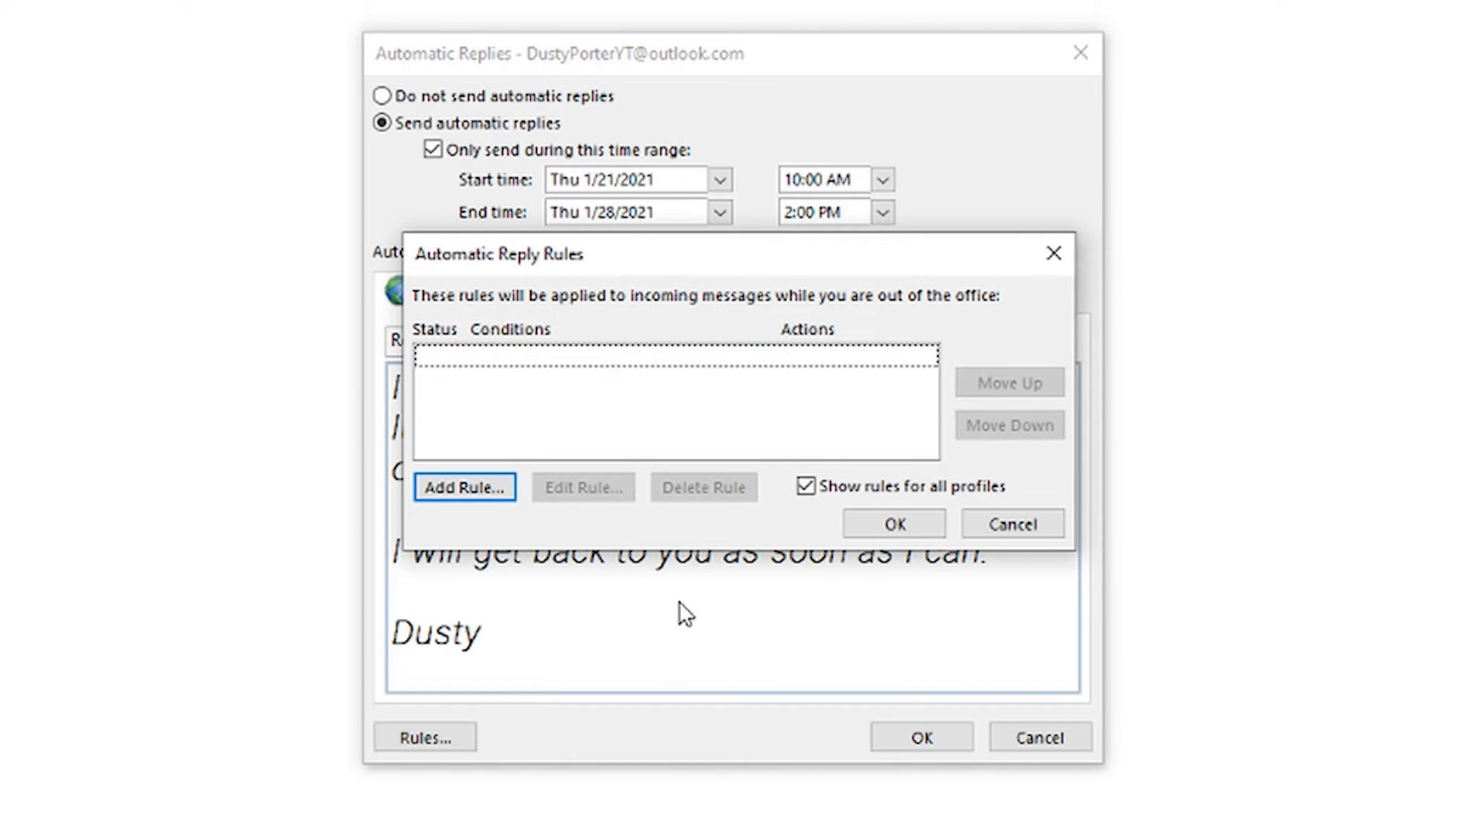
click(465, 486)
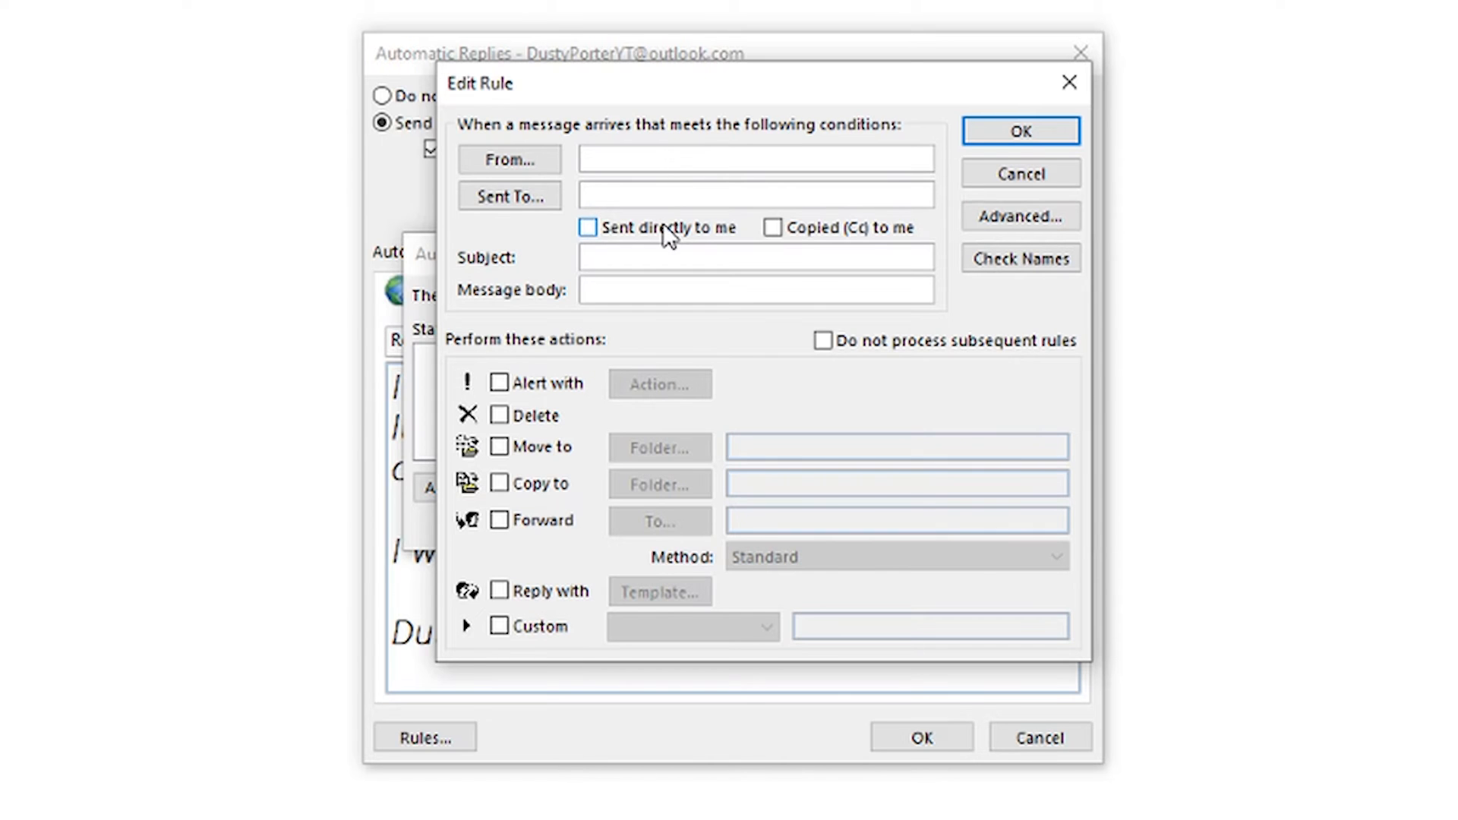
click(498, 382)
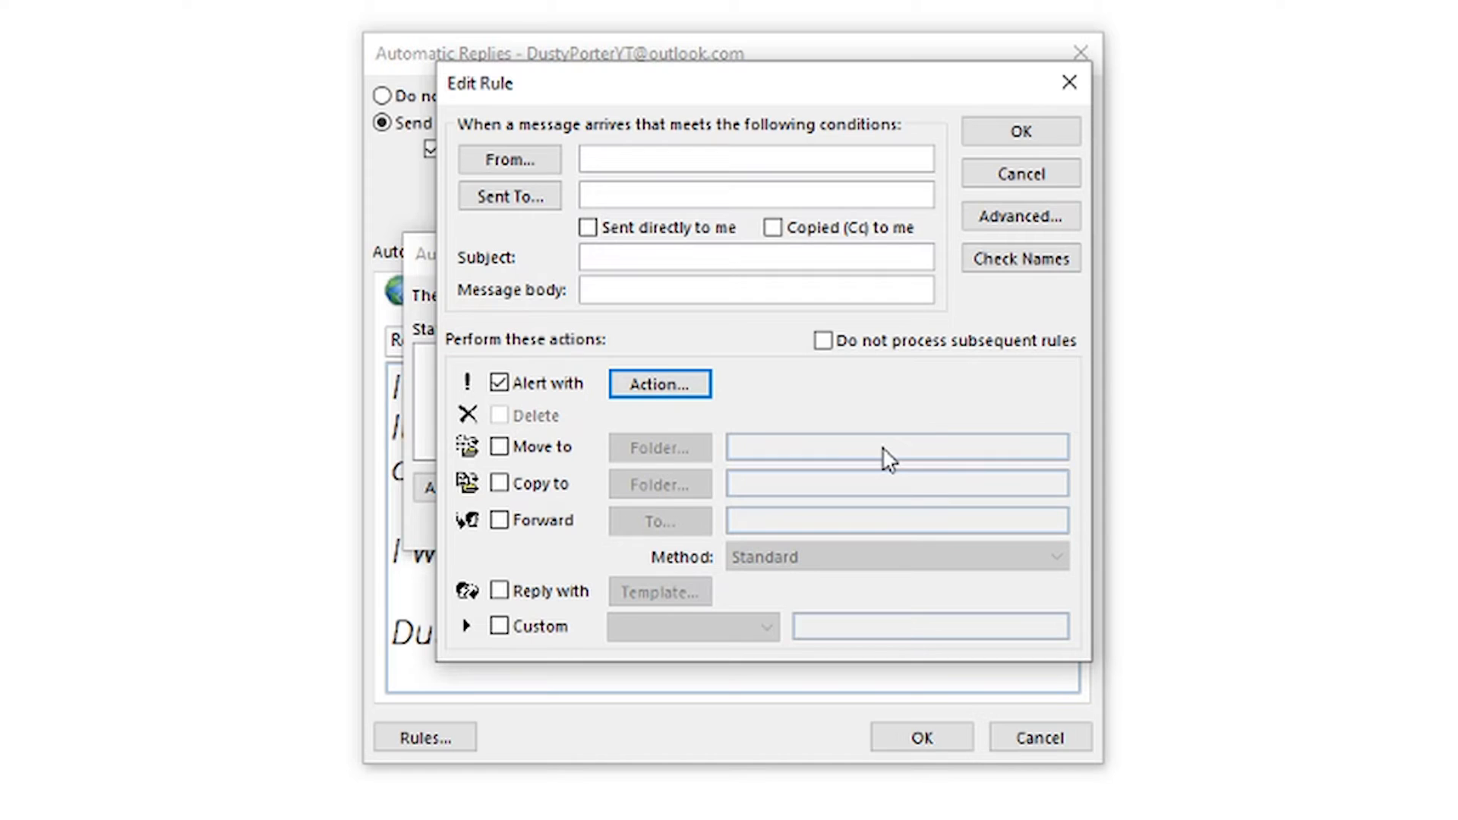
mouse_move(858, 425)
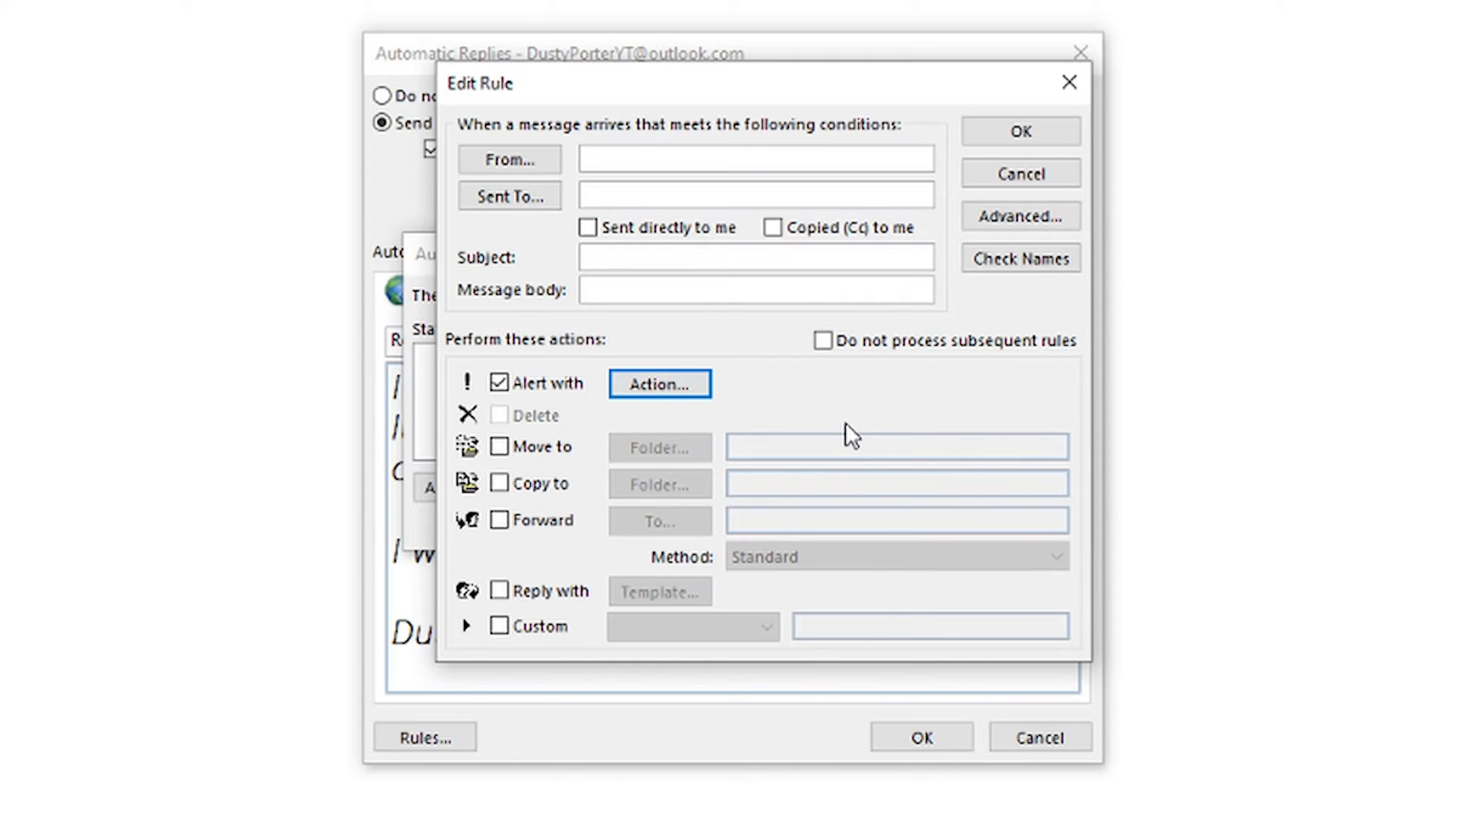
click(498, 446)
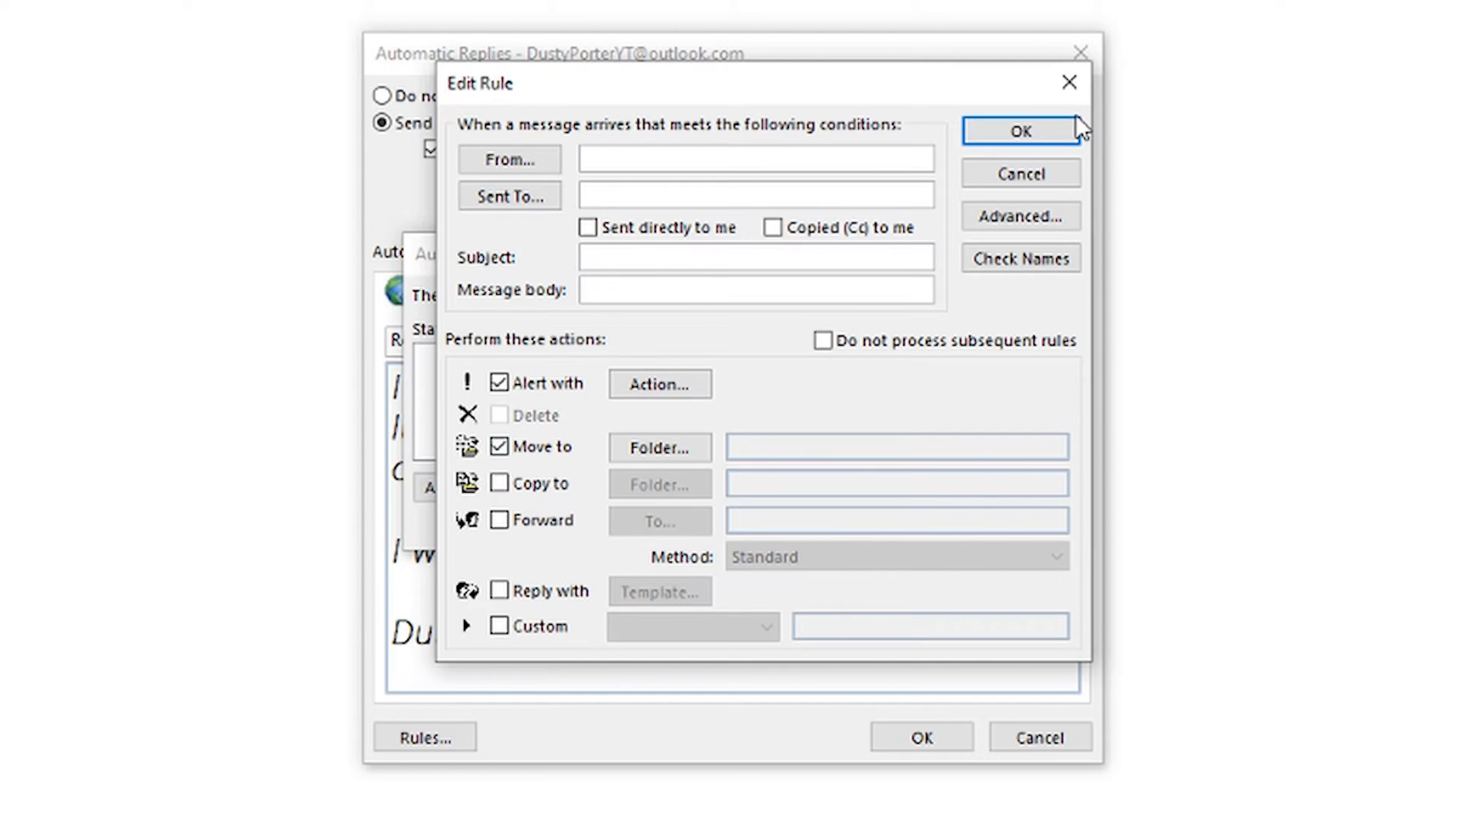
click(1020, 131)
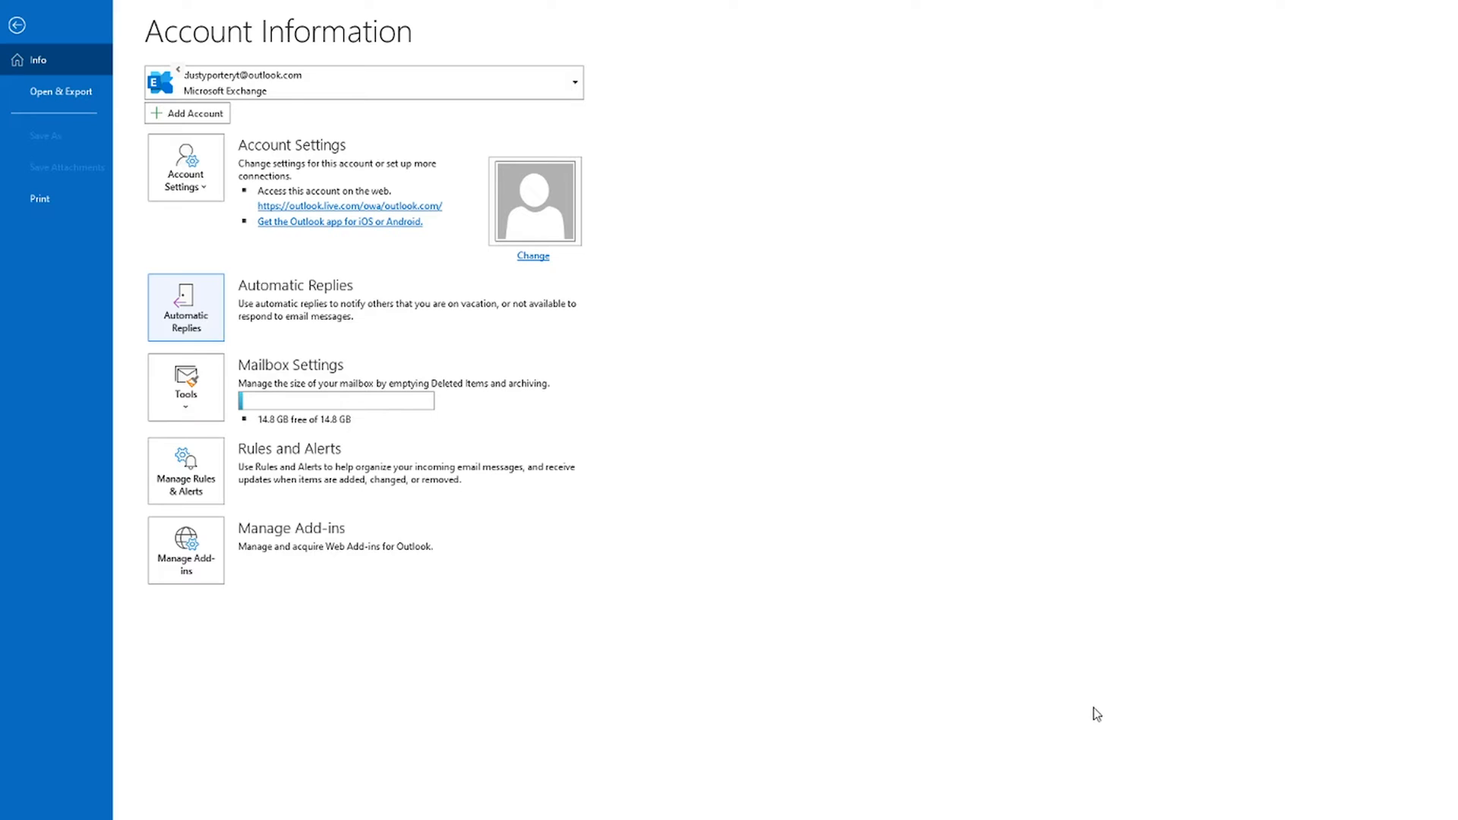
mouse_move(1078, 698)
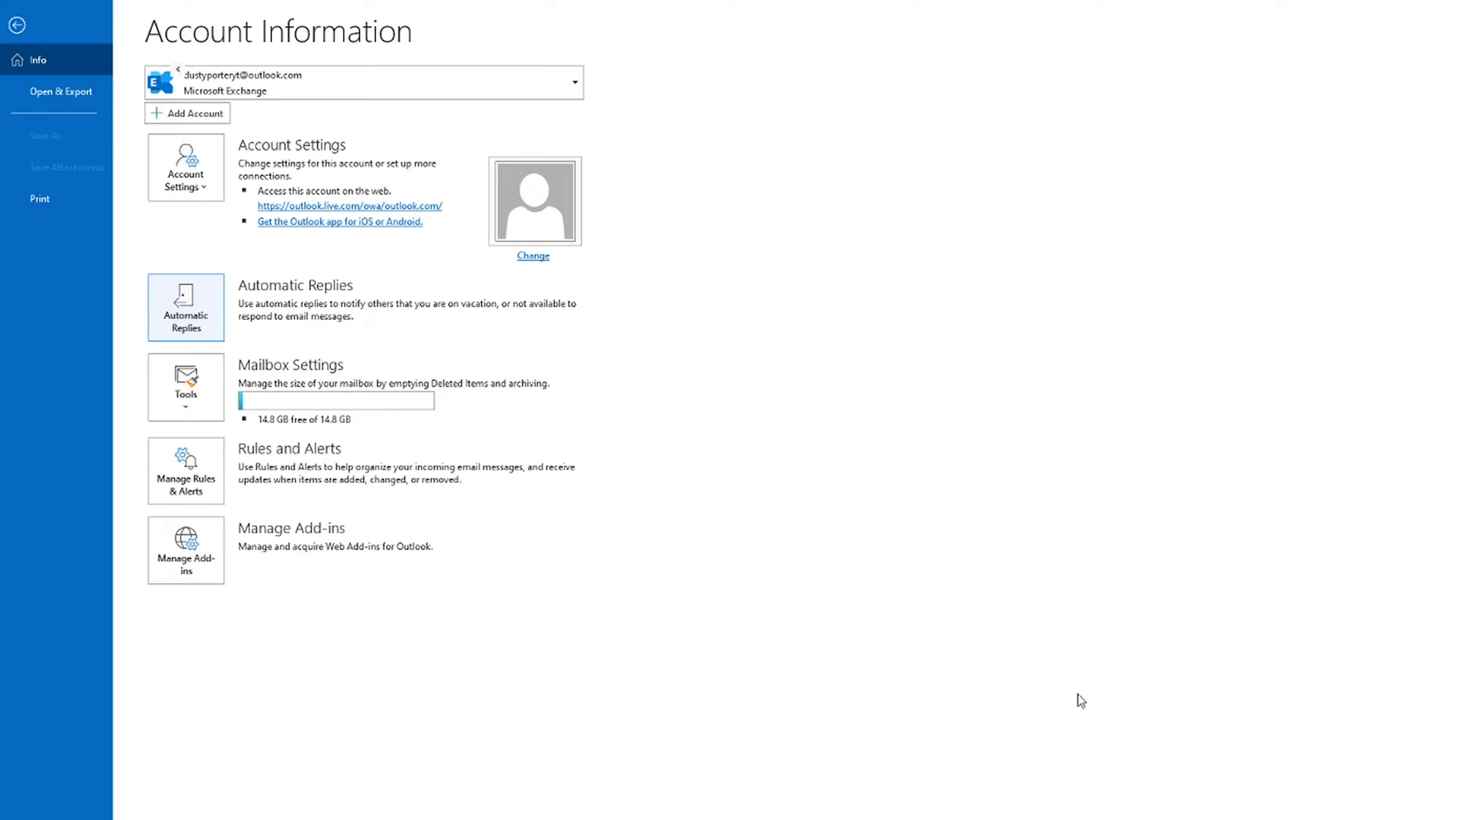
mouse_move(1072, 697)
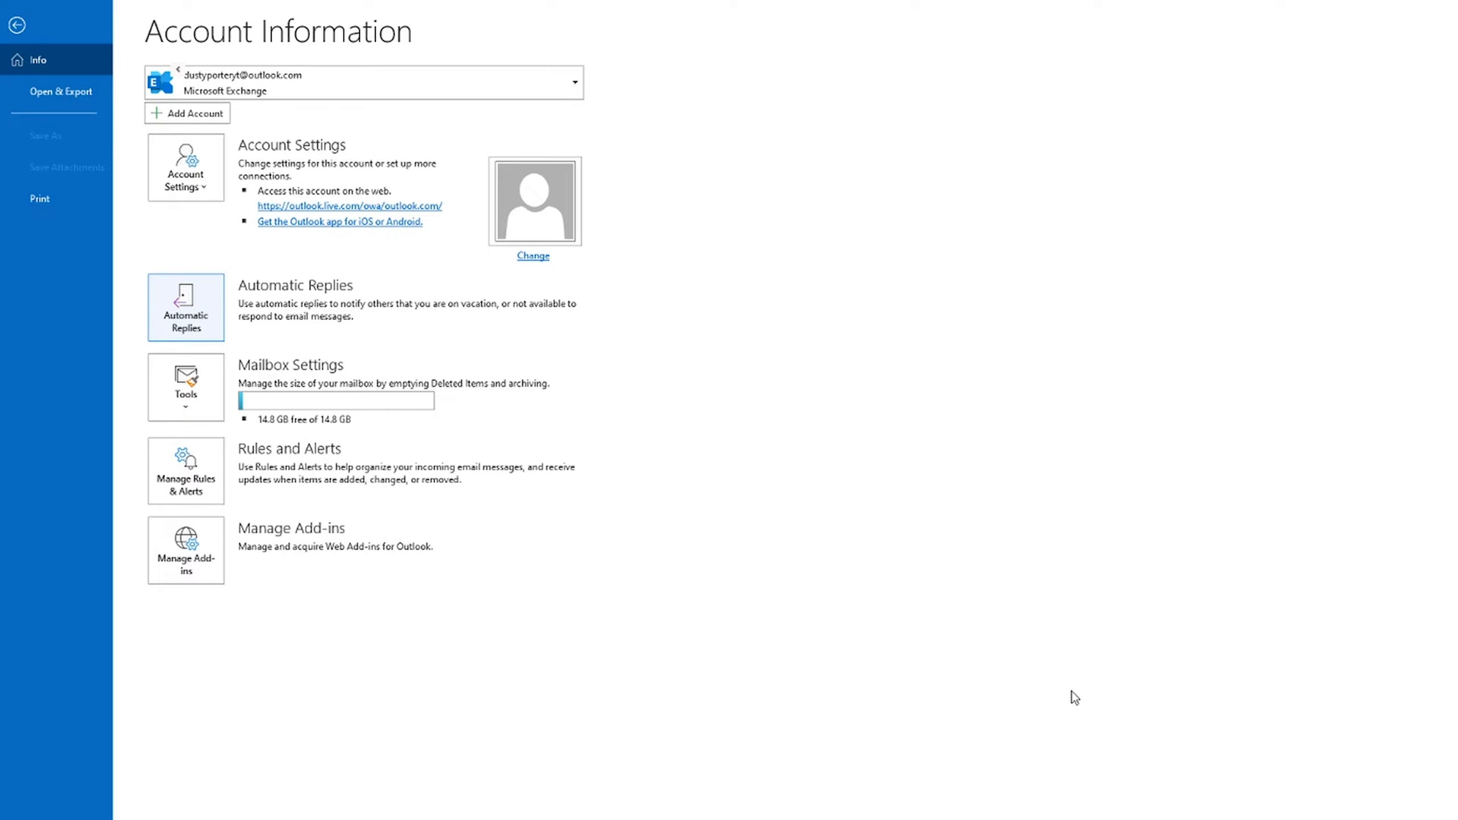
- Return to the Inbox with the Automatic Replies banner and check the reply to a Test email
click(18, 24)
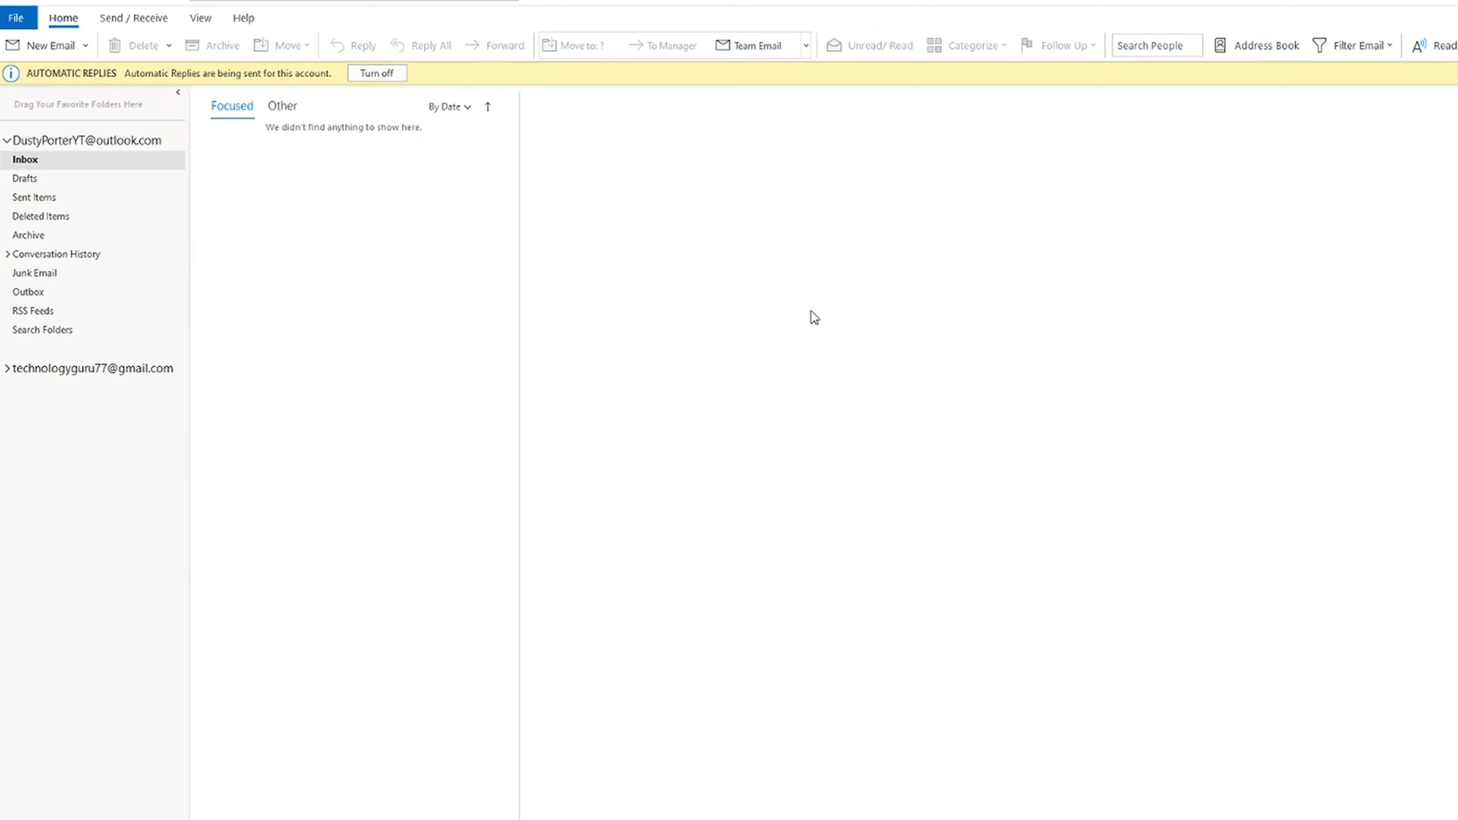
click(377, 73)
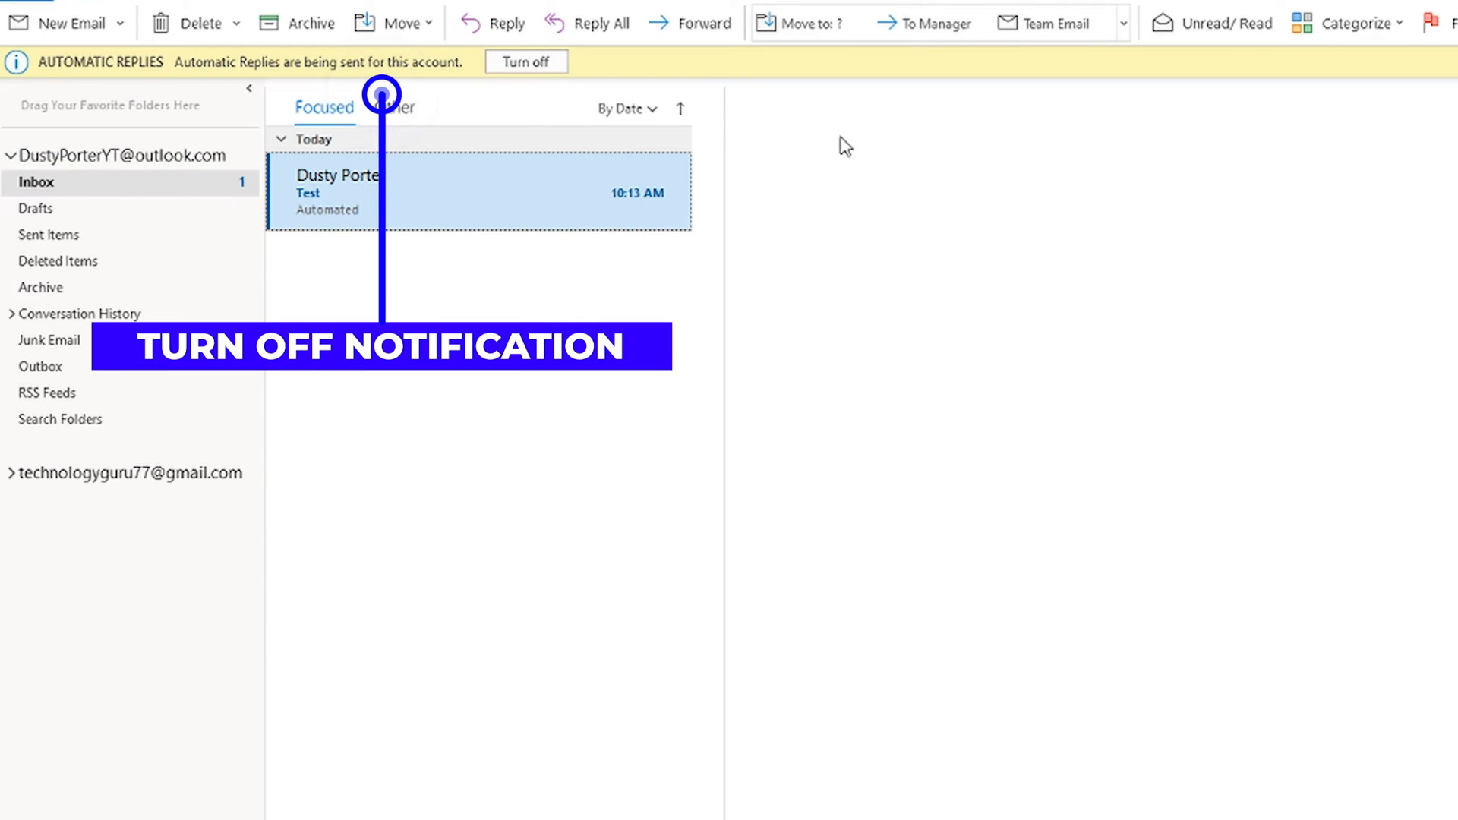
mouse_move(74, 98)
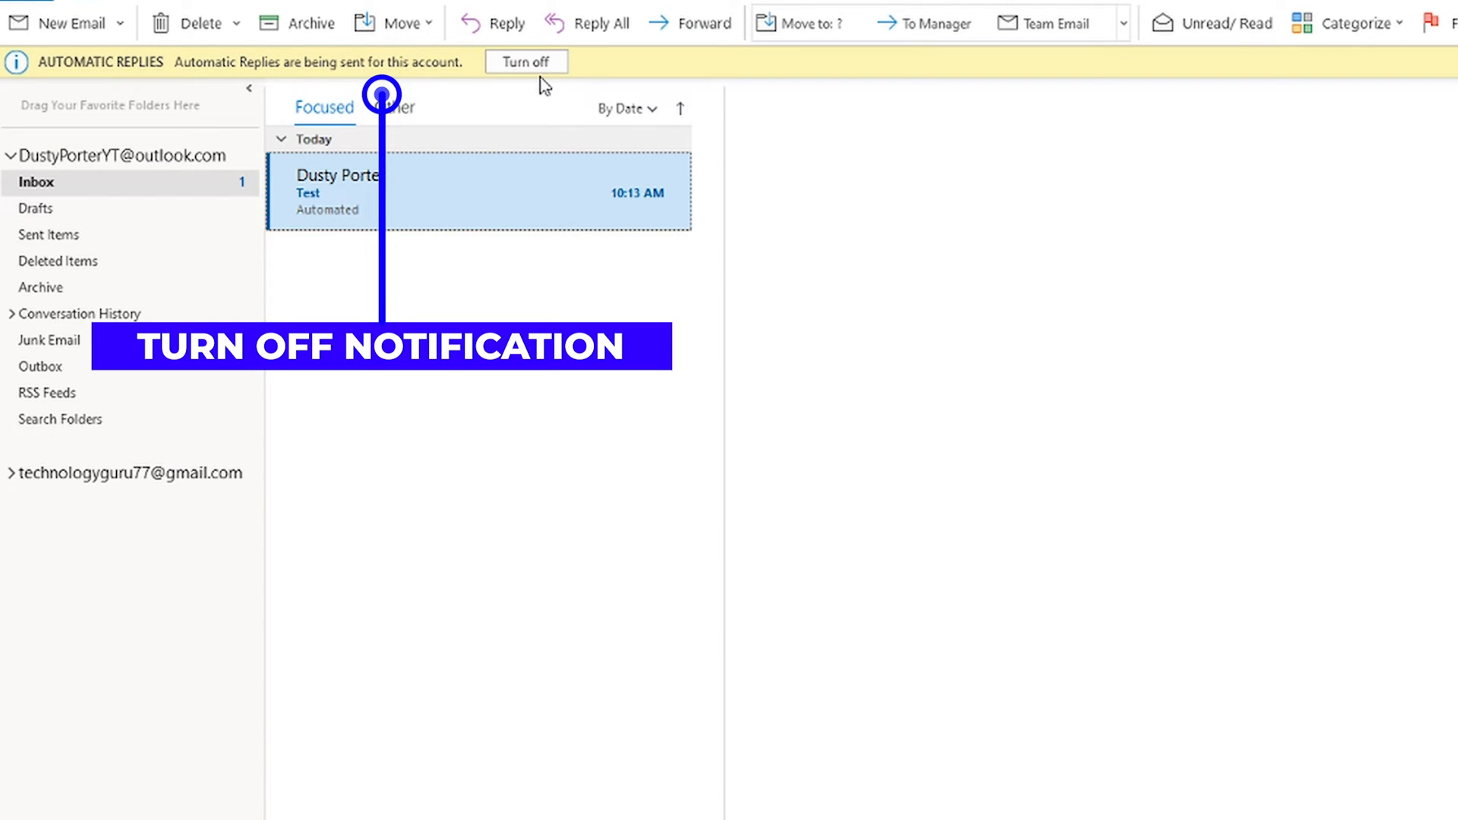
mouse_move(537, 79)
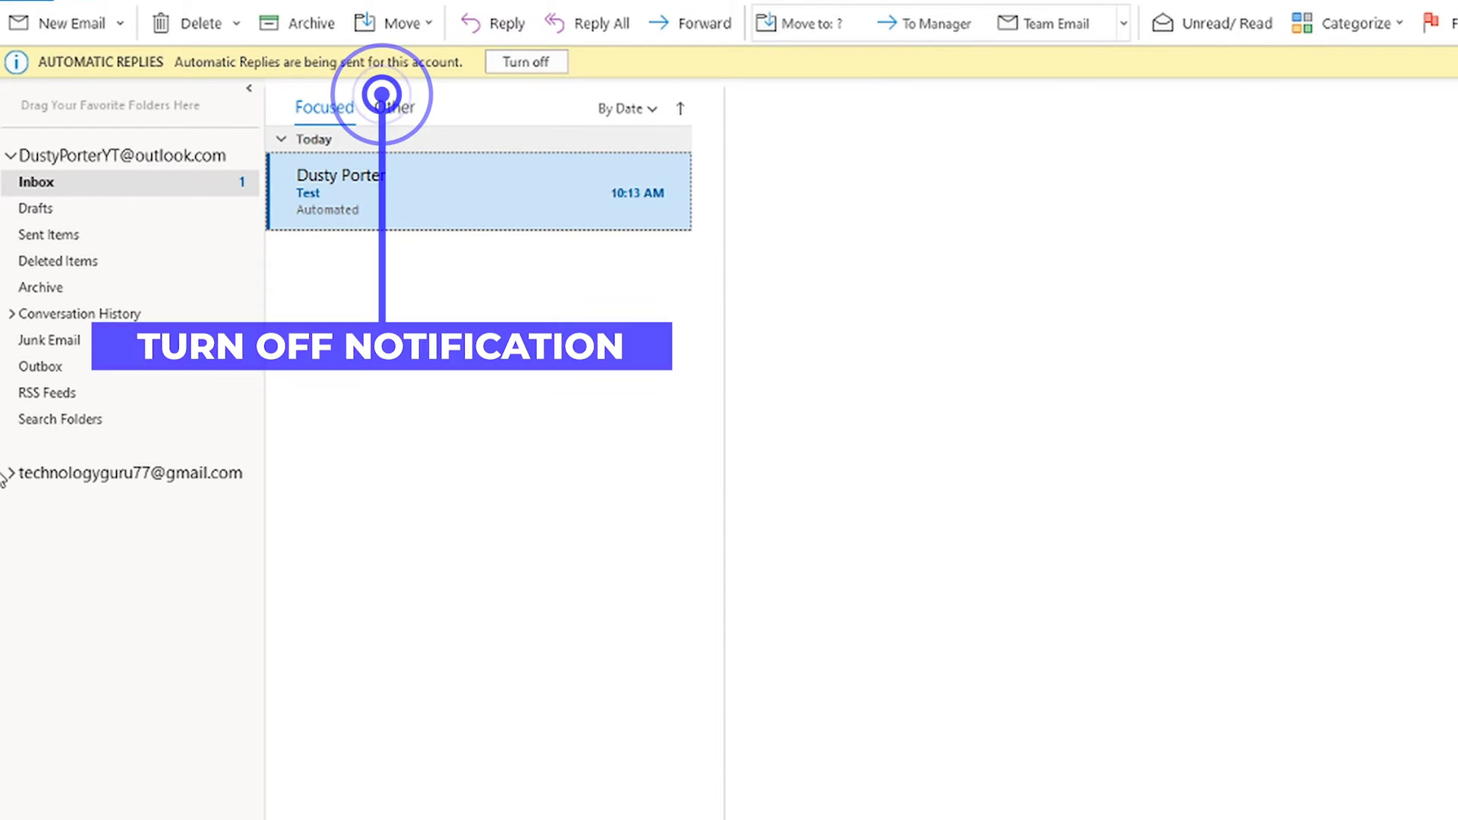
mouse_move(219, 477)
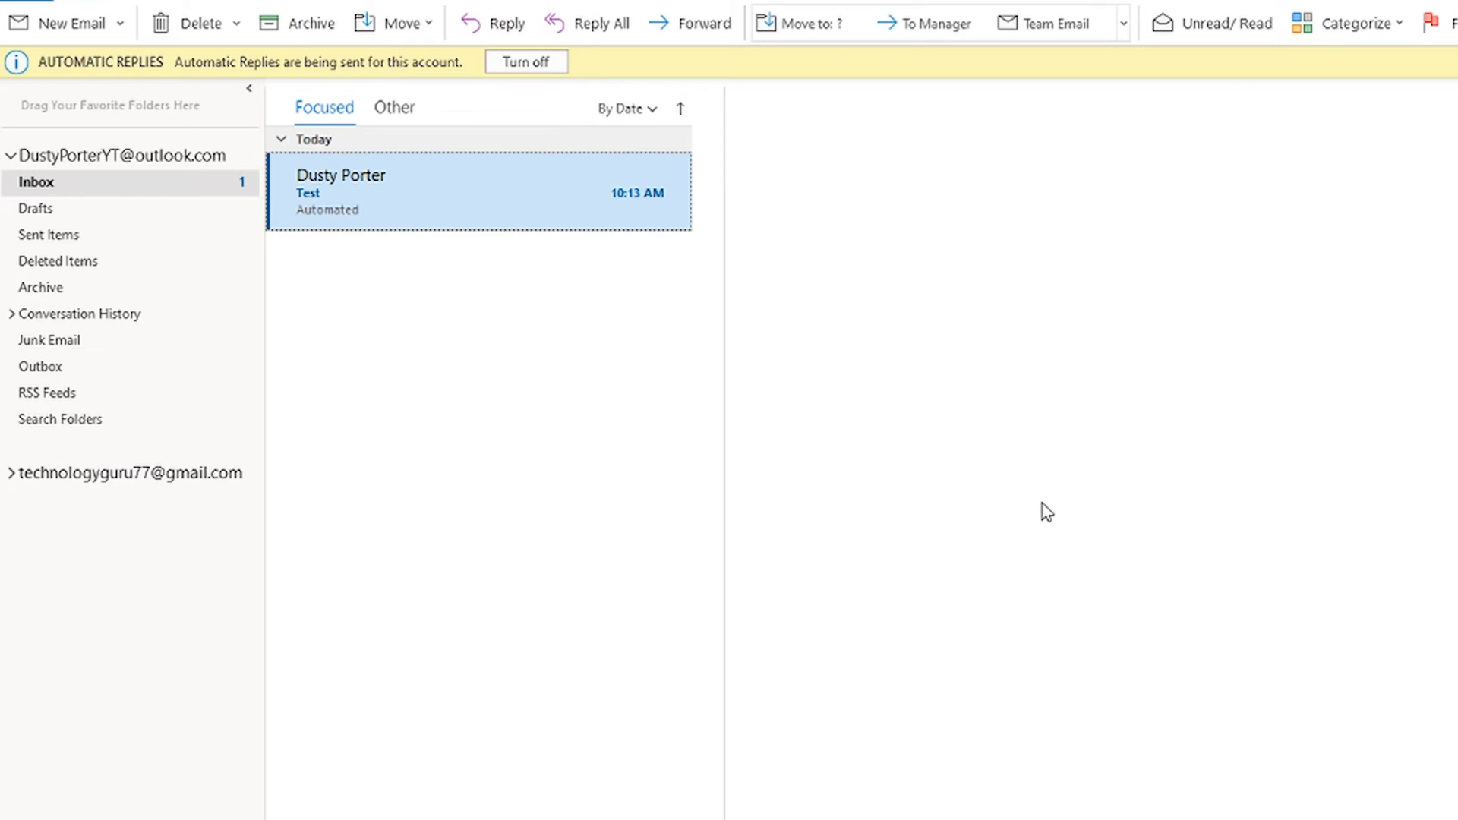
mouse_move(190, 276)
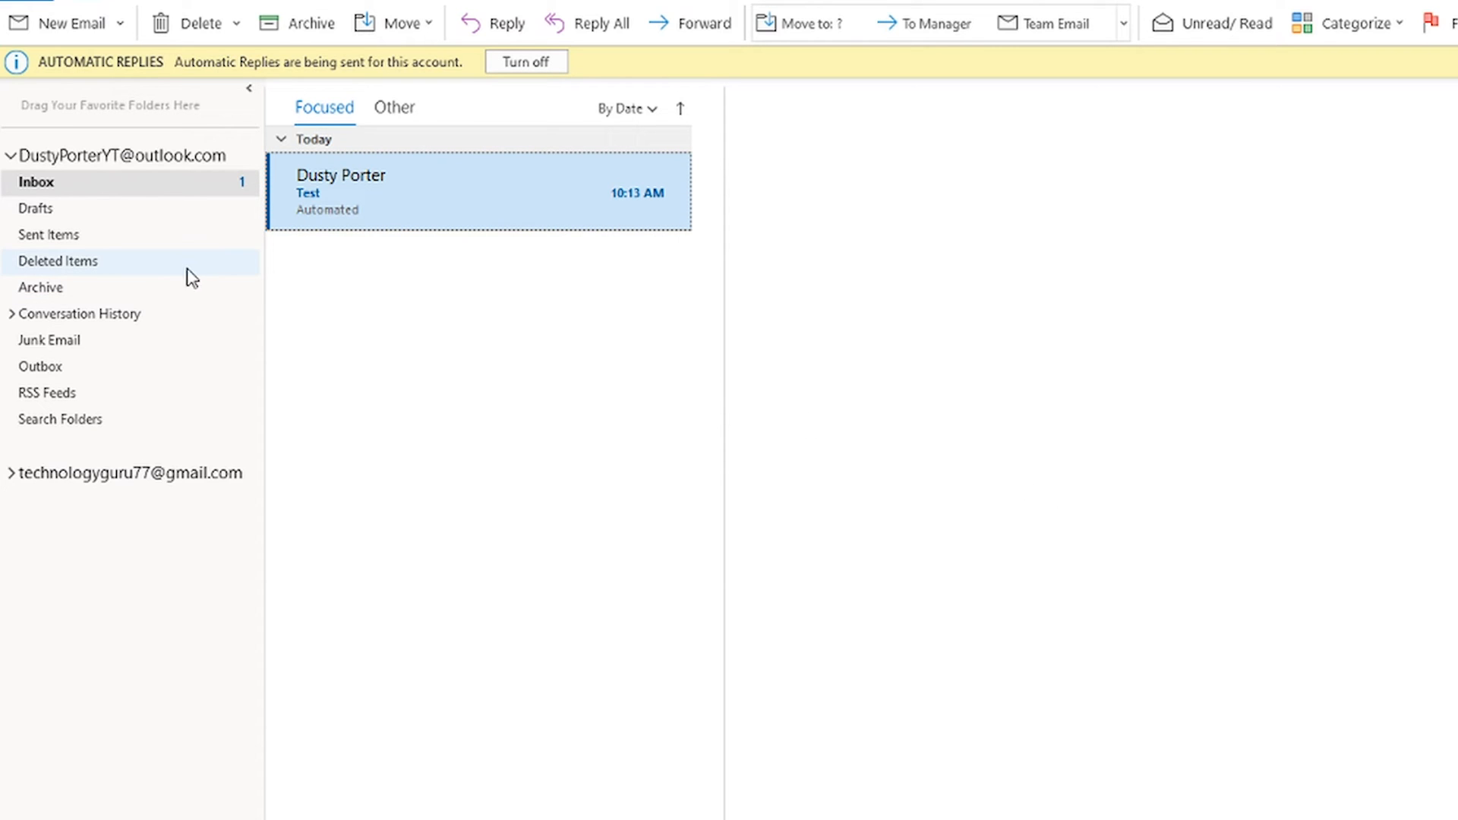
click(48, 39)
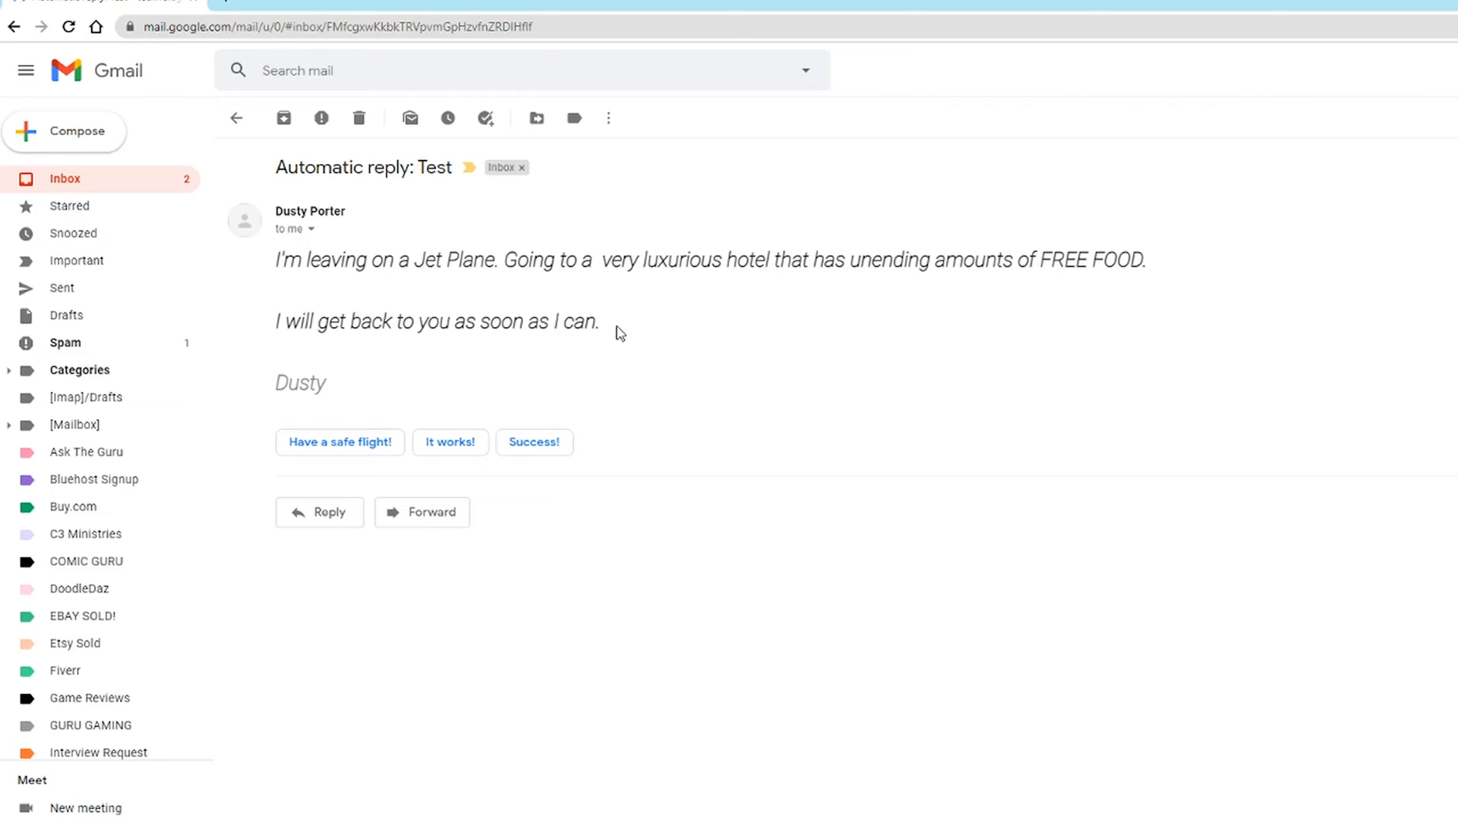
mouse_move(659, 307)
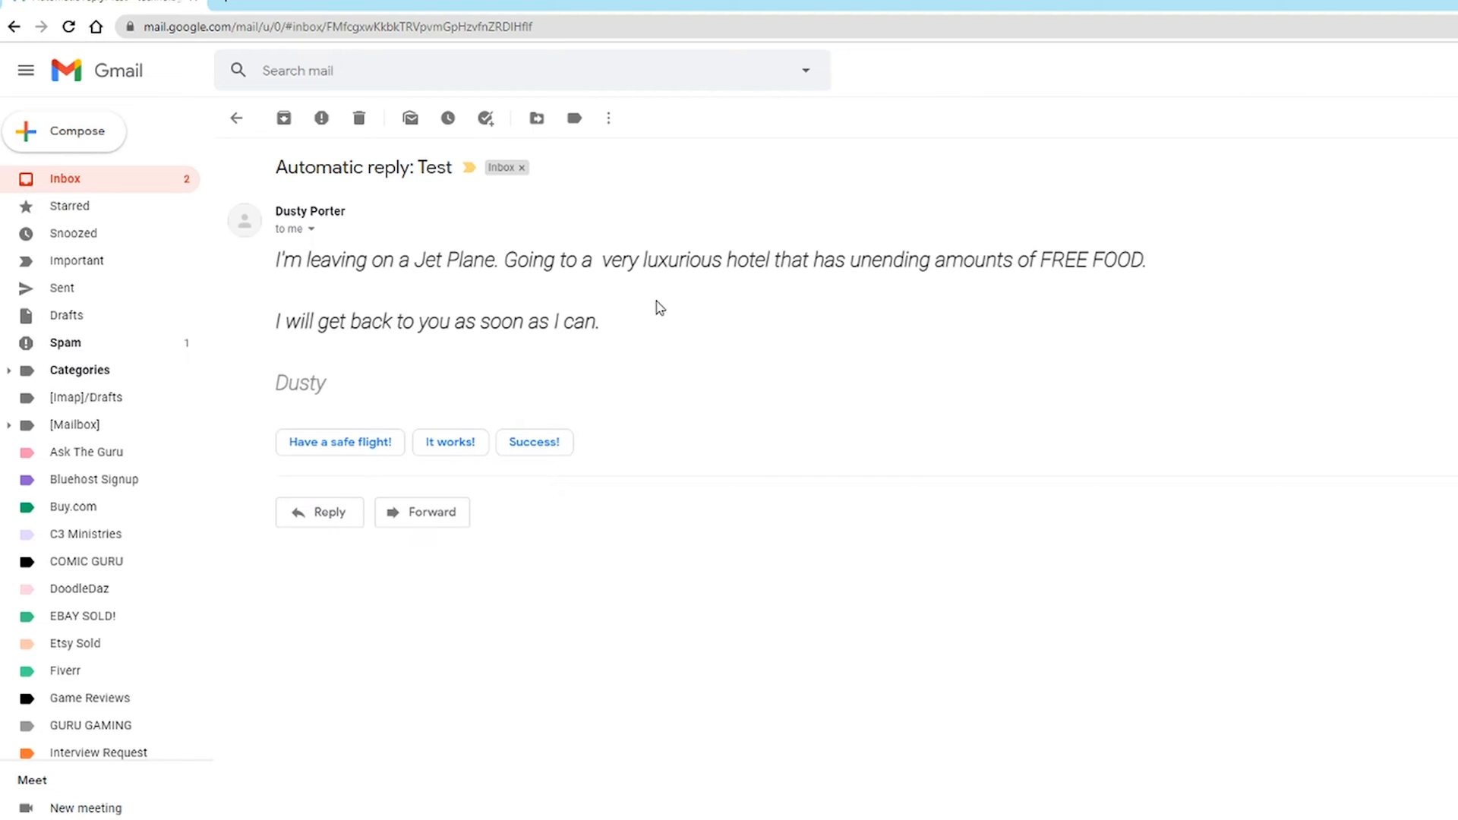
mouse_move(660, 366)
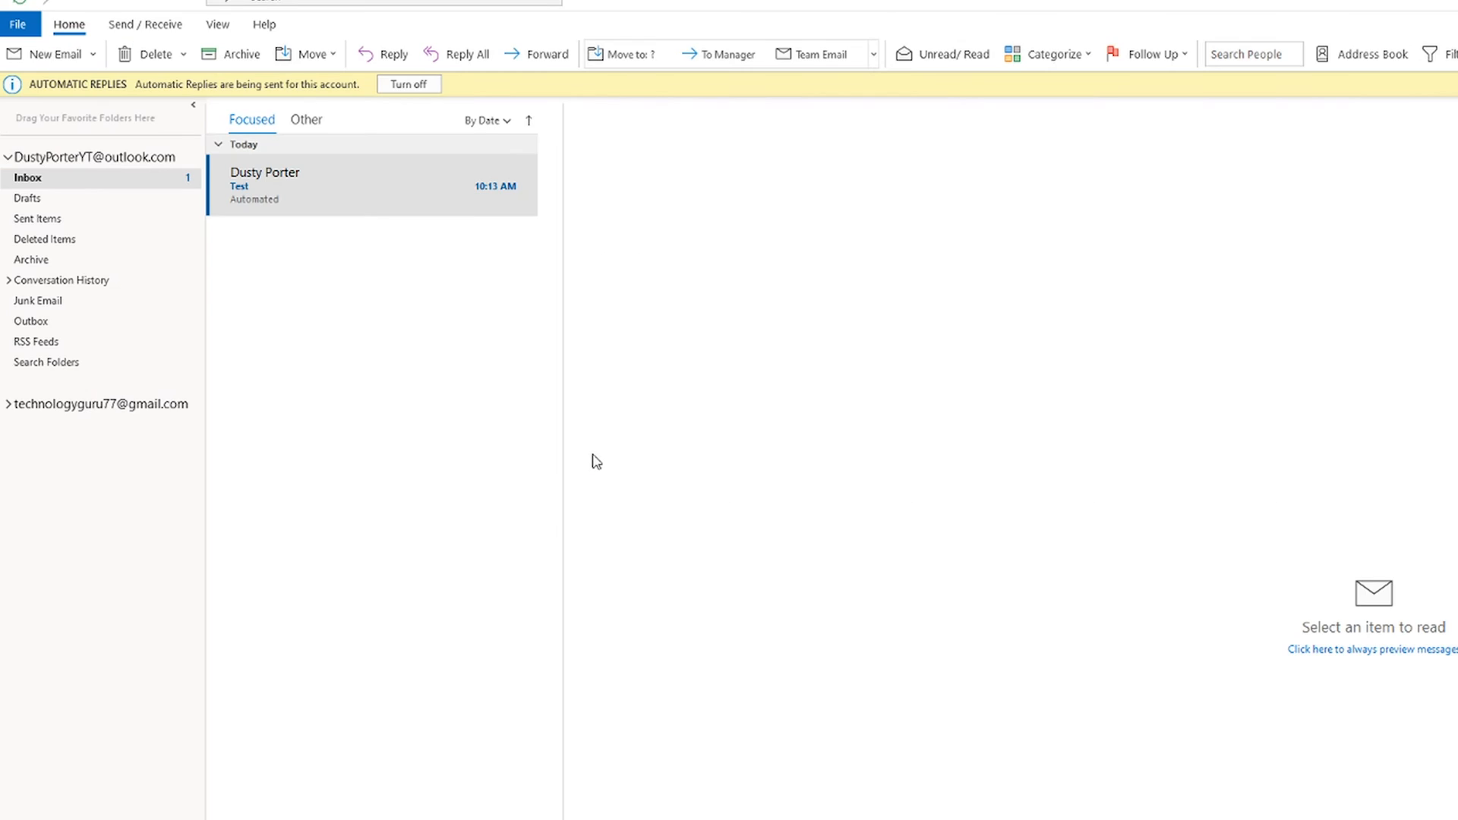
mouse_move(547, 456)
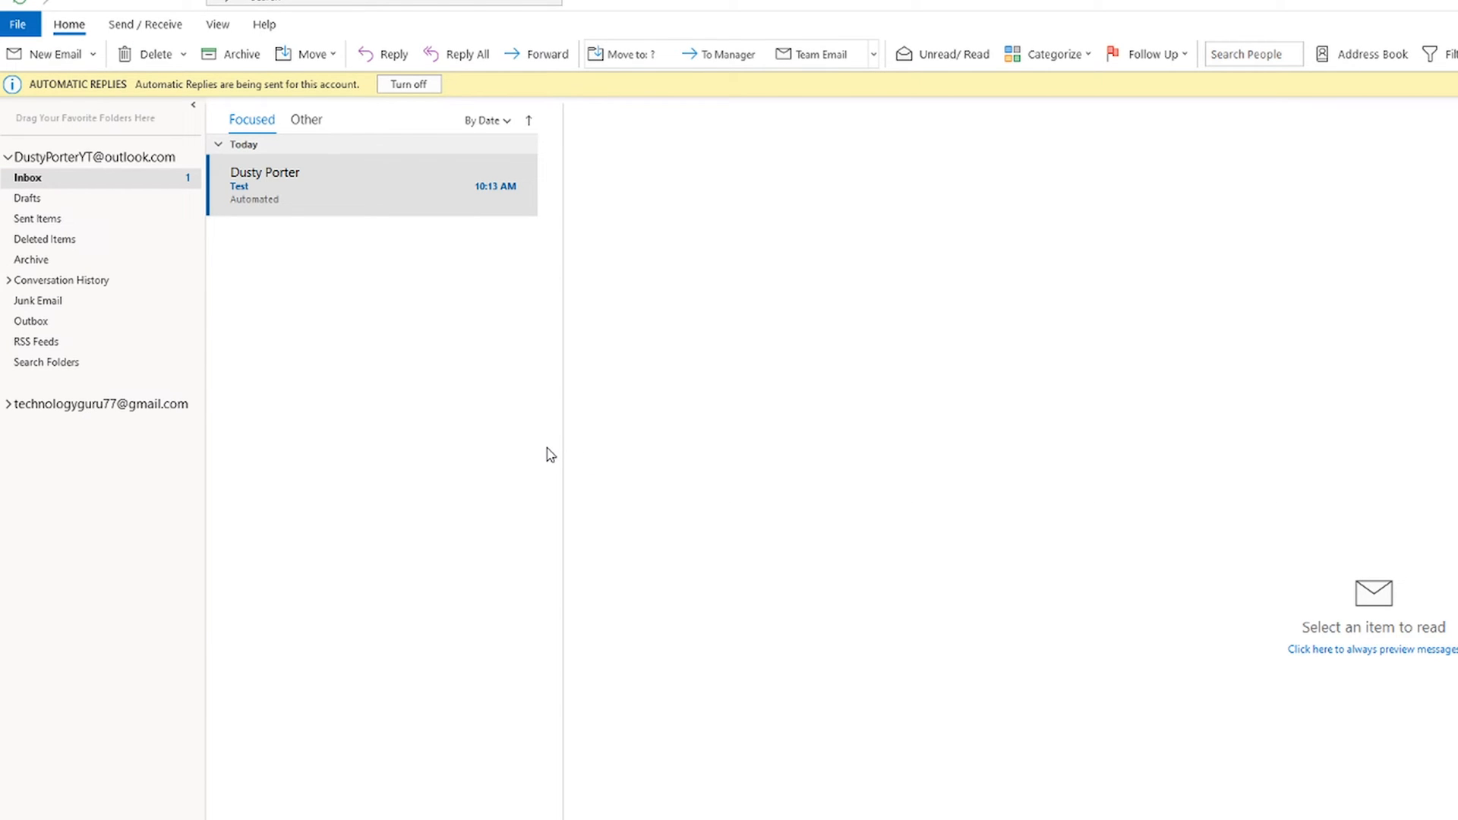
mouse_move(547, 451)
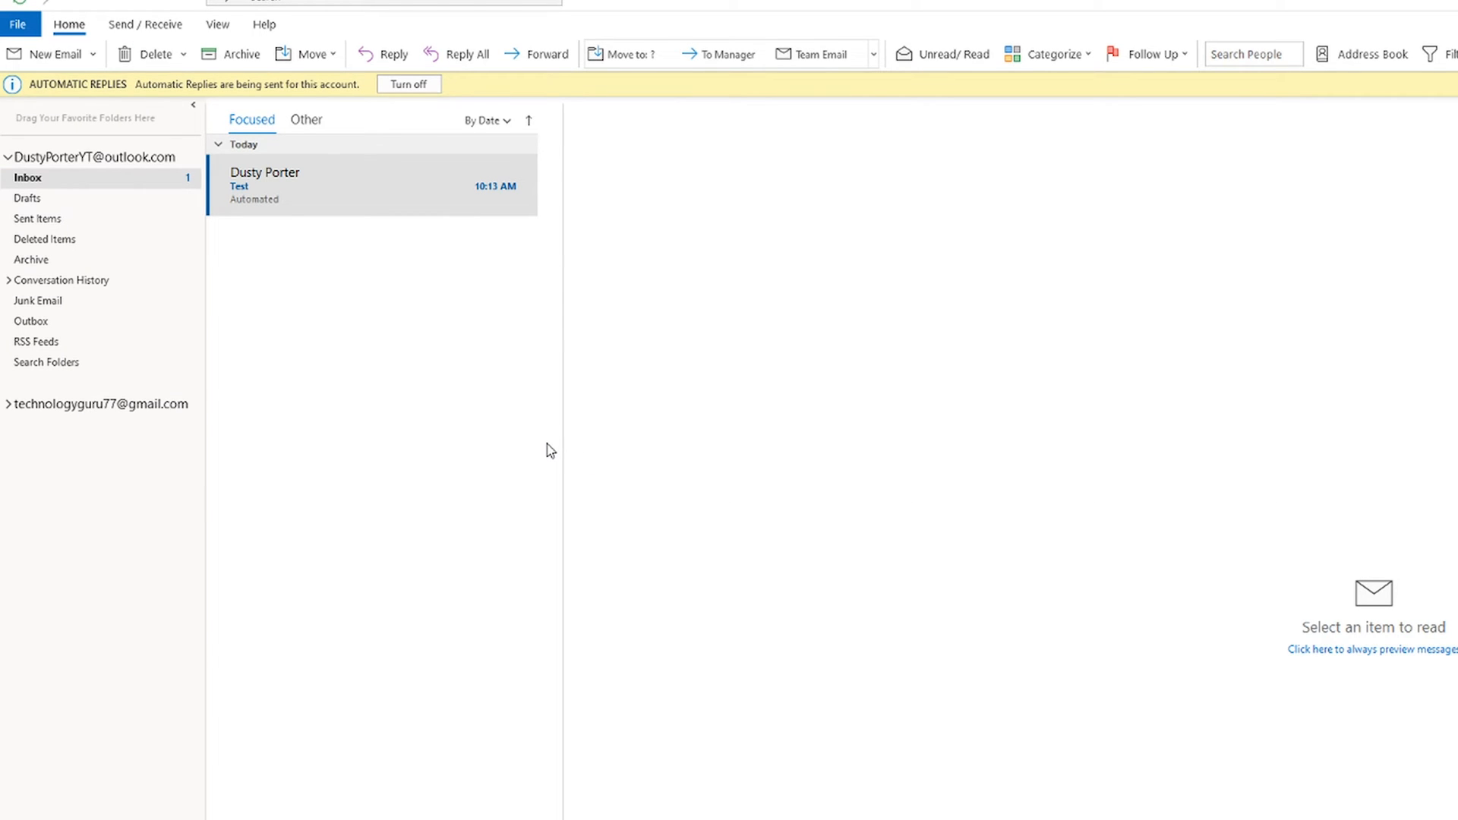
mouse_move(552, 477)
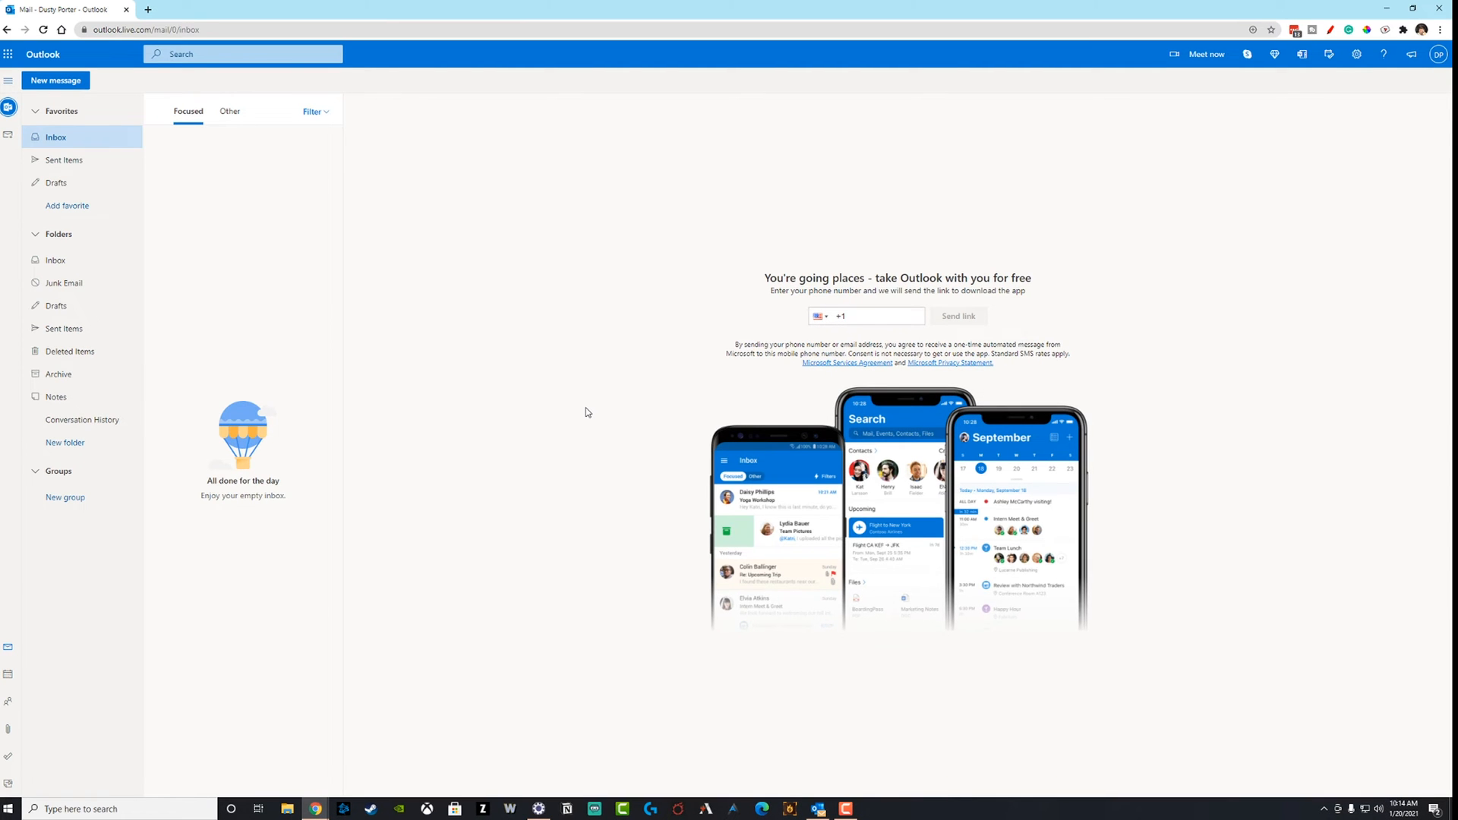
mouse_move(583, 401)
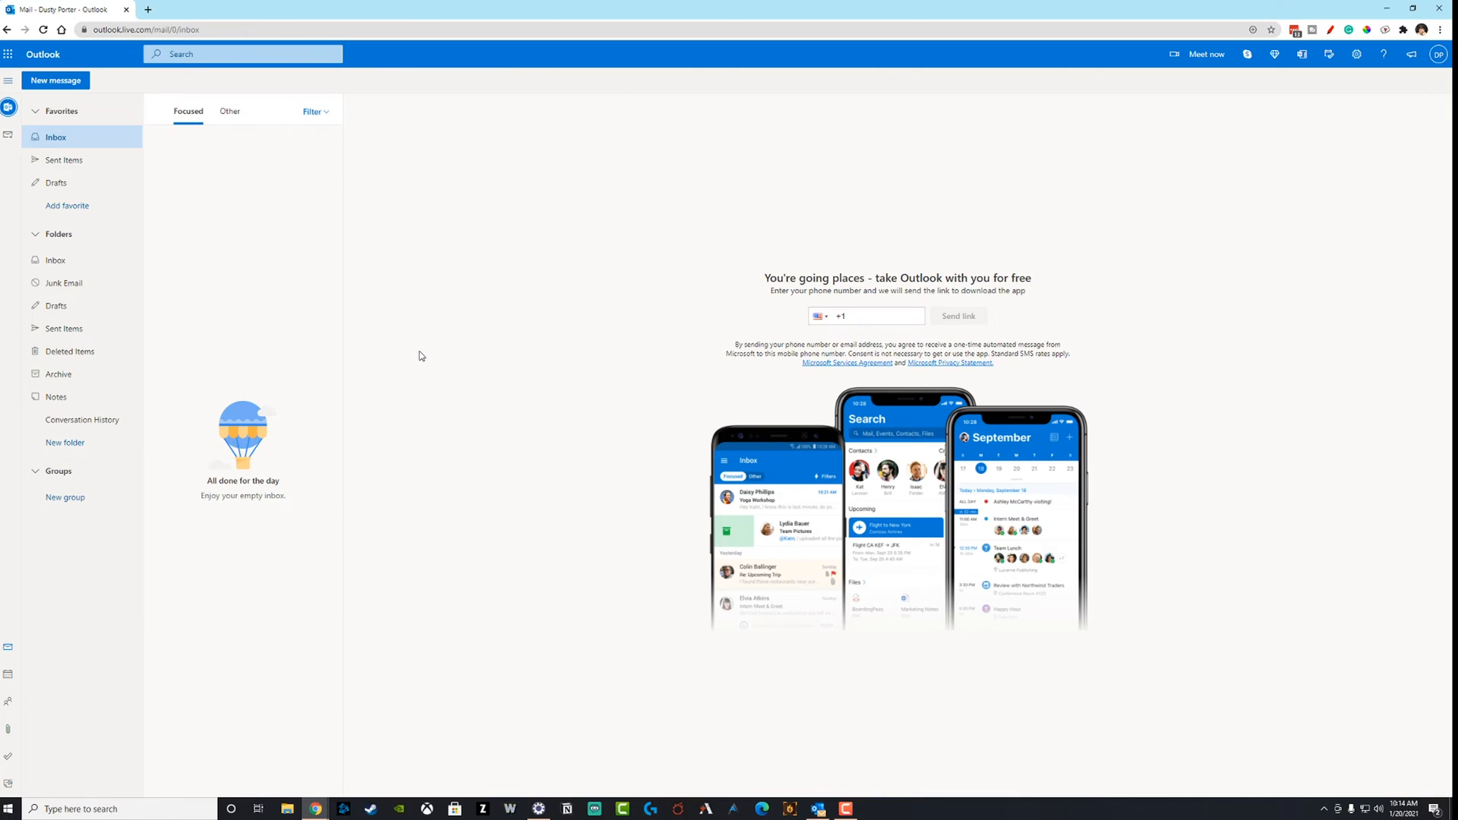
mouse_move(422, 343)
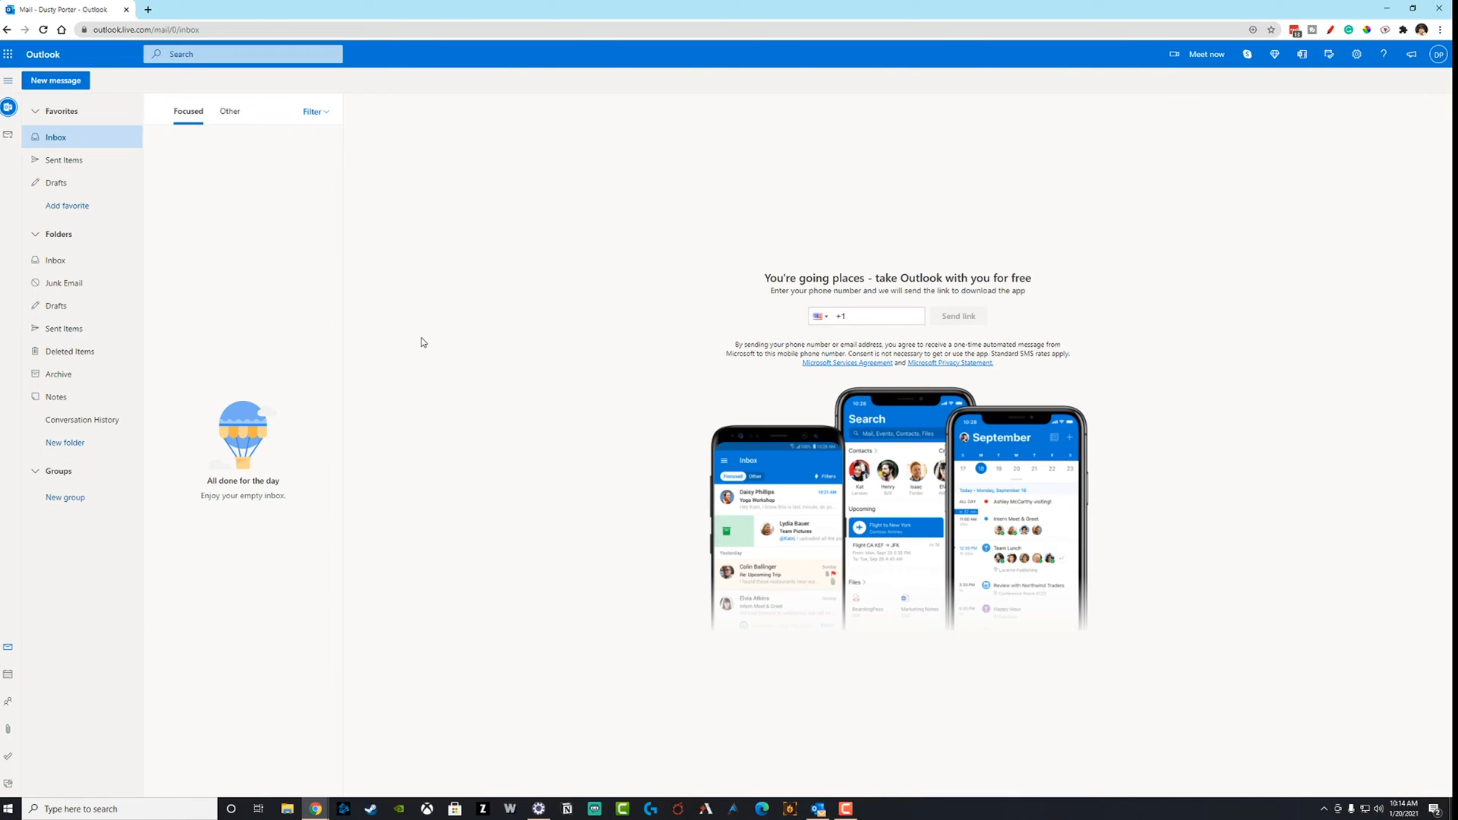
mouse_move(310, 277)
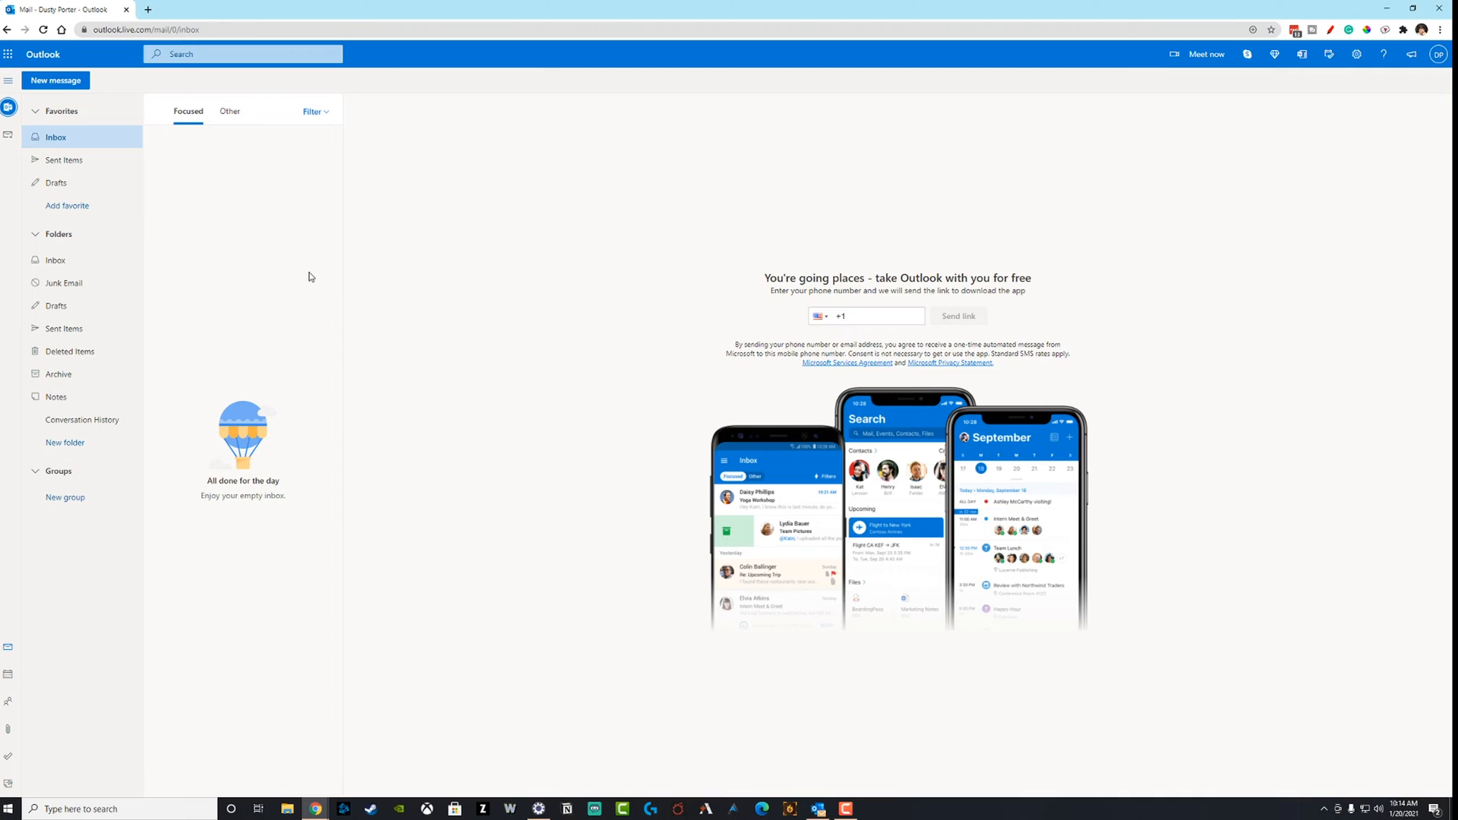
mouse_move(701, 344)
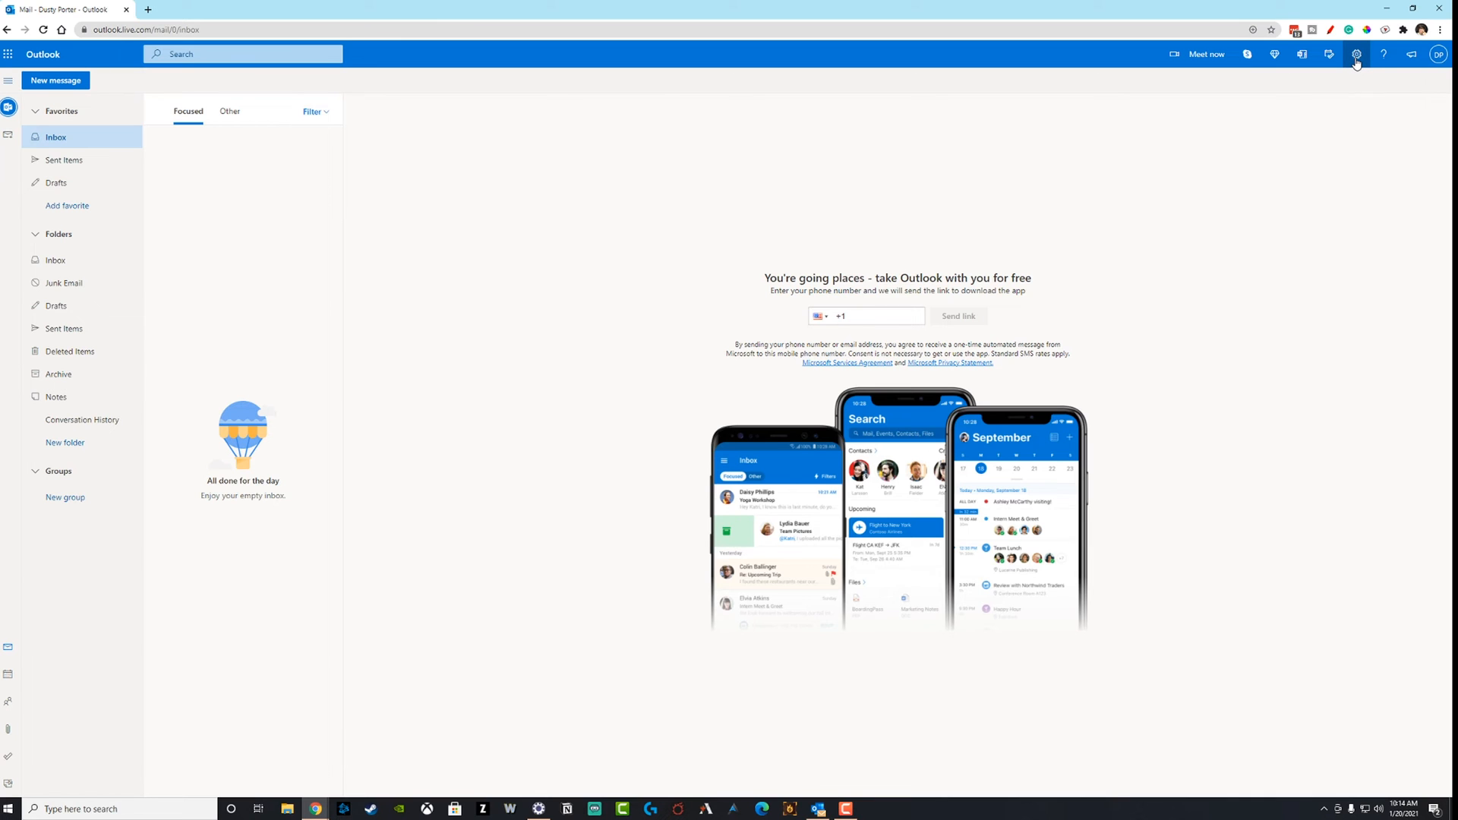
- Show the quick settings pane beside the empty Outlook on the web inbox
click(1357, 55)
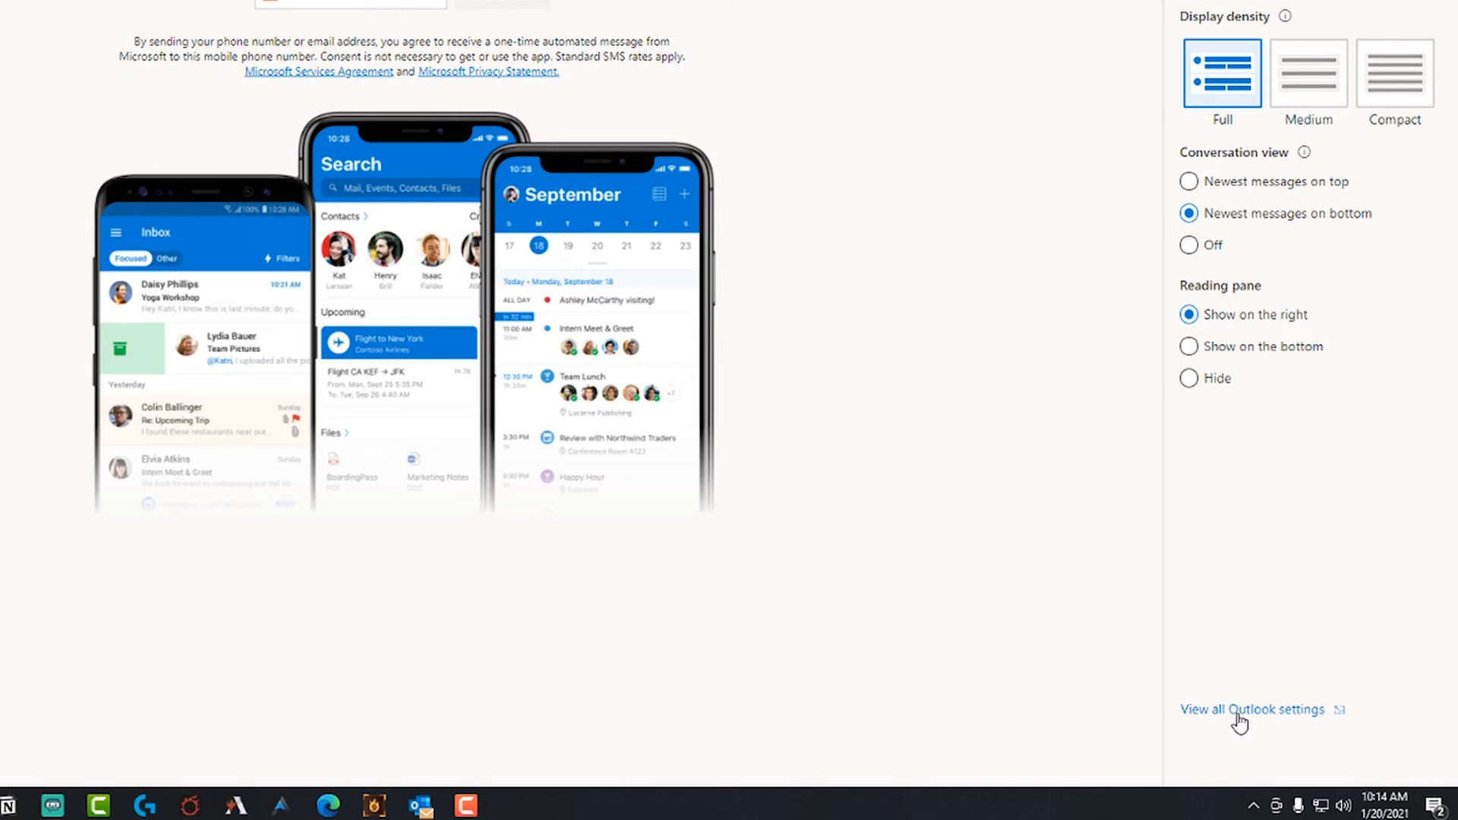
mouse_move(1267, 688)
text(Auto)
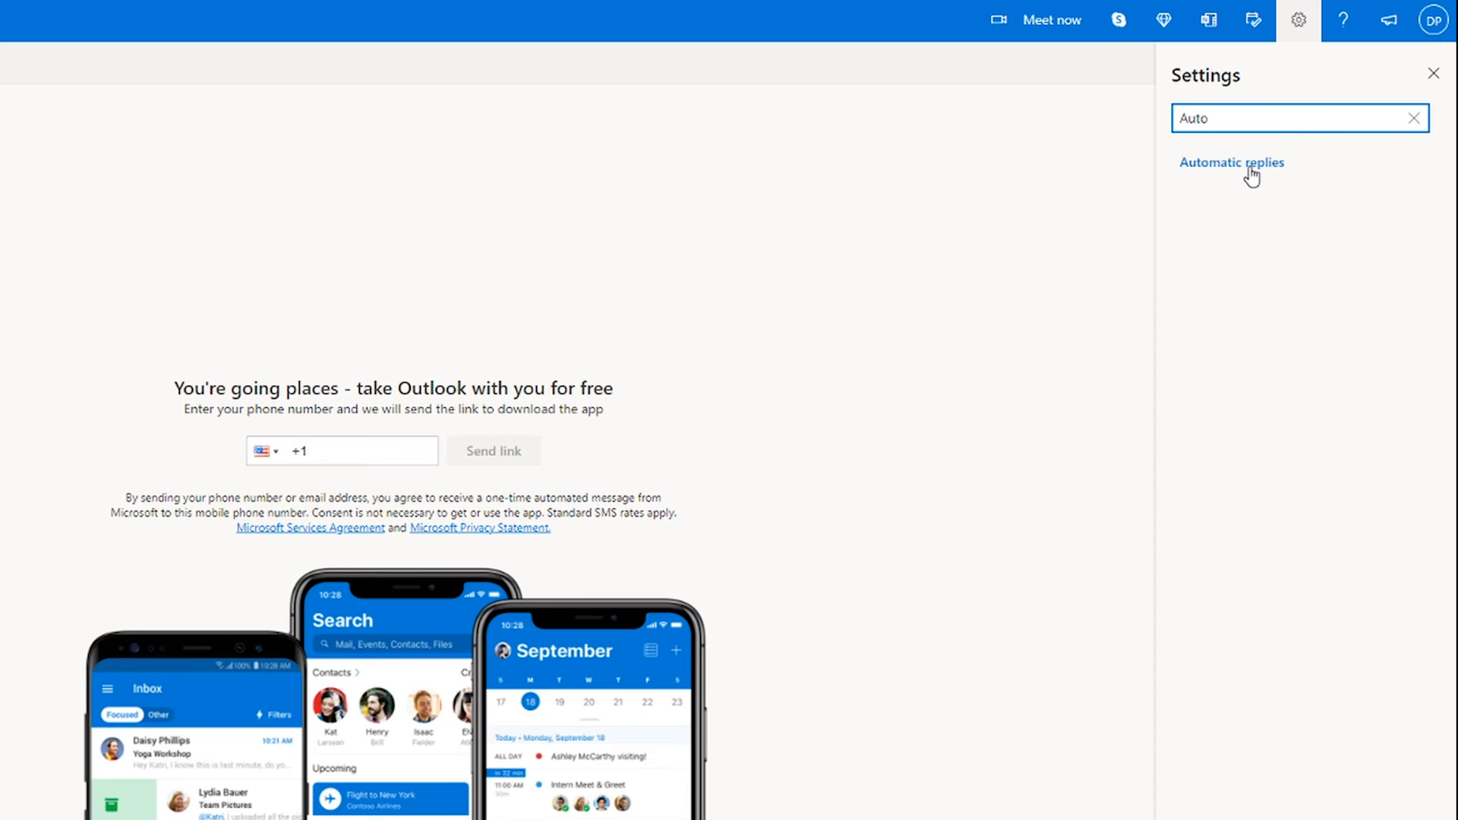
click(1232, 161)
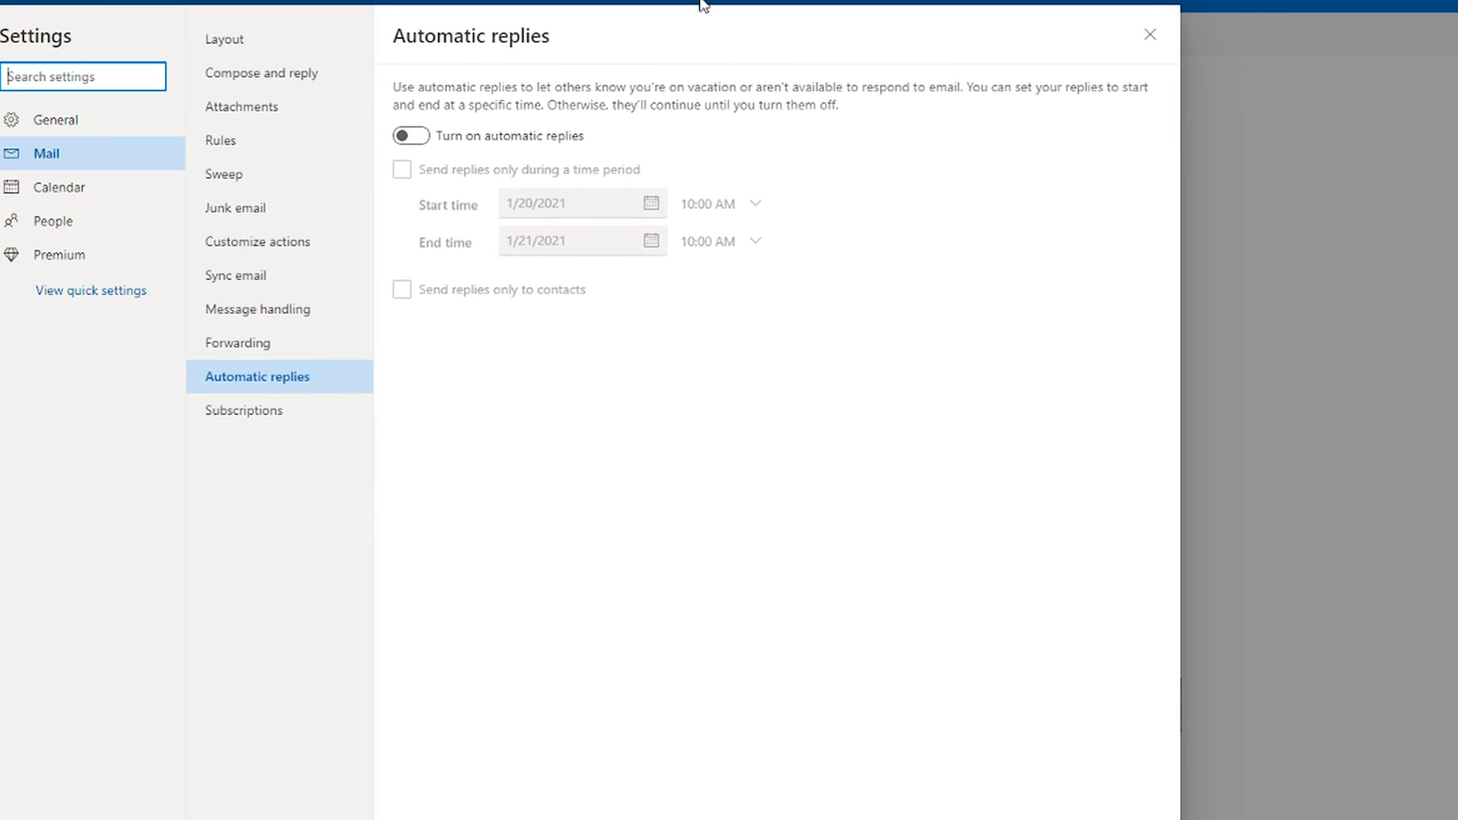
click(1148, 35)
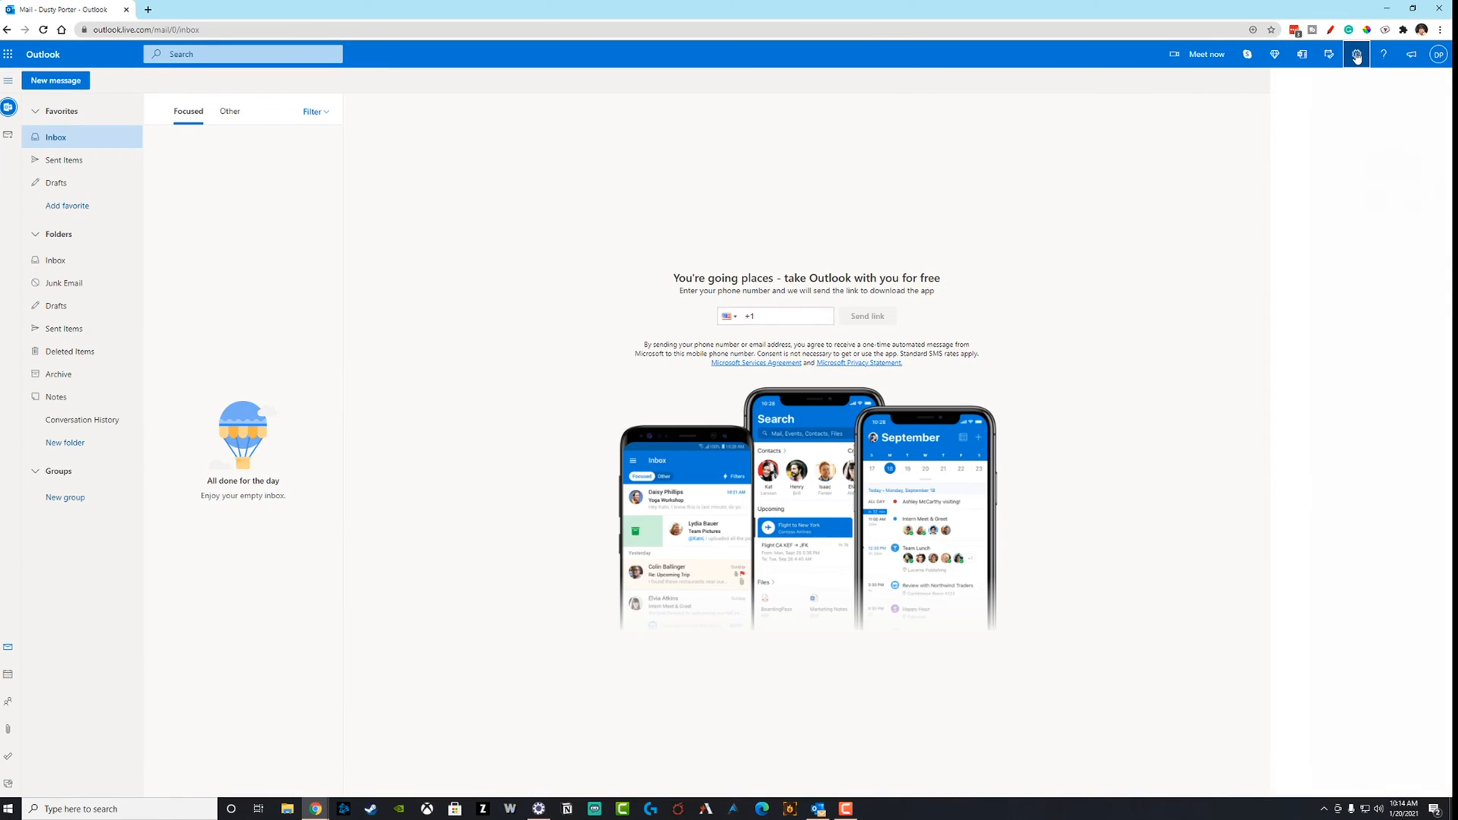
- Go to the full Outlook settings on the Mail > Automatic replies page
click(1354, 55)
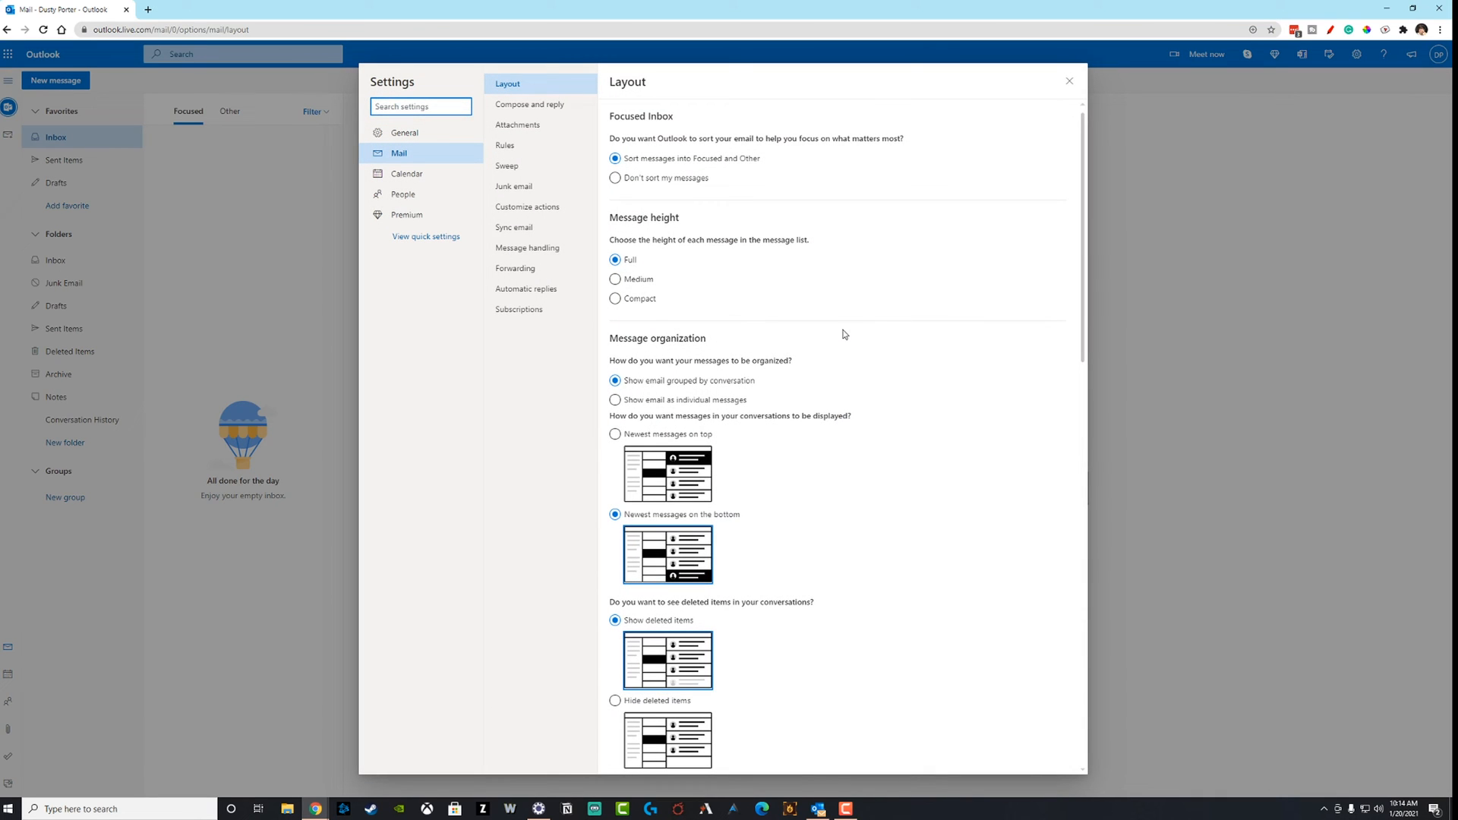
mouse_move(504, 216)
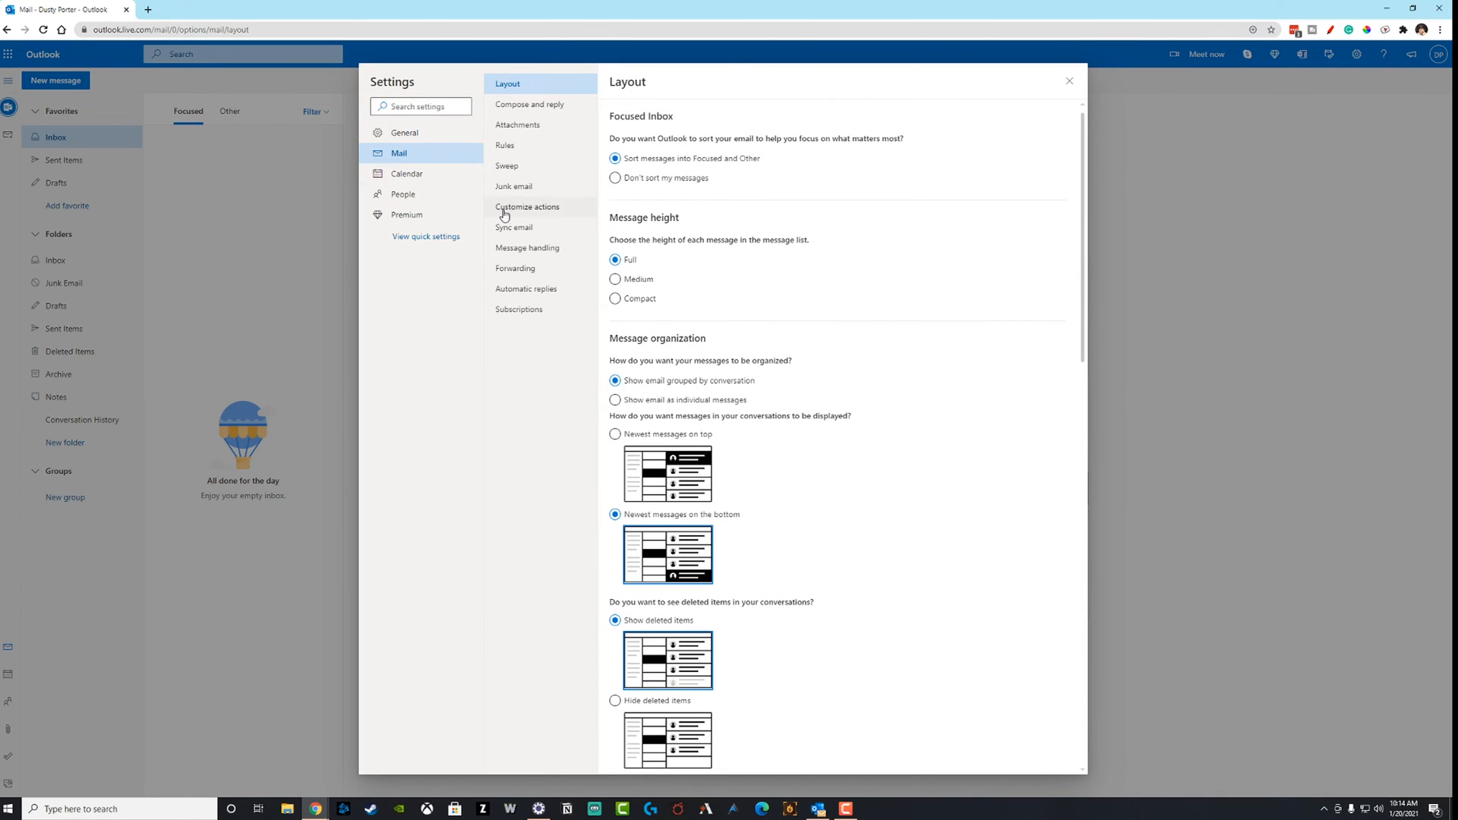
click(507, 310)
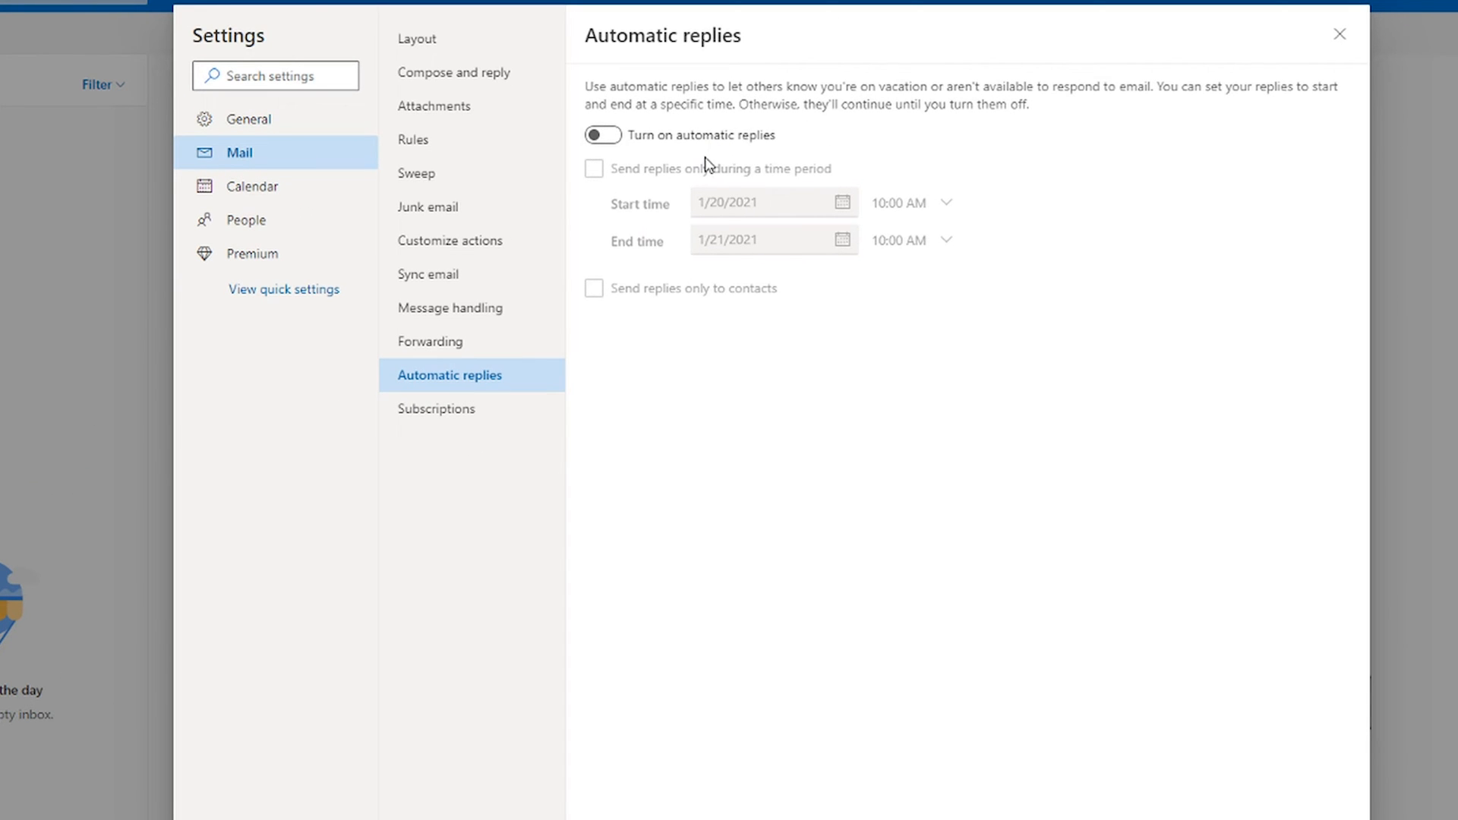
- Turn on automatic replies, try the time-period and calendar options, then leave them all unchecked
click(601, 135)
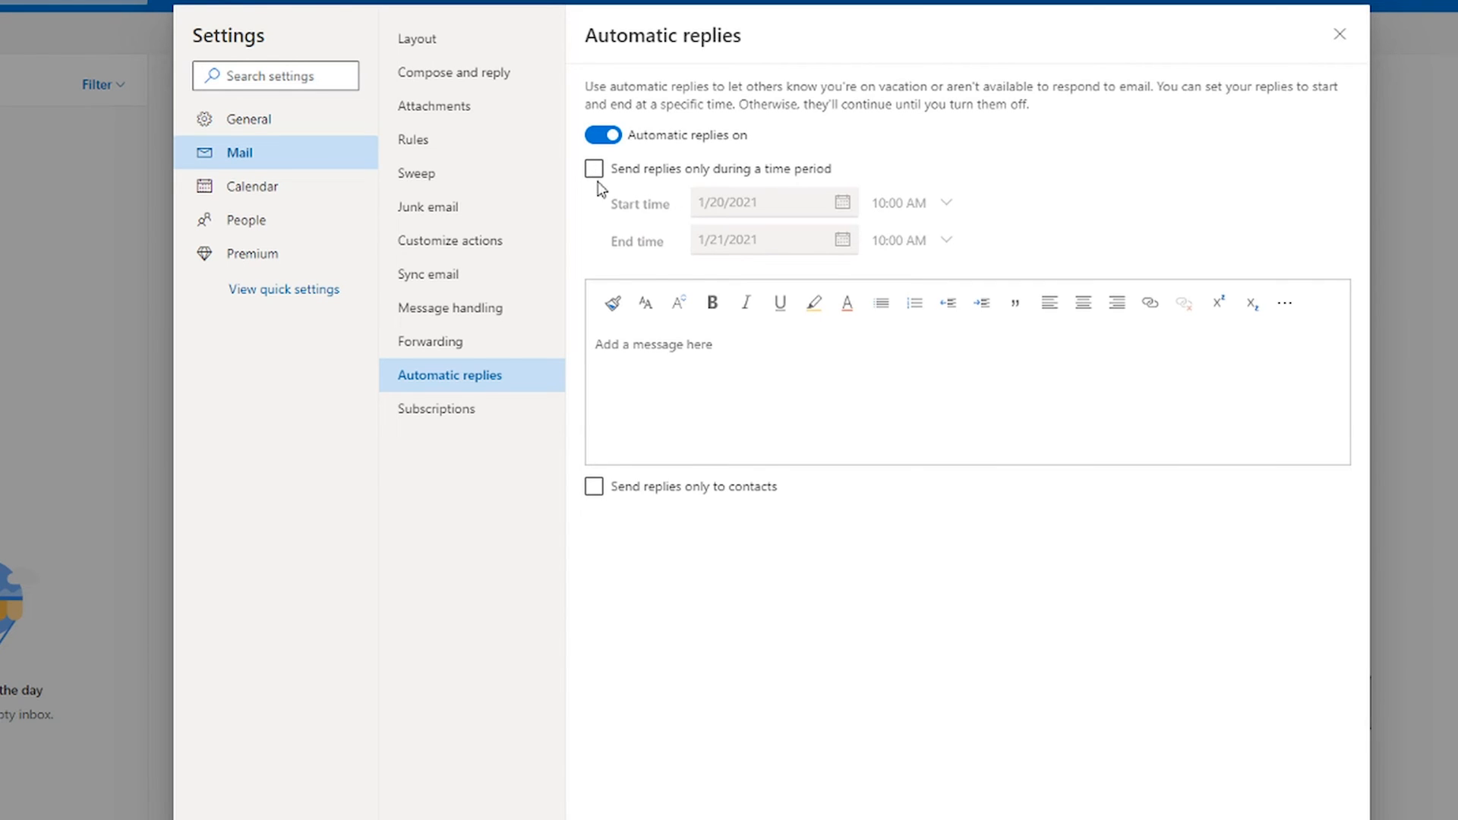
click(594, 170)
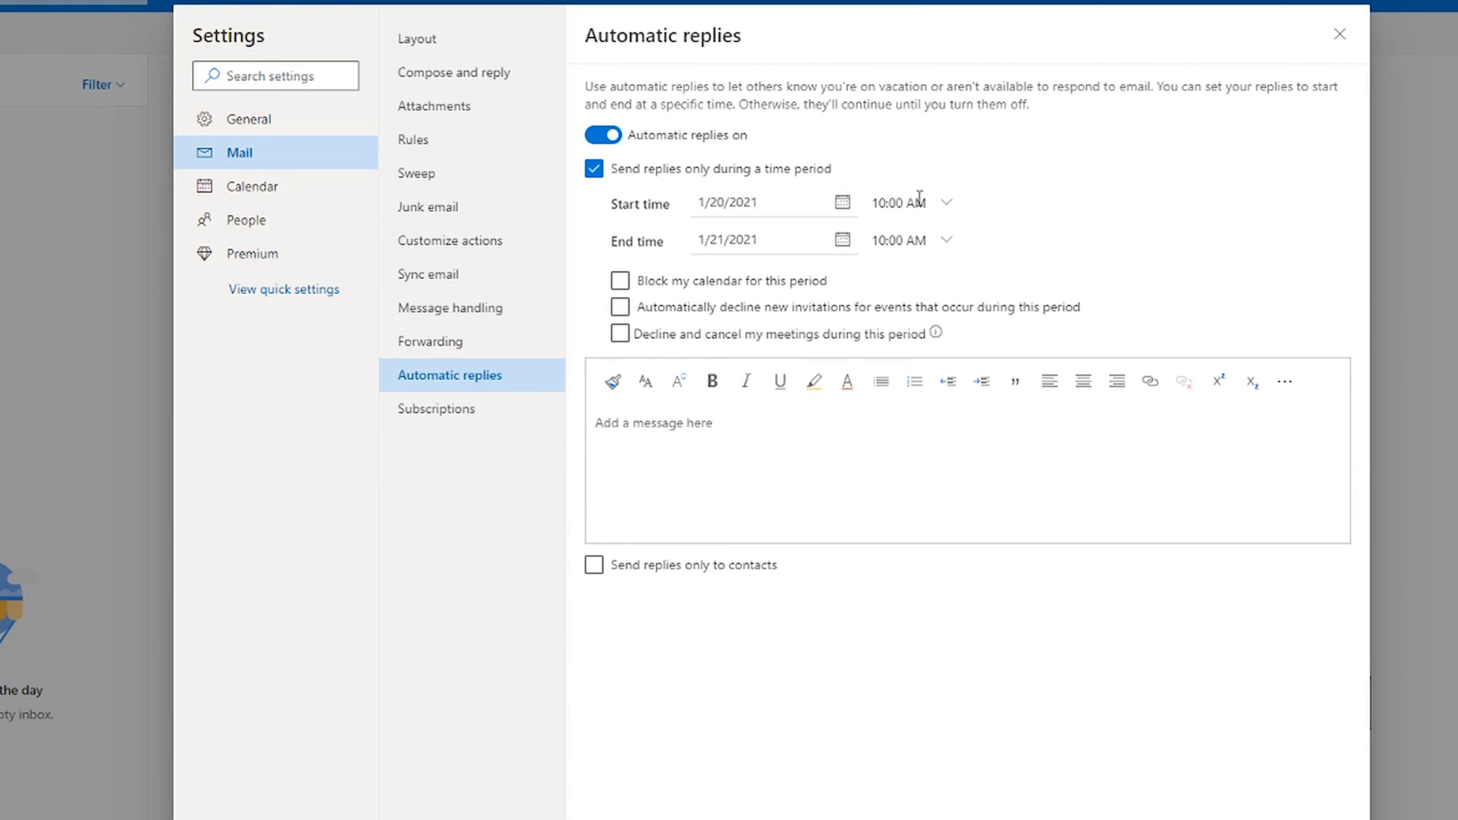
mouse_move(720, 442)
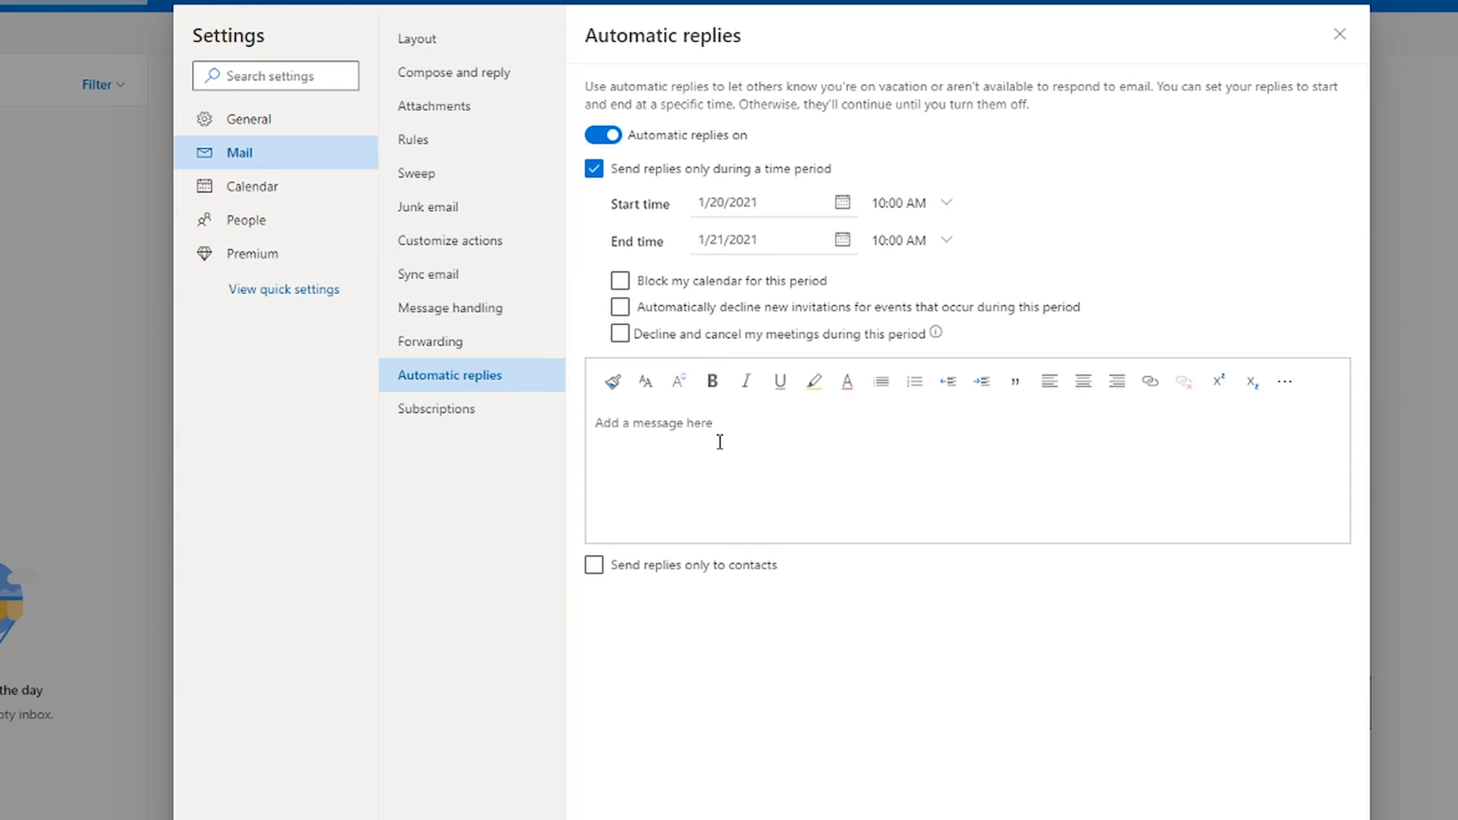
mouse_move(850, 297)
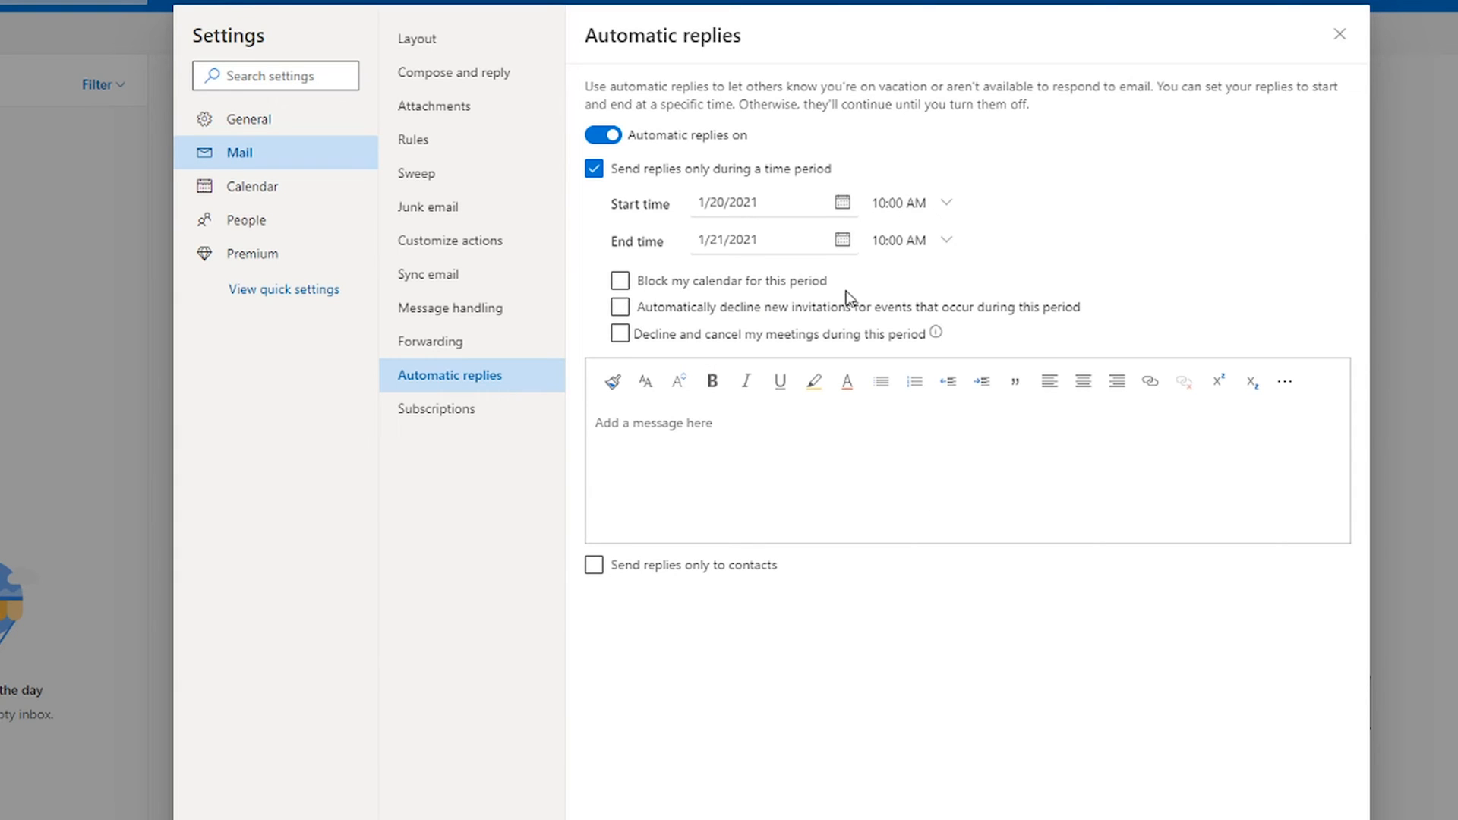
click(619, 333)
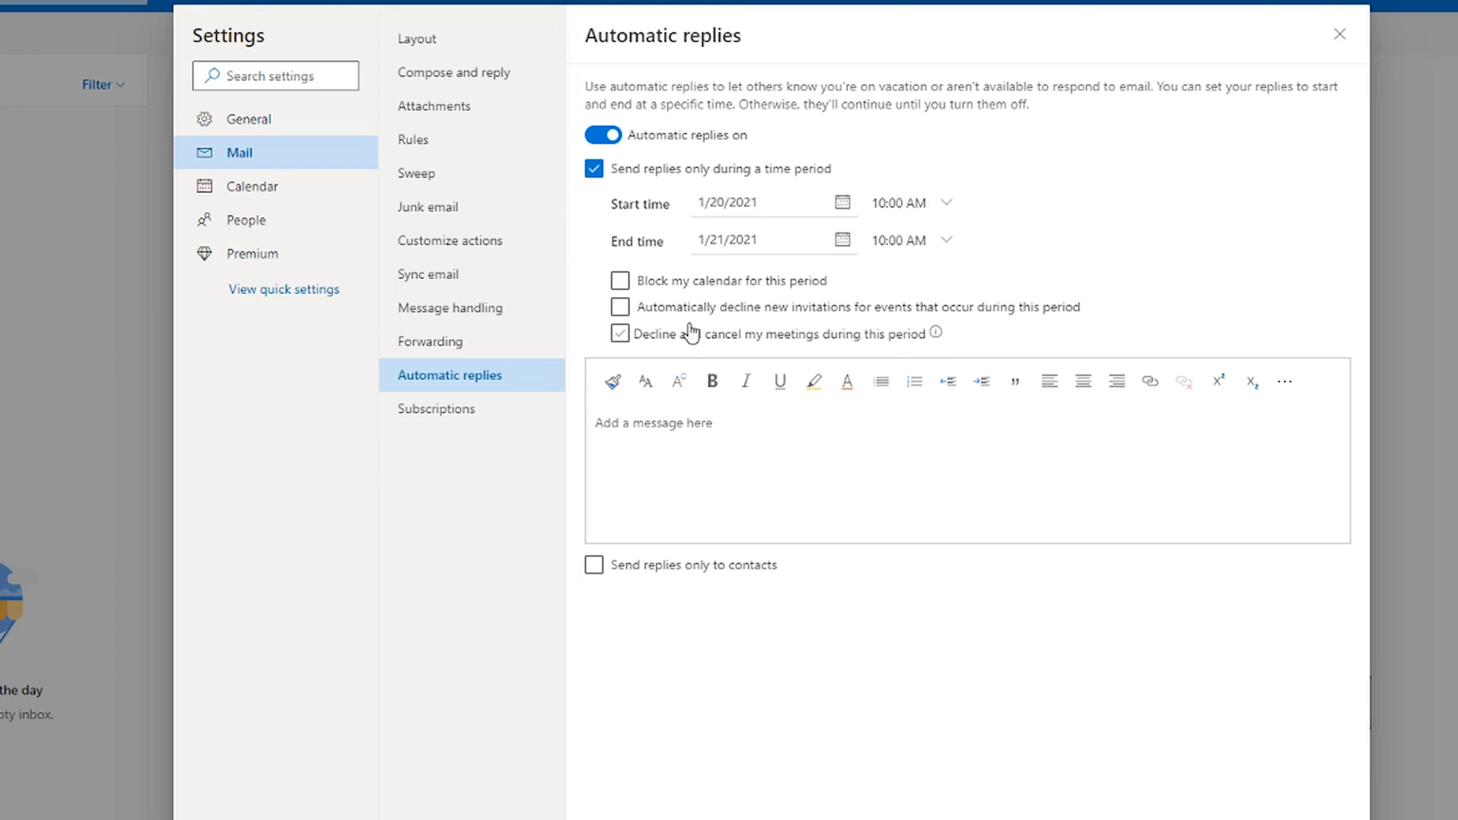
click(620, 334)
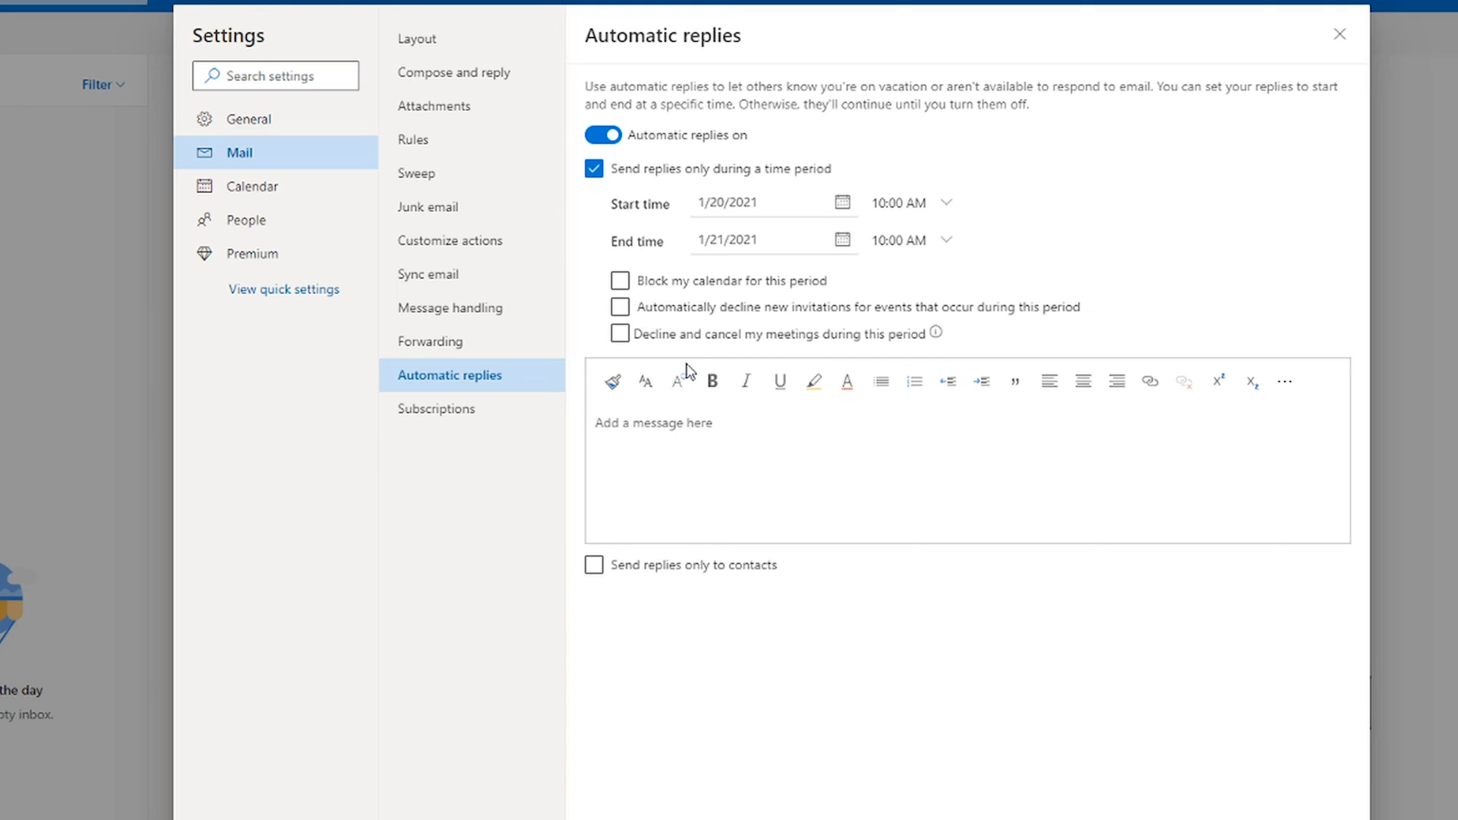
click(619, 334)
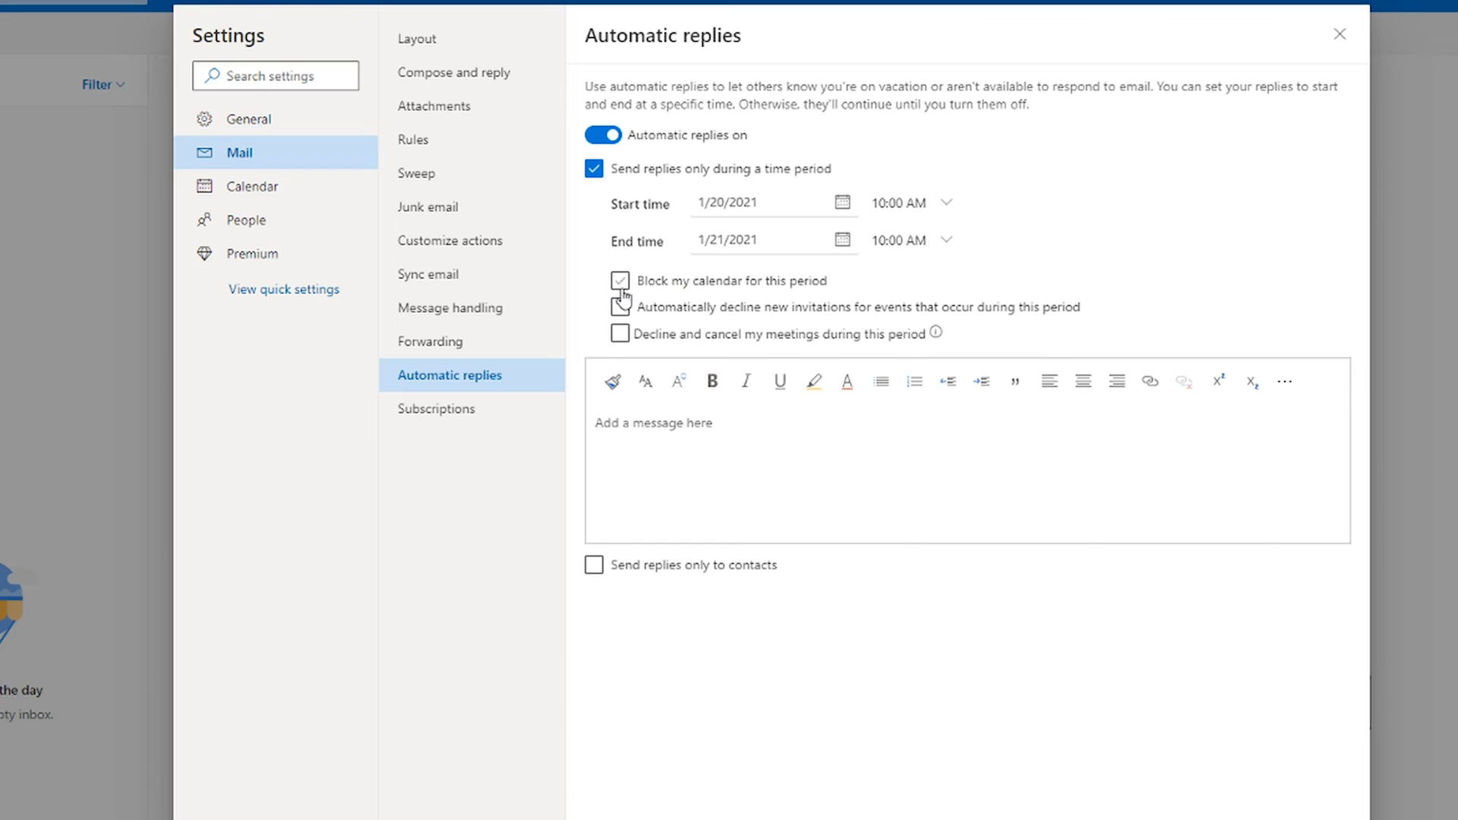
click(619, 281)
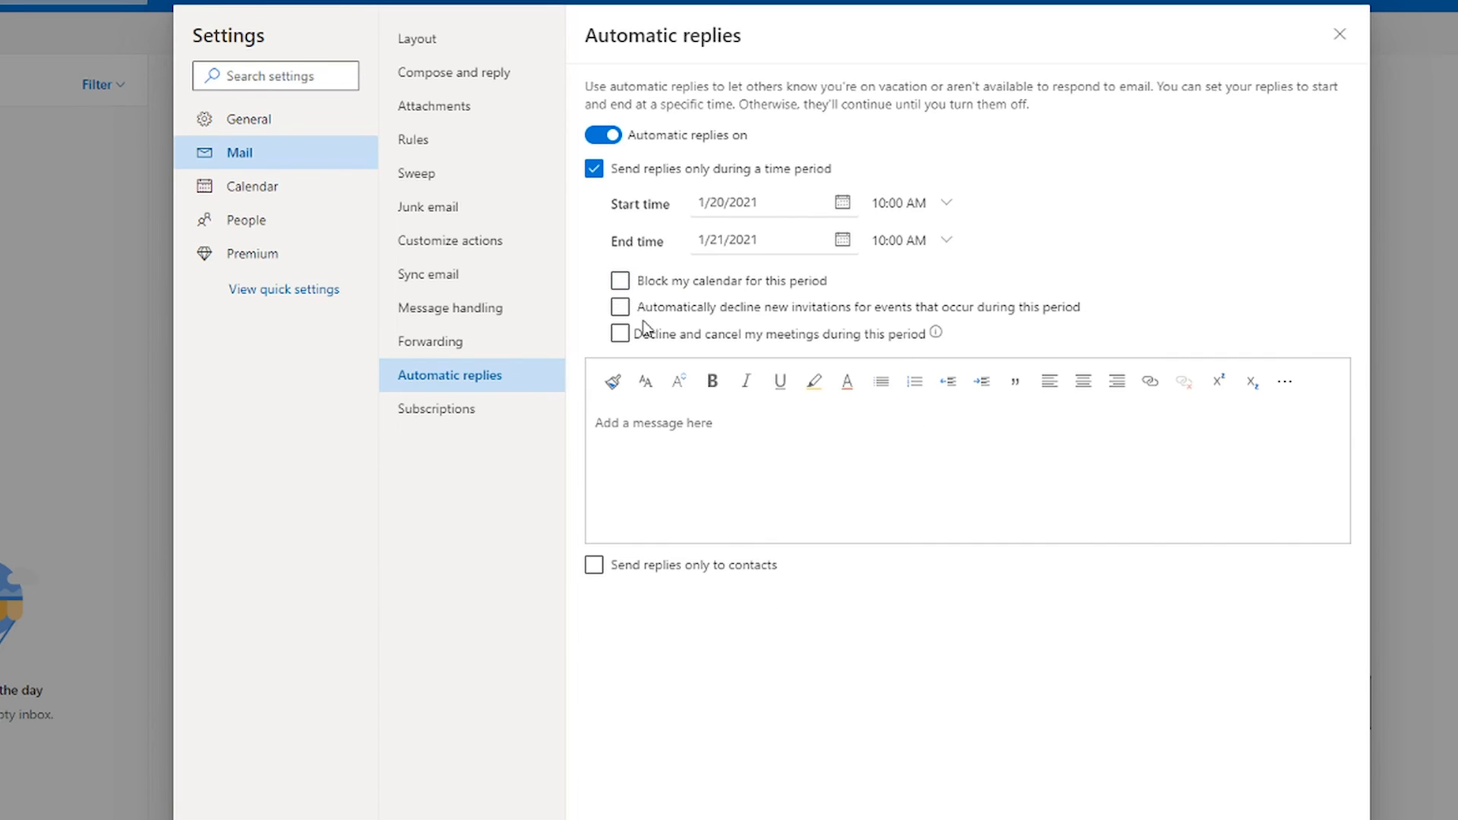
click(594, 169)
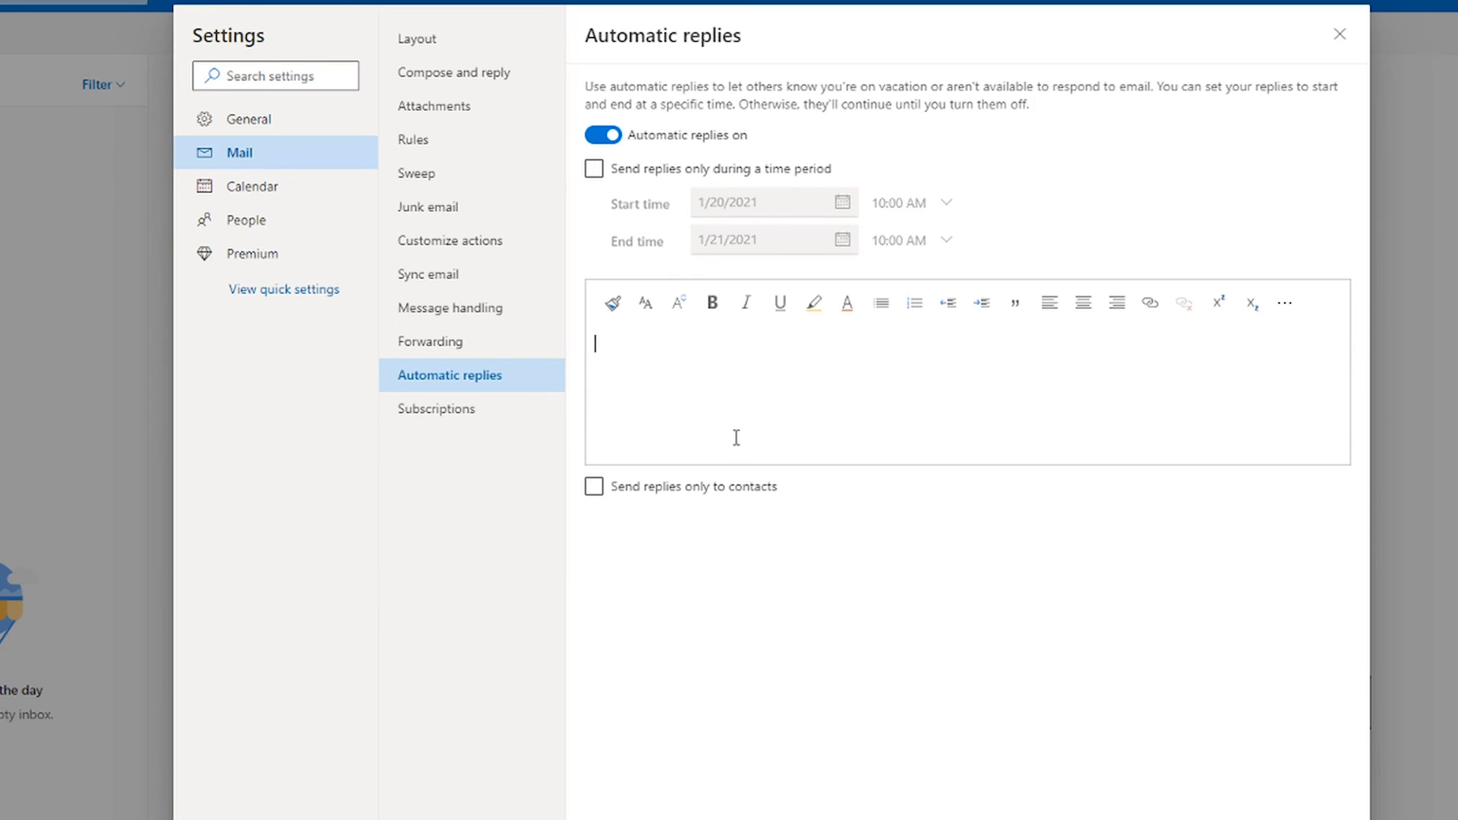
- Save automatic replies with the message 'Response' and close settings back to the inbox
text(Response)
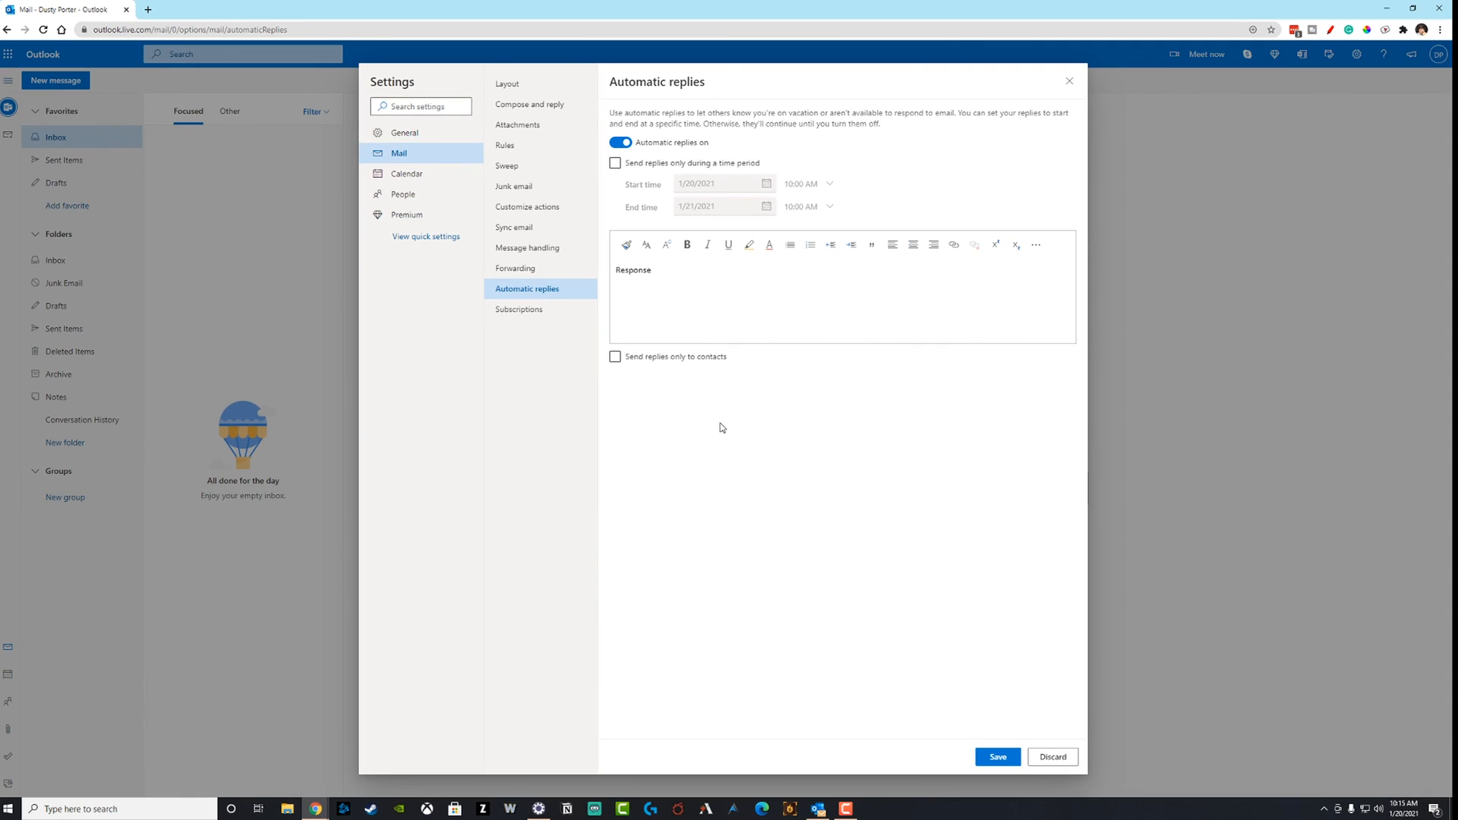
click(615, 355)
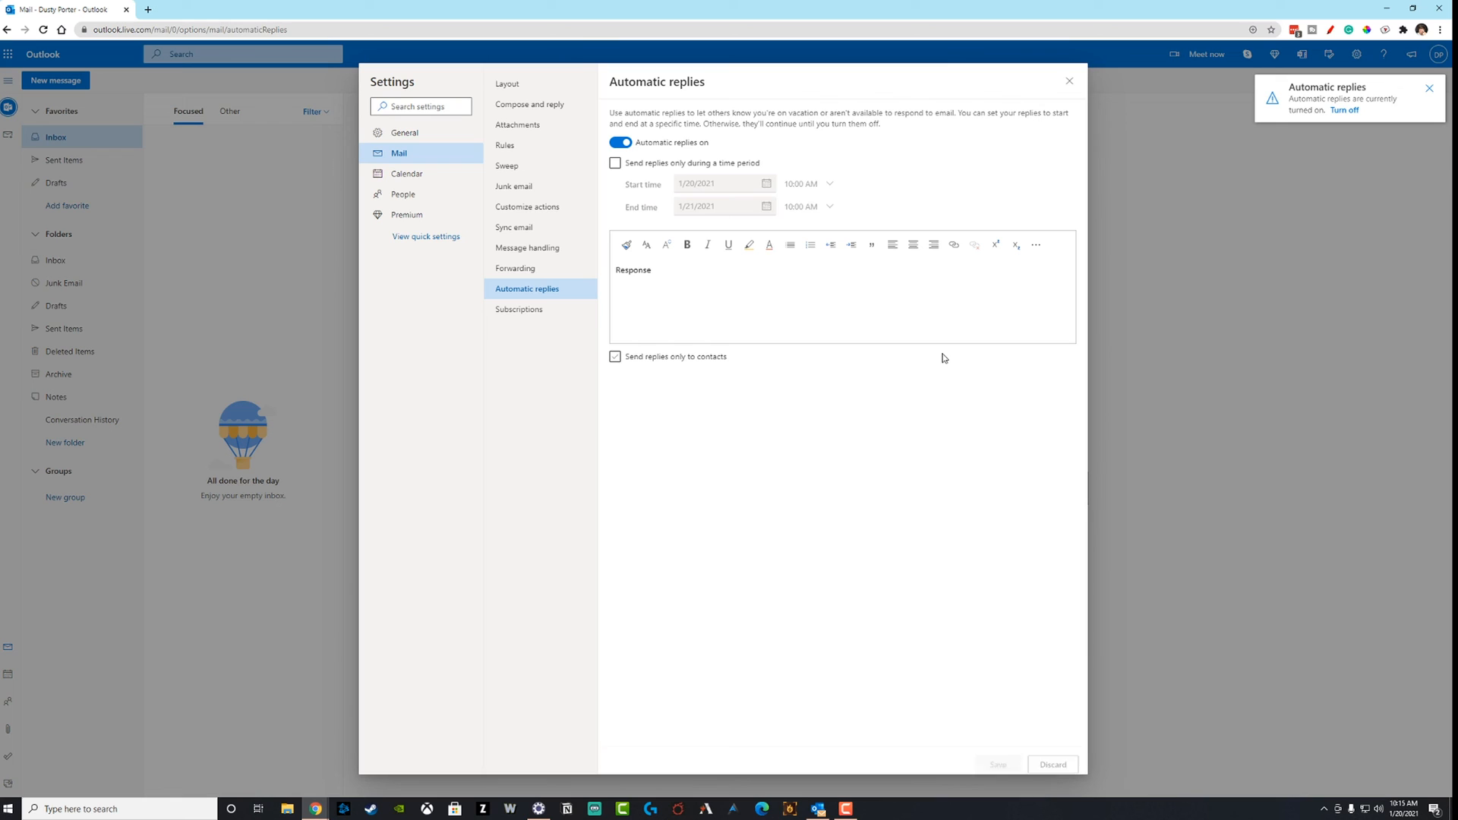
click(615, 356)
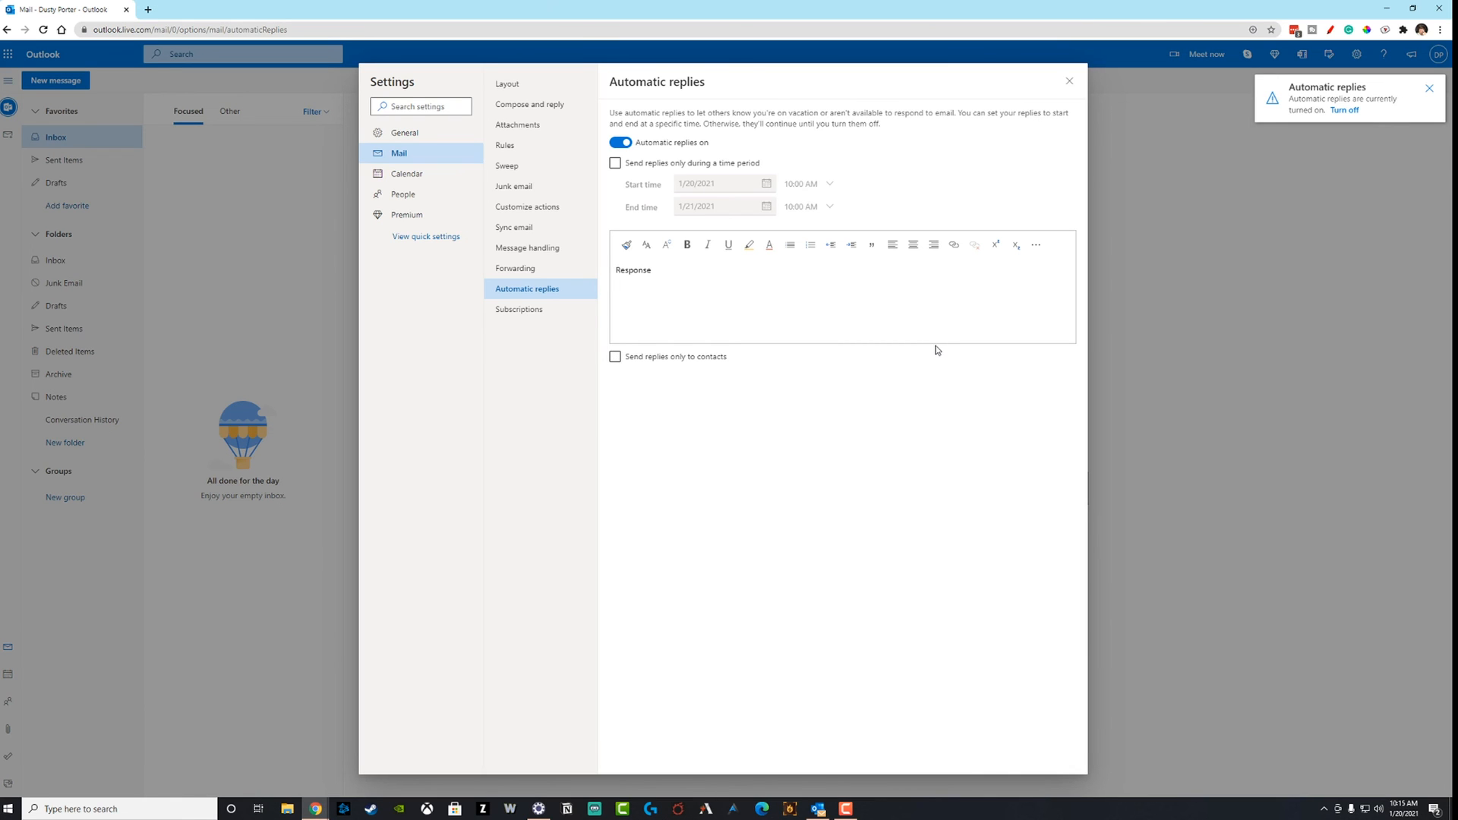
click(1069, 80)
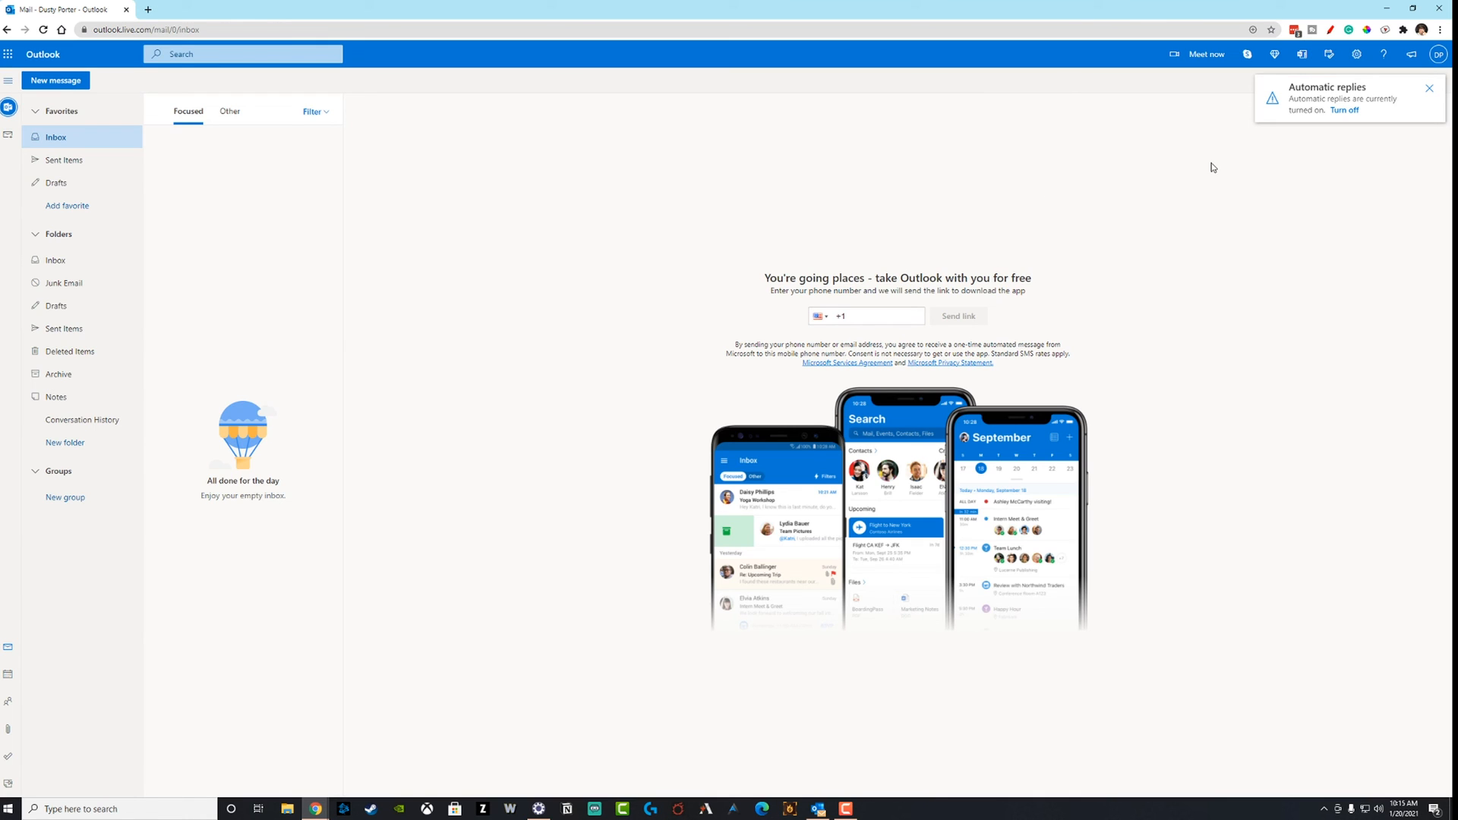
mouse_move(1321, 115)
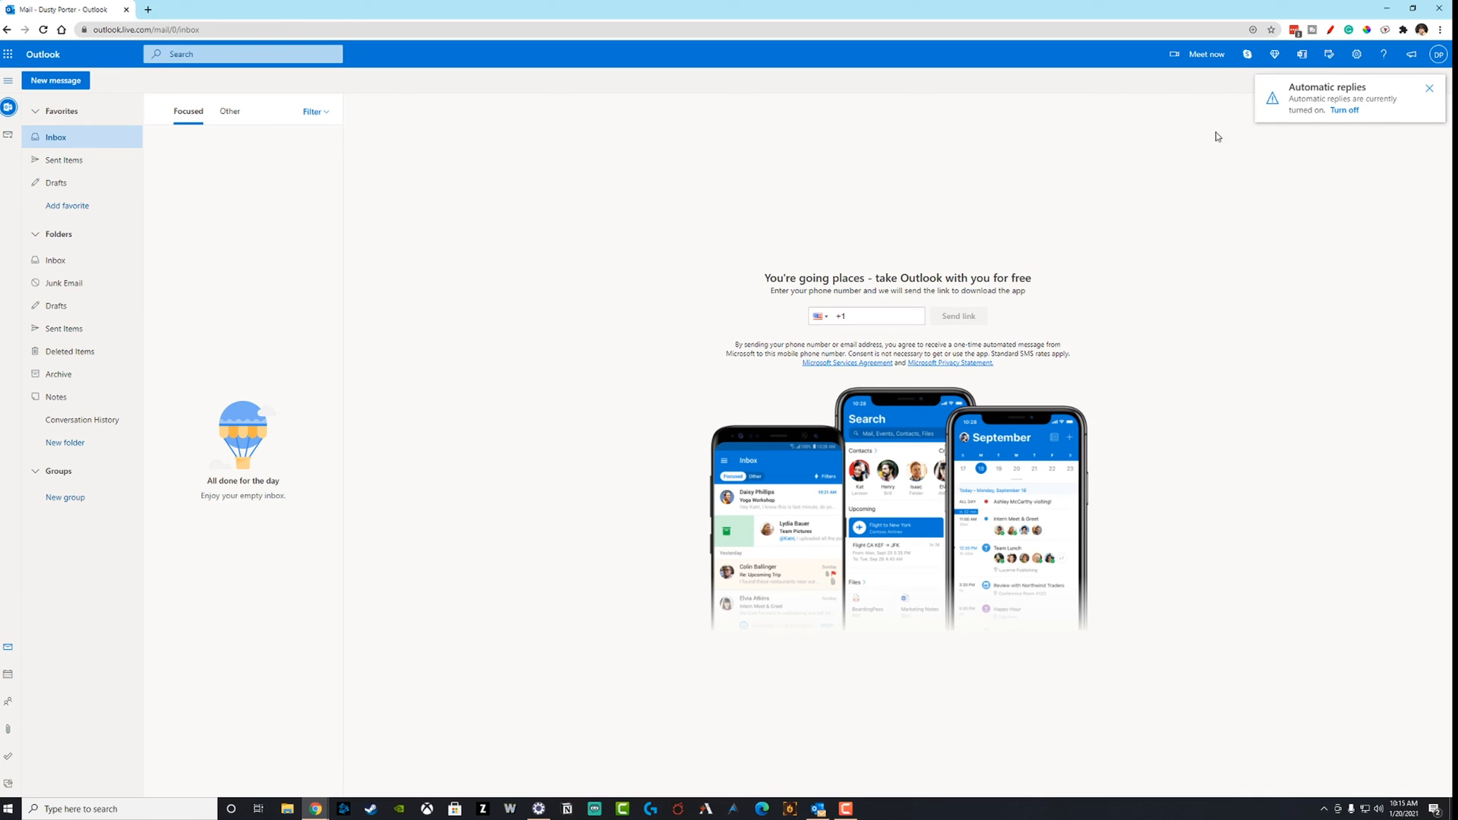
click(1347, 109)
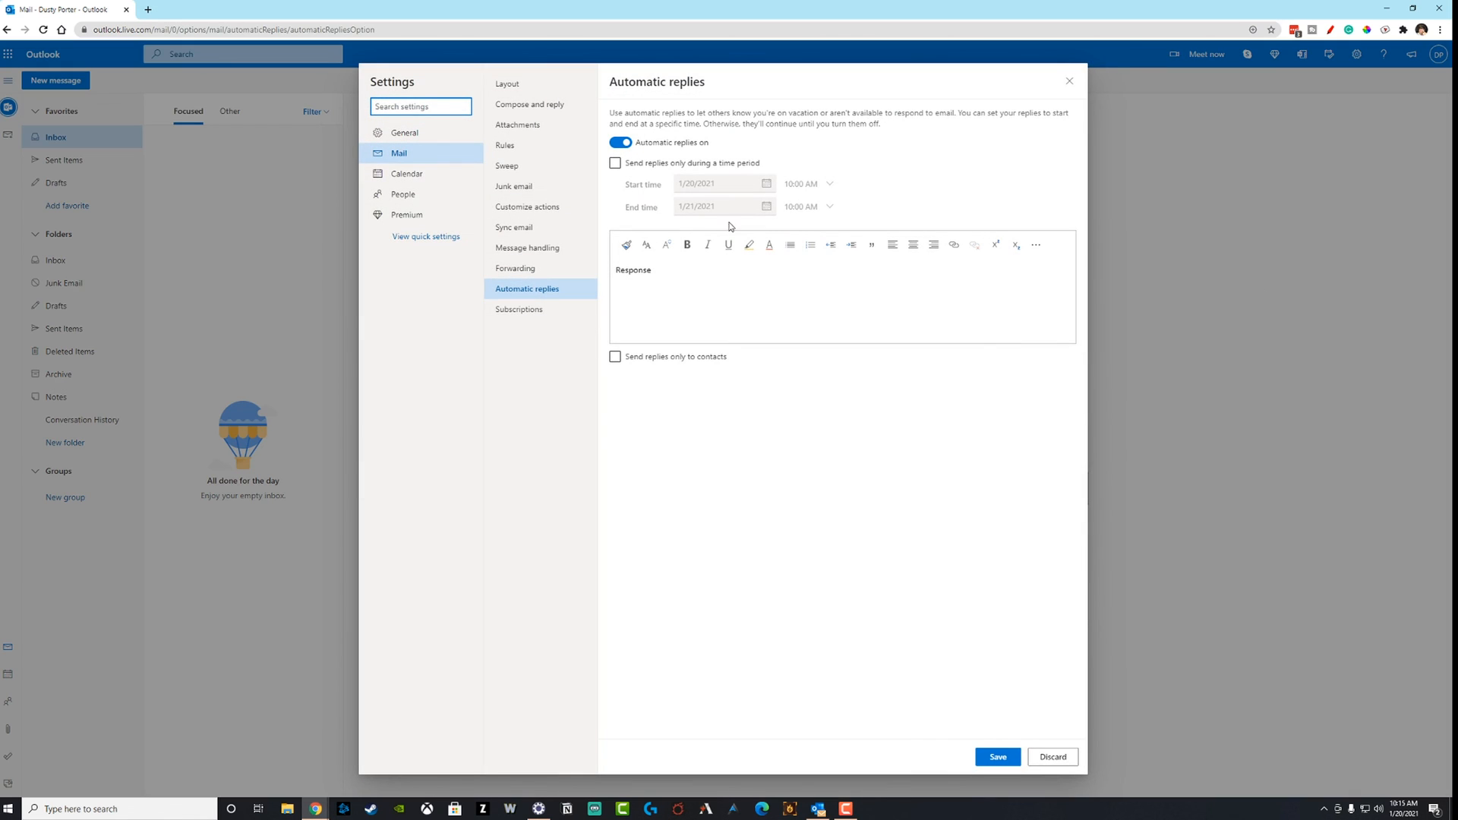
click(618, 143)
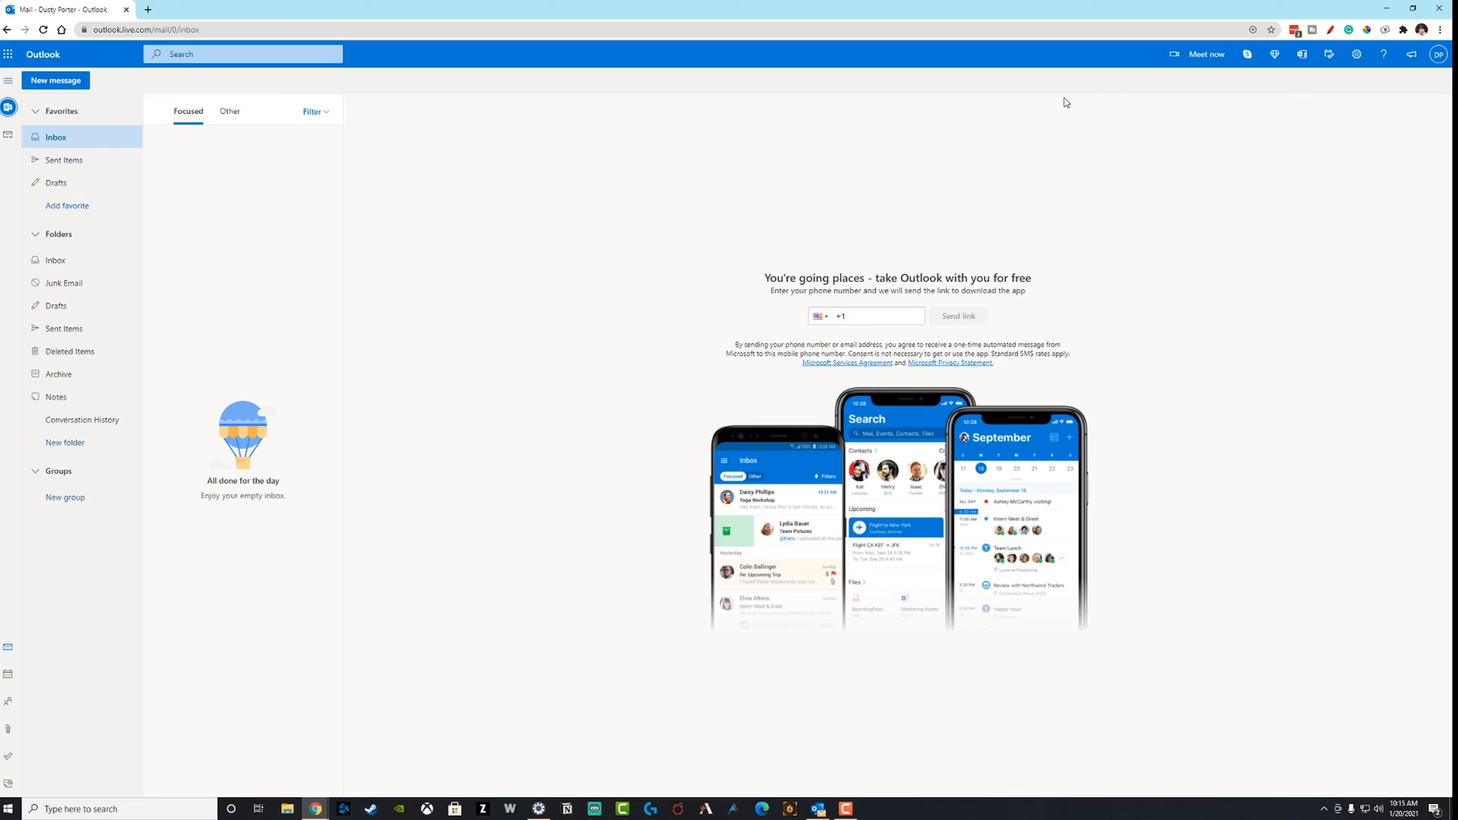
mouse_move(547, 277)
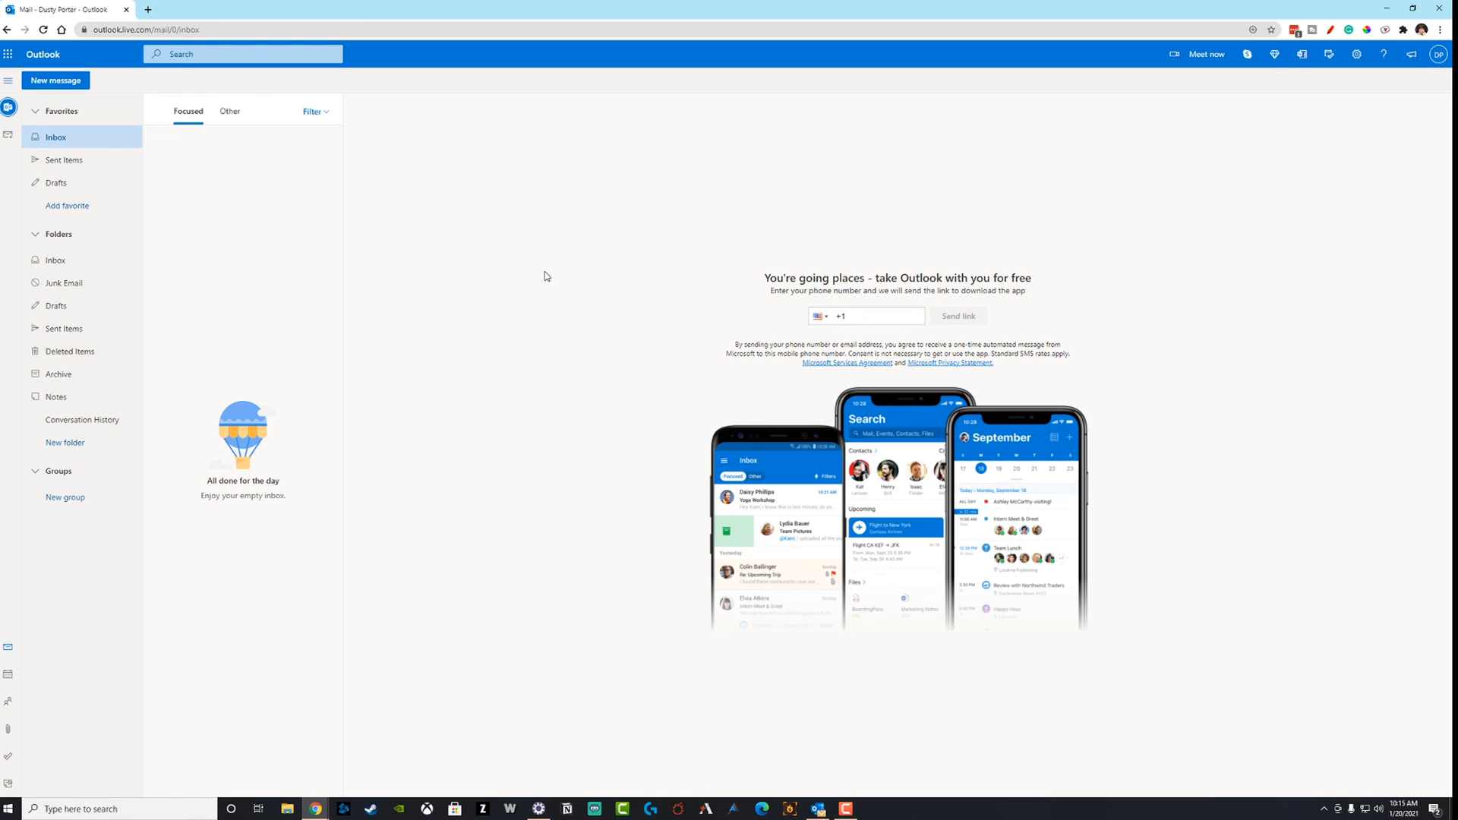